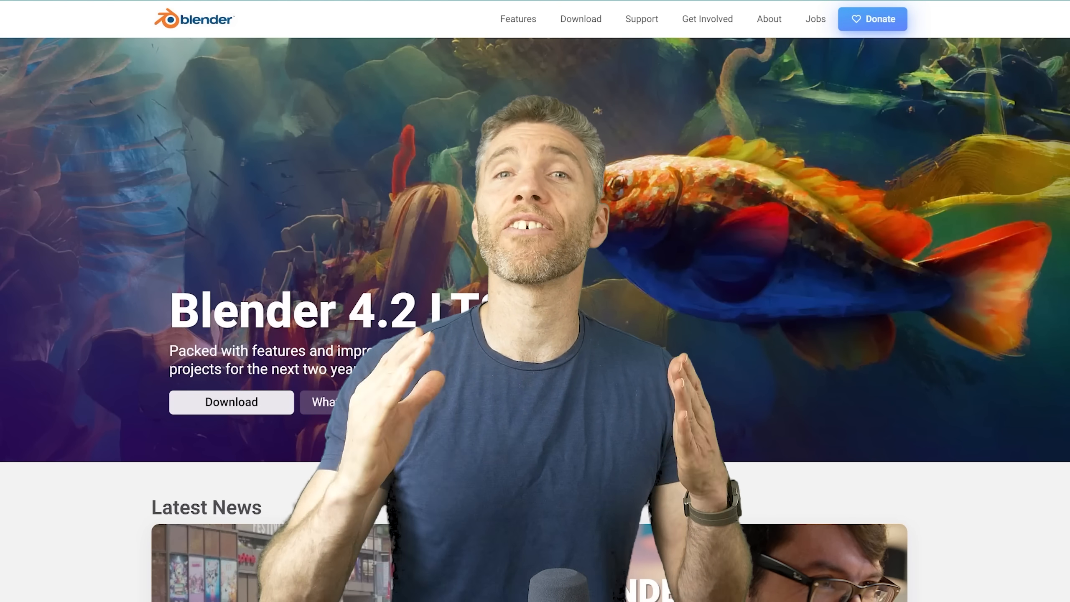
Go to blender.org's What's New page and scroll through it to find the 4.2 LTS release.
left_click(581, 18)
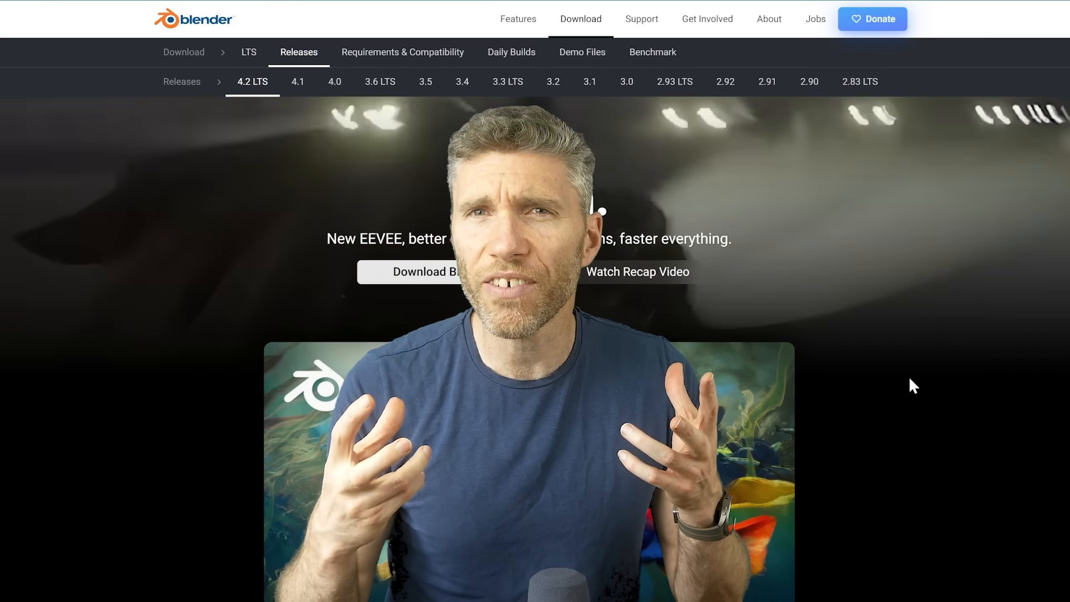
scroll("down", 3)
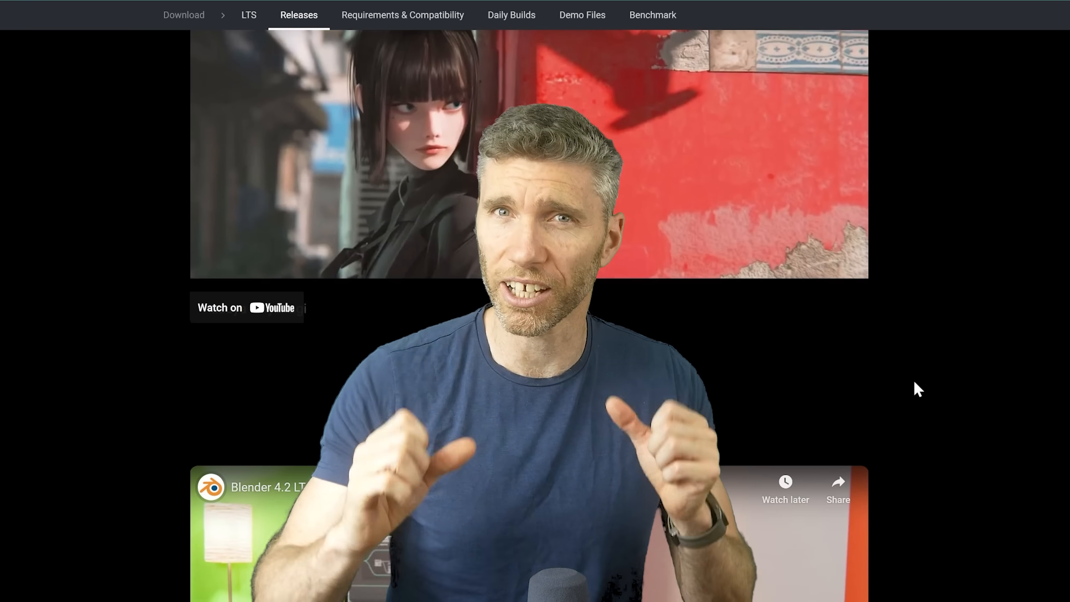
scroll("down", 3)
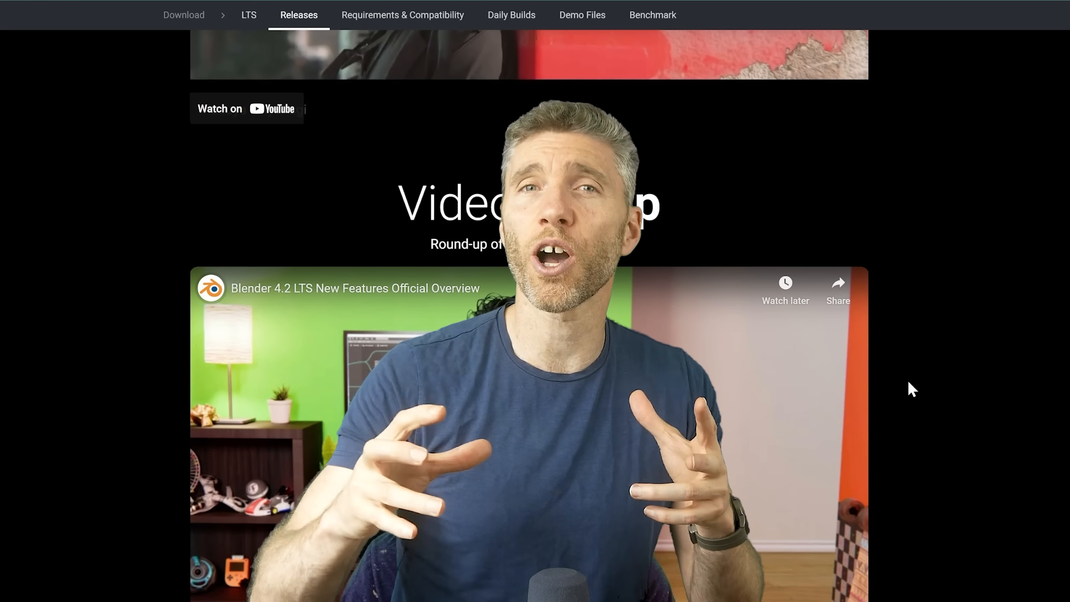
scroll("down", 3)
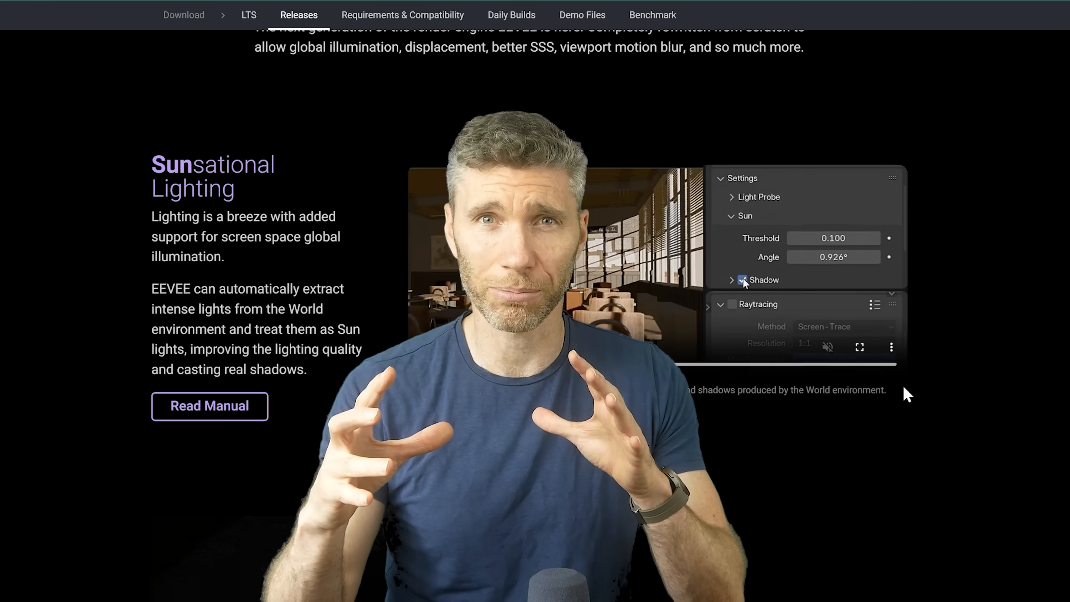
scroll("down", 3)
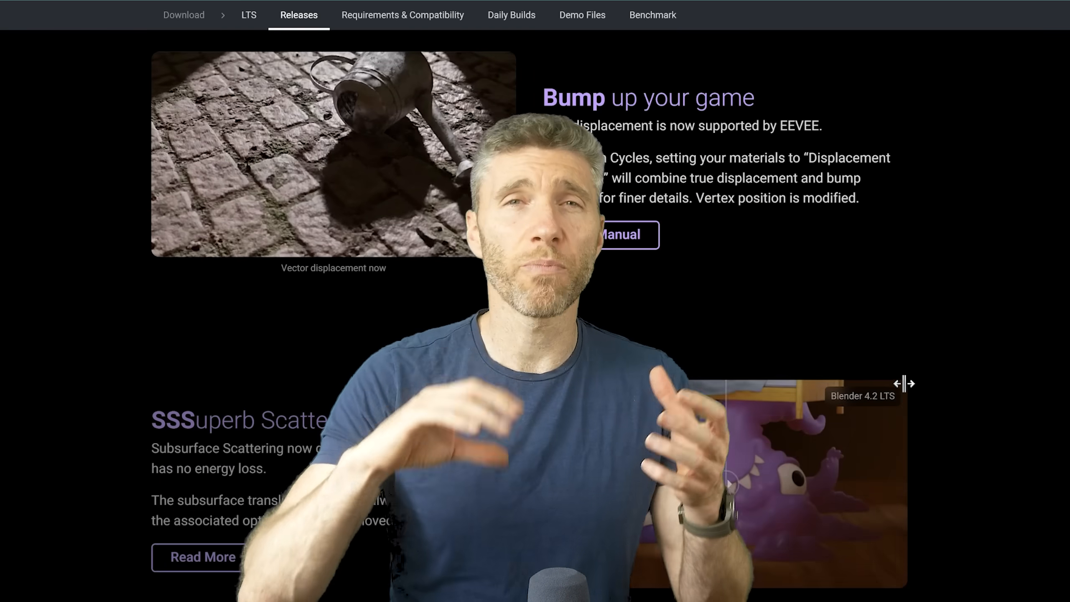
scroll("down", 3)
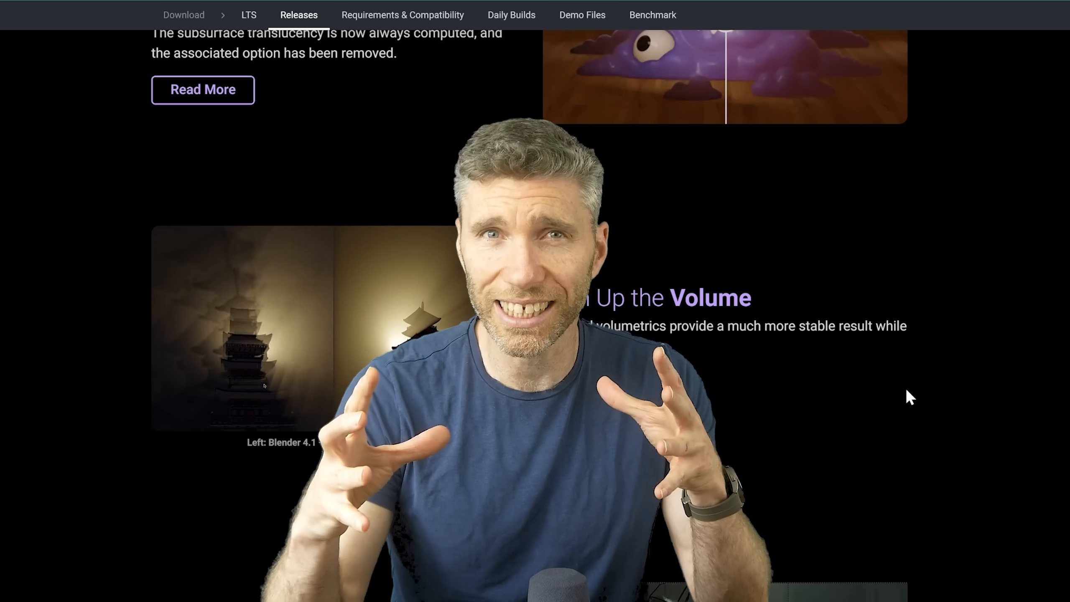
scroll("down", 3)
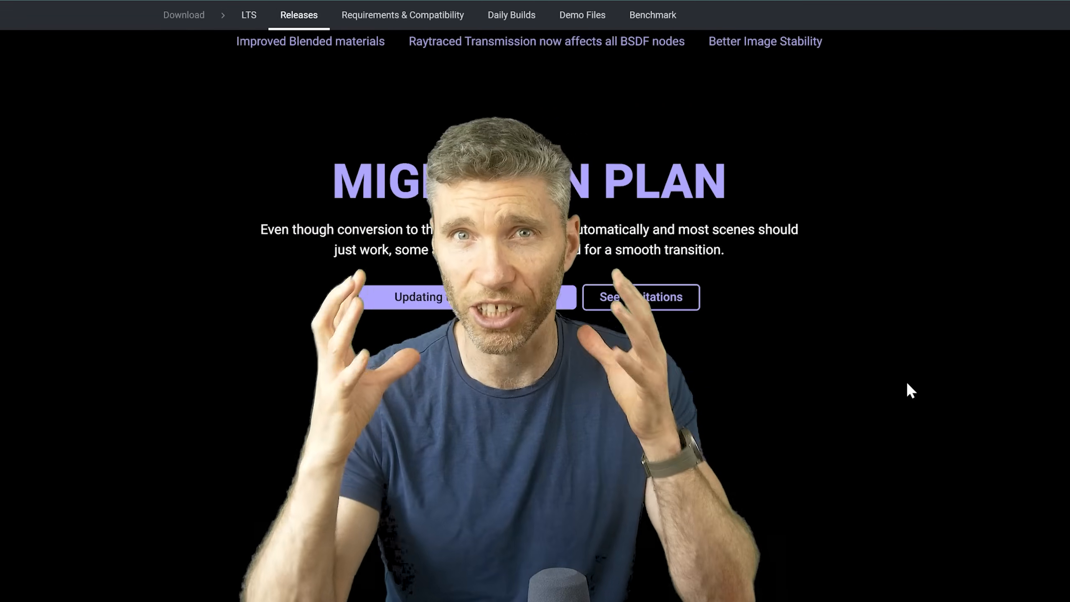
scroll("up", 3)
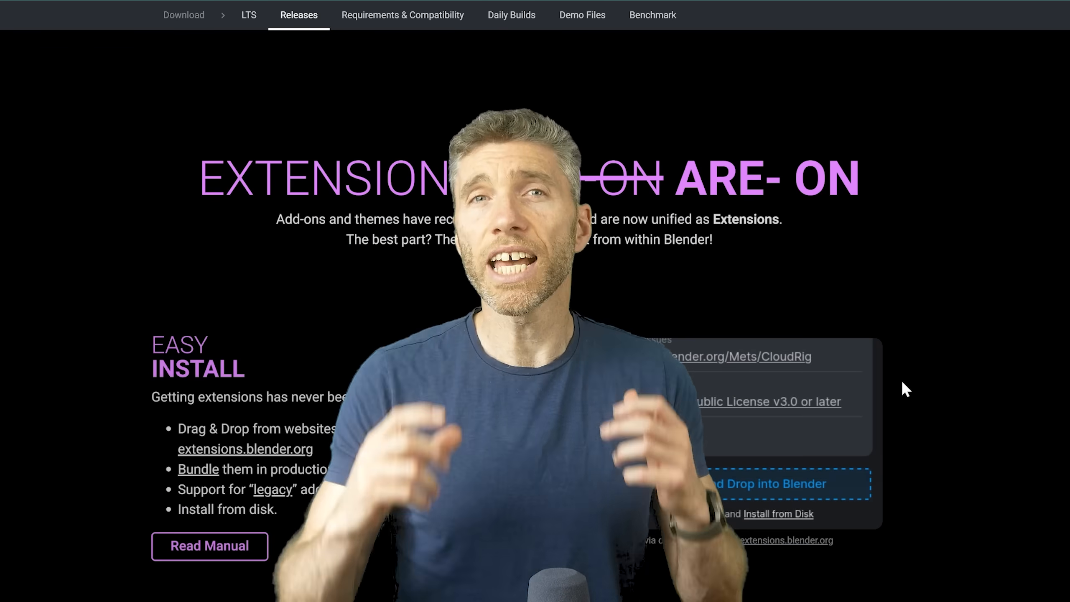
scroll("down", 3)
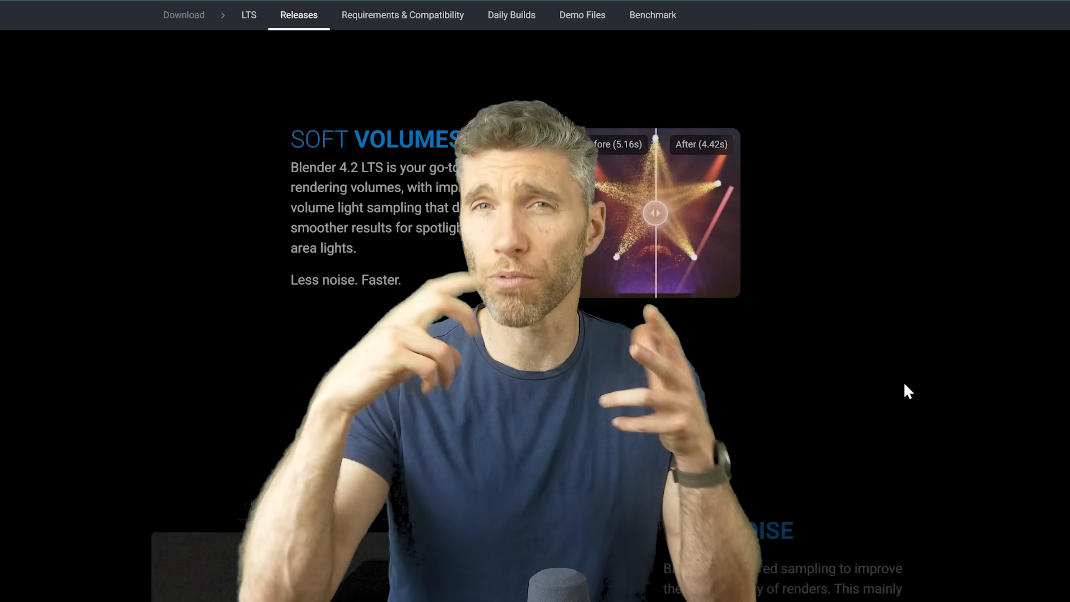
scroll("down", 3)
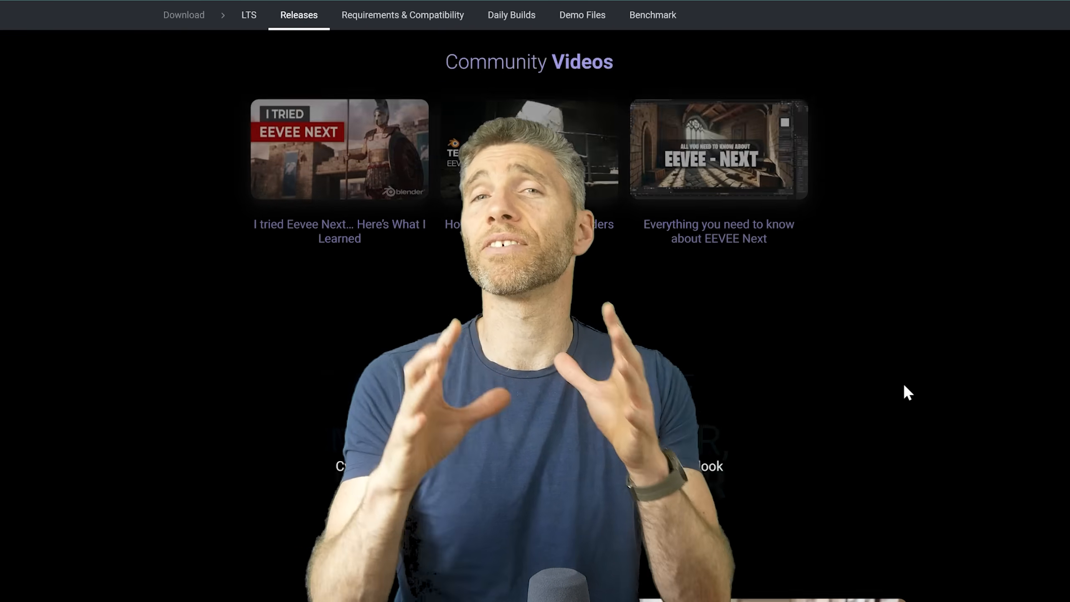
scroll("up", 3)
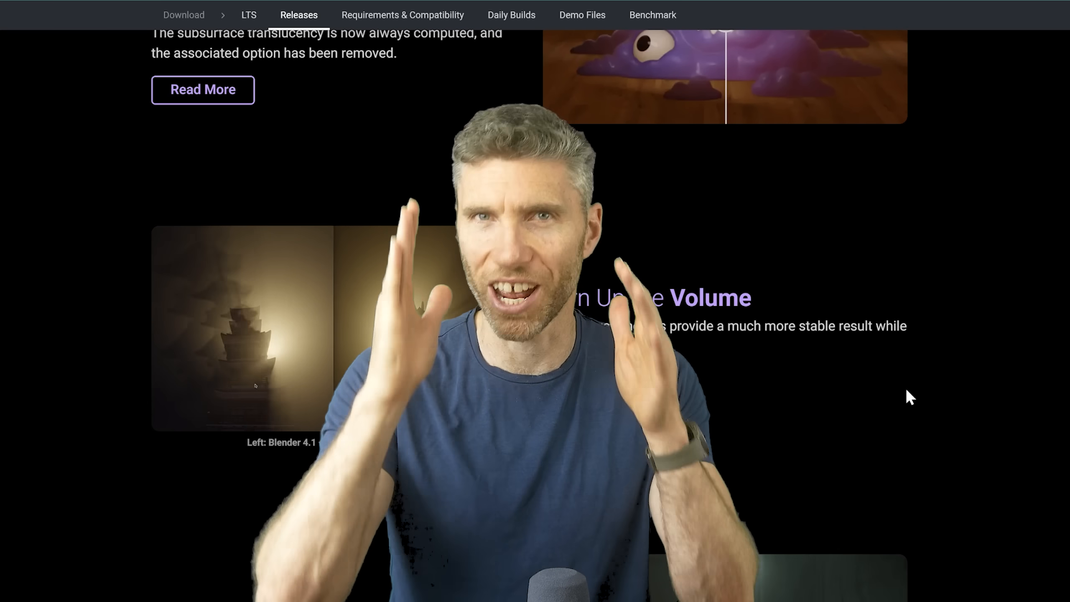
scroll("up", 3)
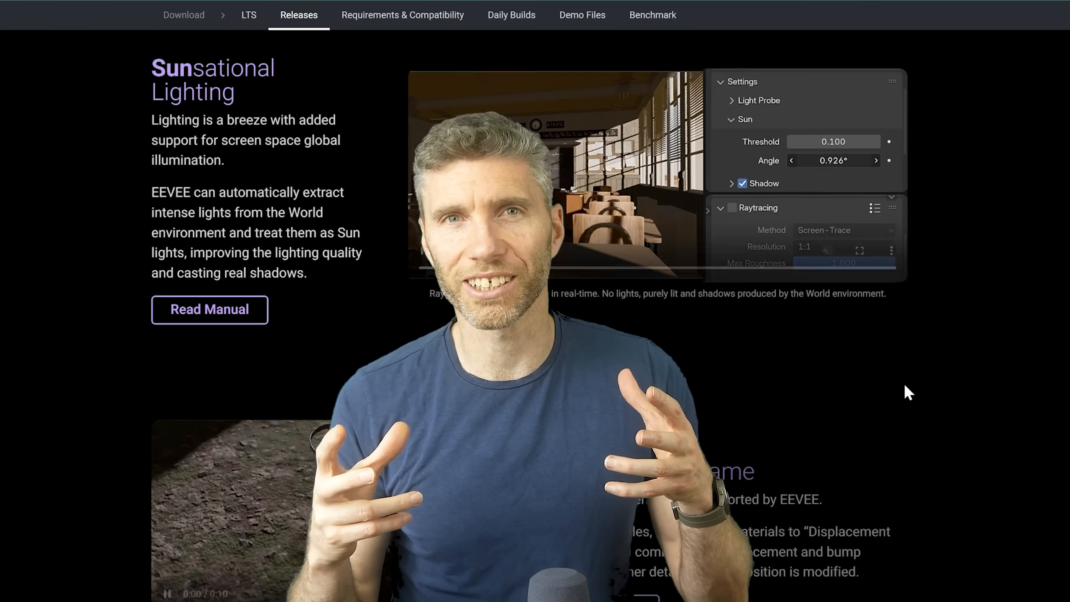
scroll("down", 3)
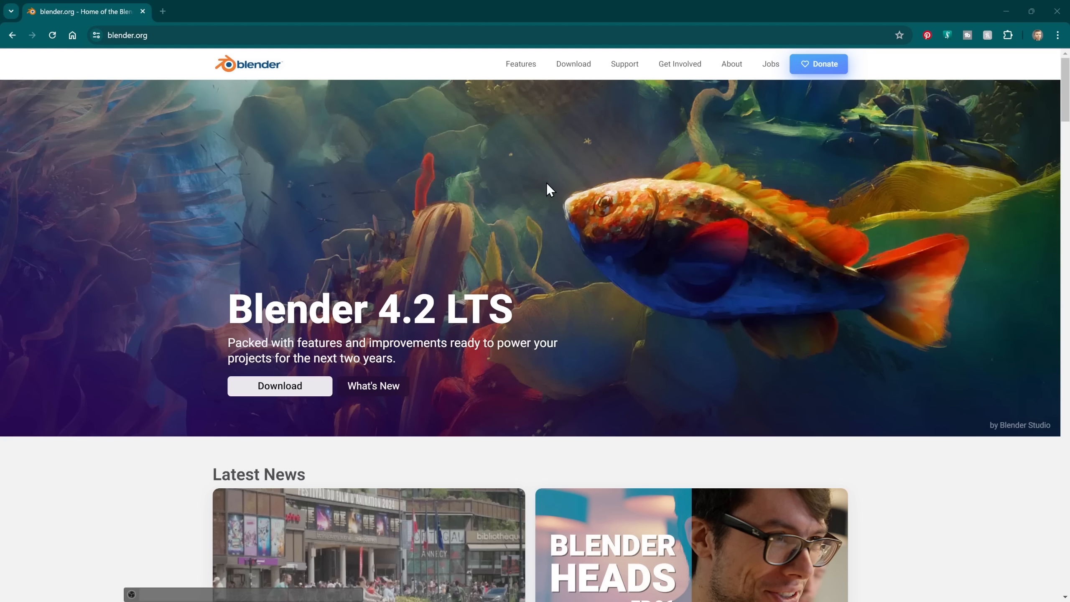
mouse_move(358, 320)
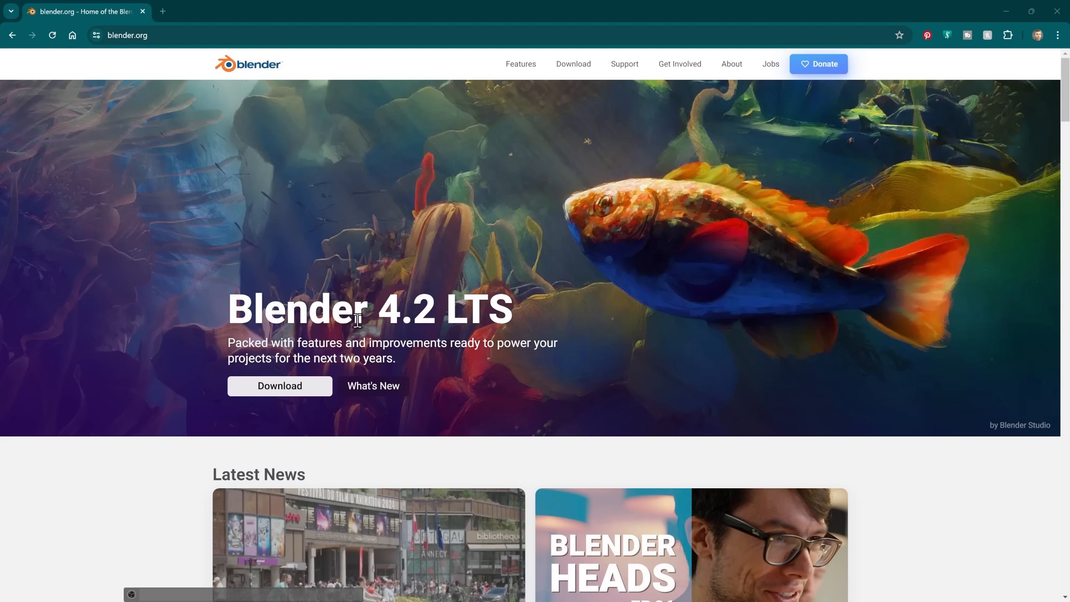
mouse_move(305, 437)
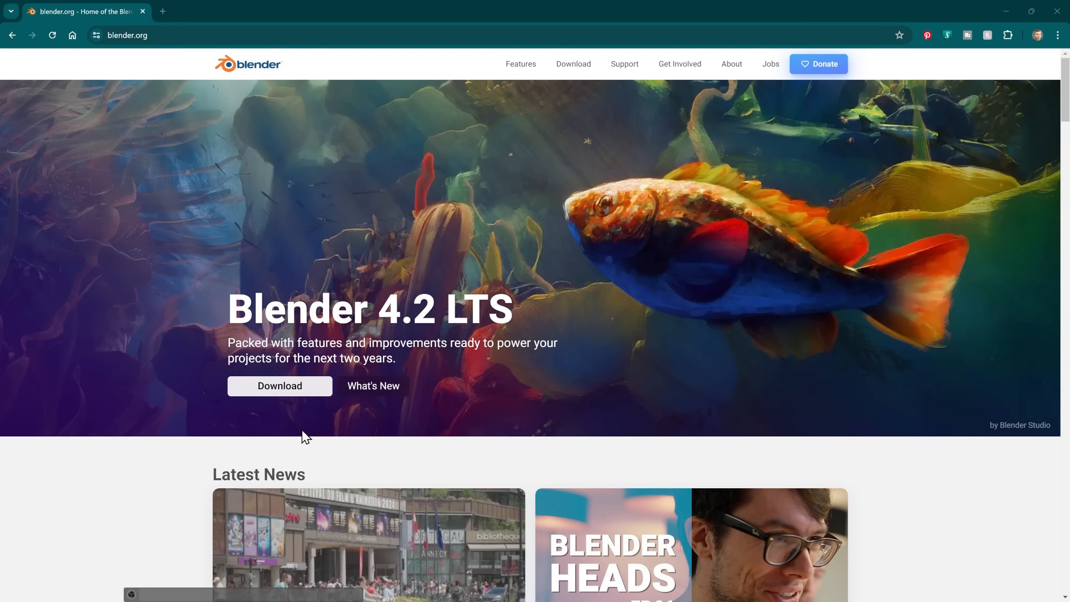
mouse_move(322, 404)
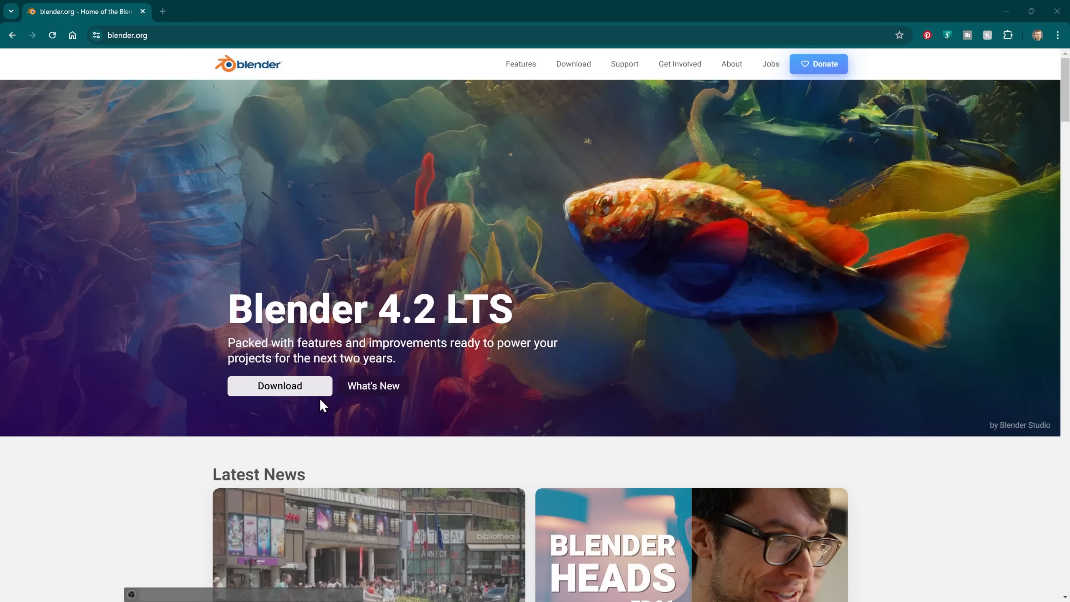
mouse_move(373, 385)
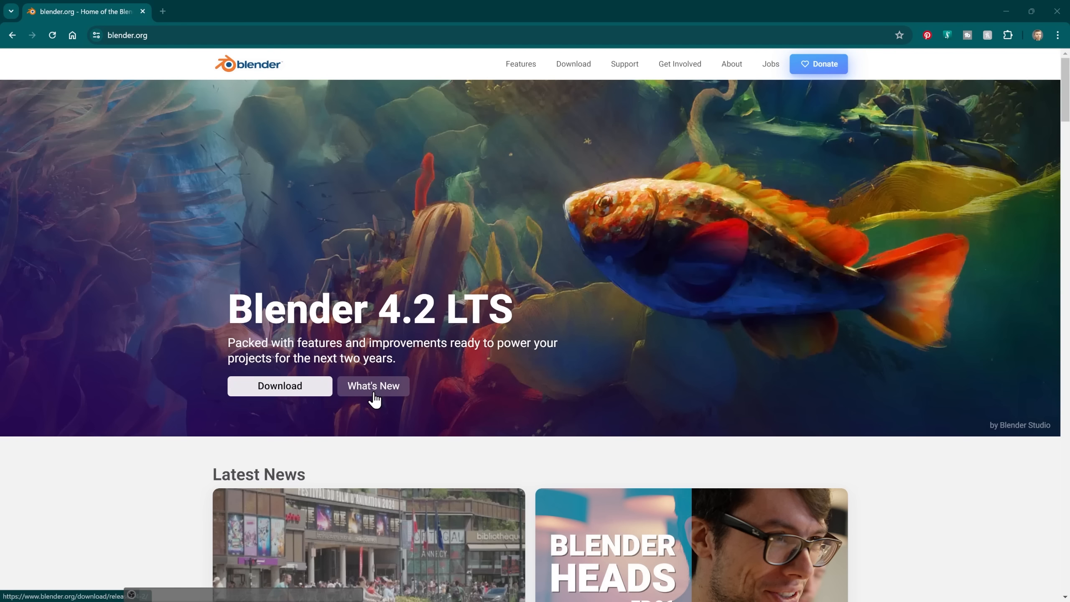
Open the Blender 4.2 LTS new-features page and read down to its Extensions section.
left_click(374, 386)
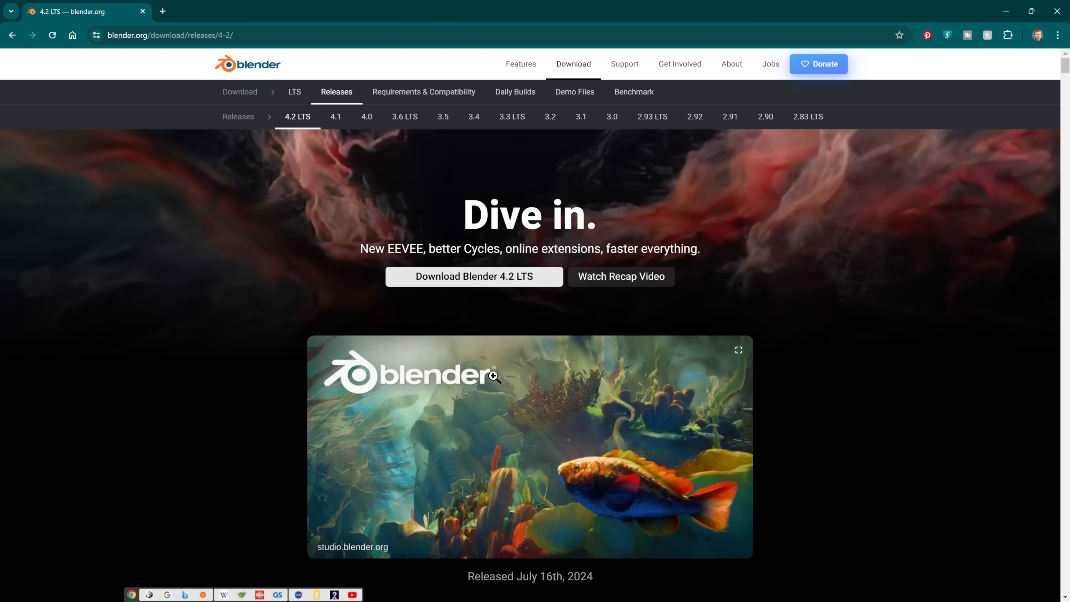
scroll("down", 3)
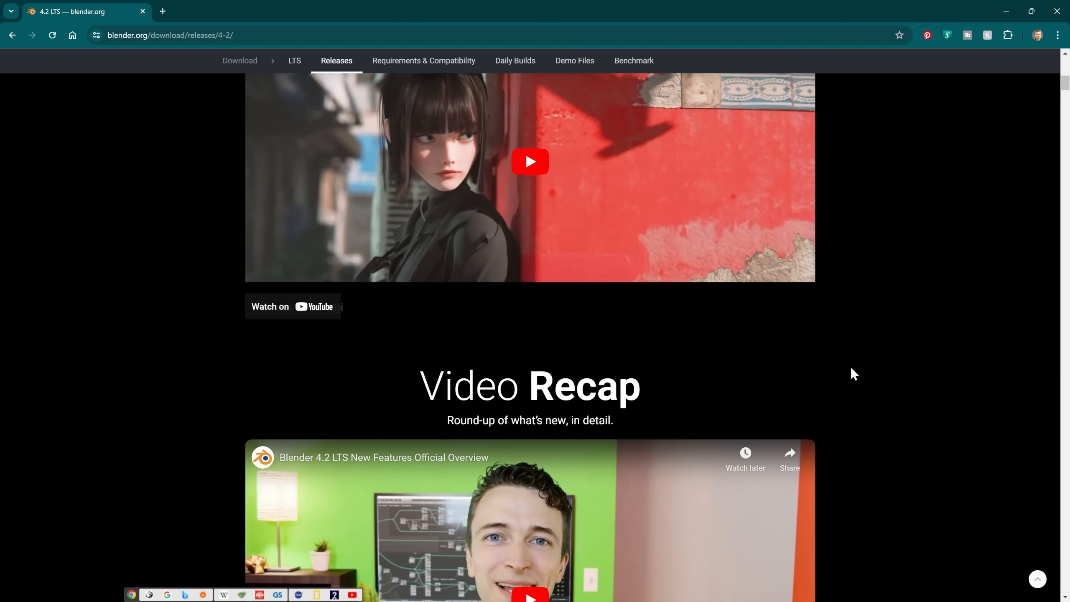
scroll("up", 3)
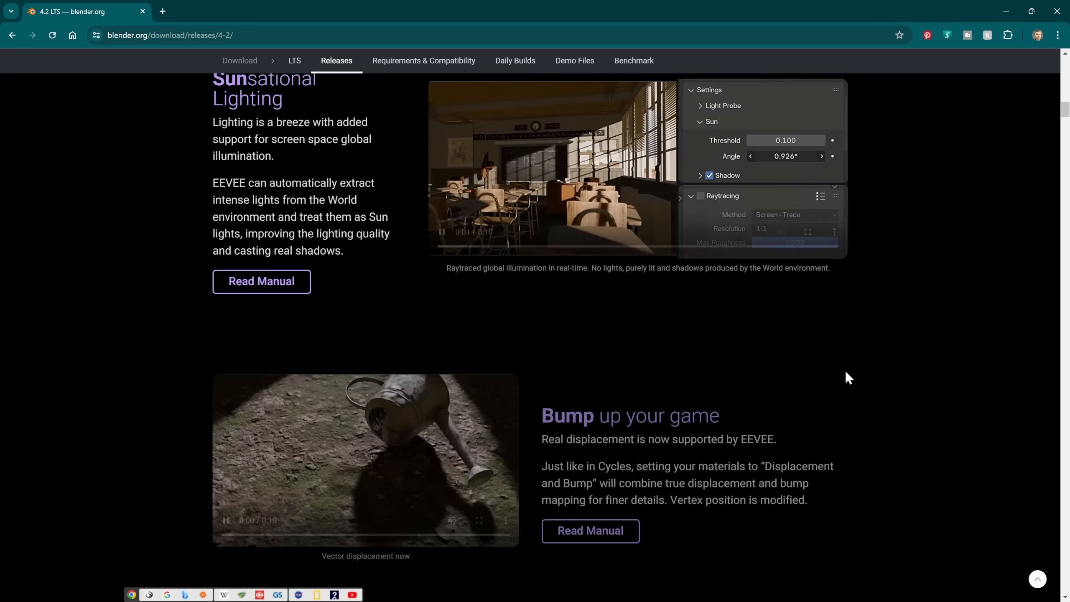
scroll("down", 3)
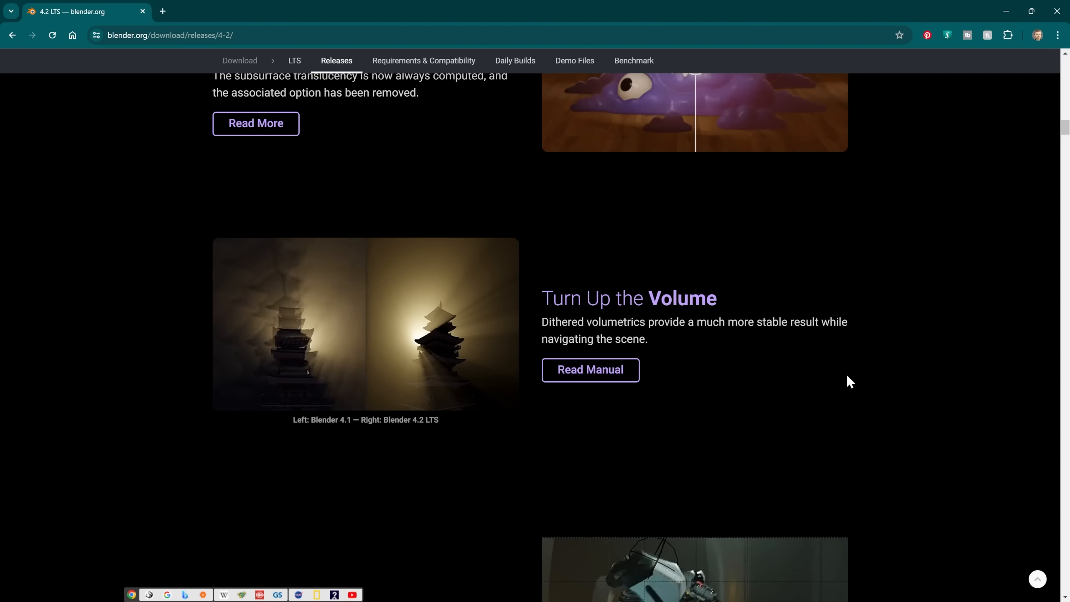
scroll("down", 3)
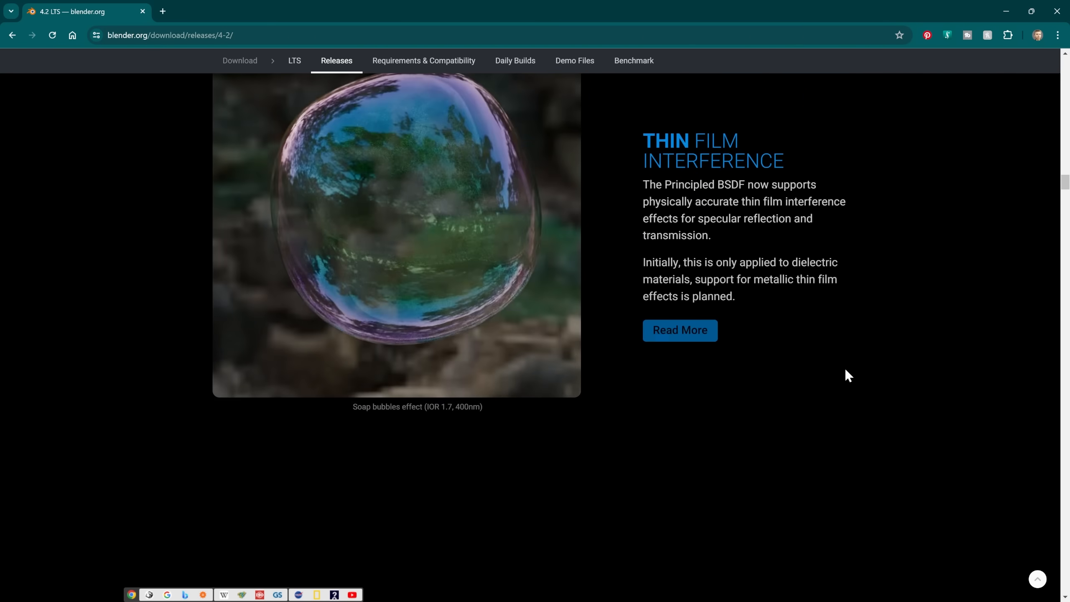
scroll("down", 3)
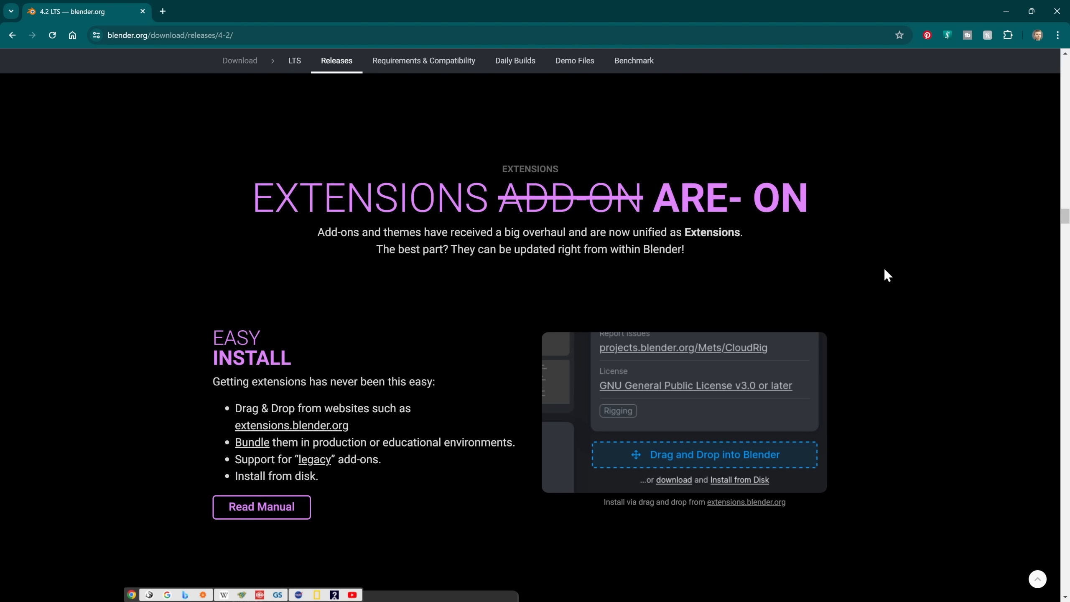
mouse_move(536, 362)
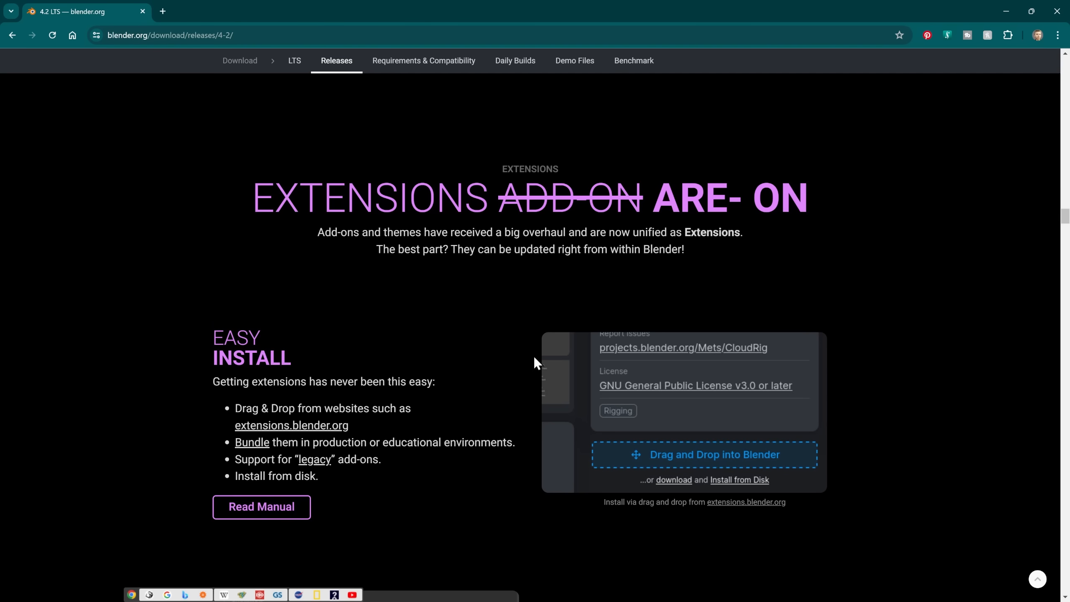
mouse_move(295, 440)
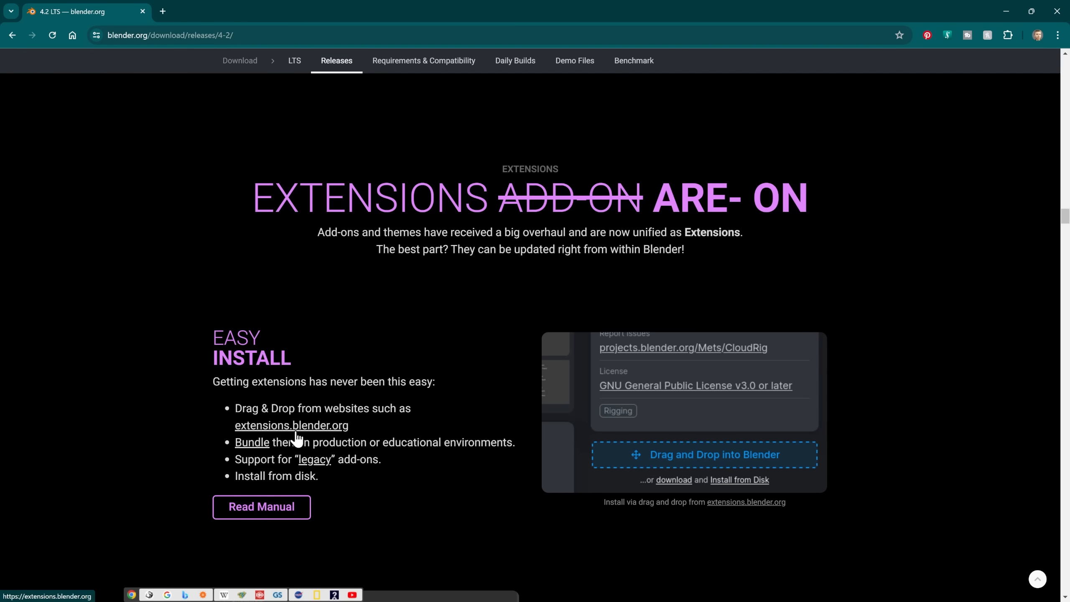
mouse_move(347, 436)
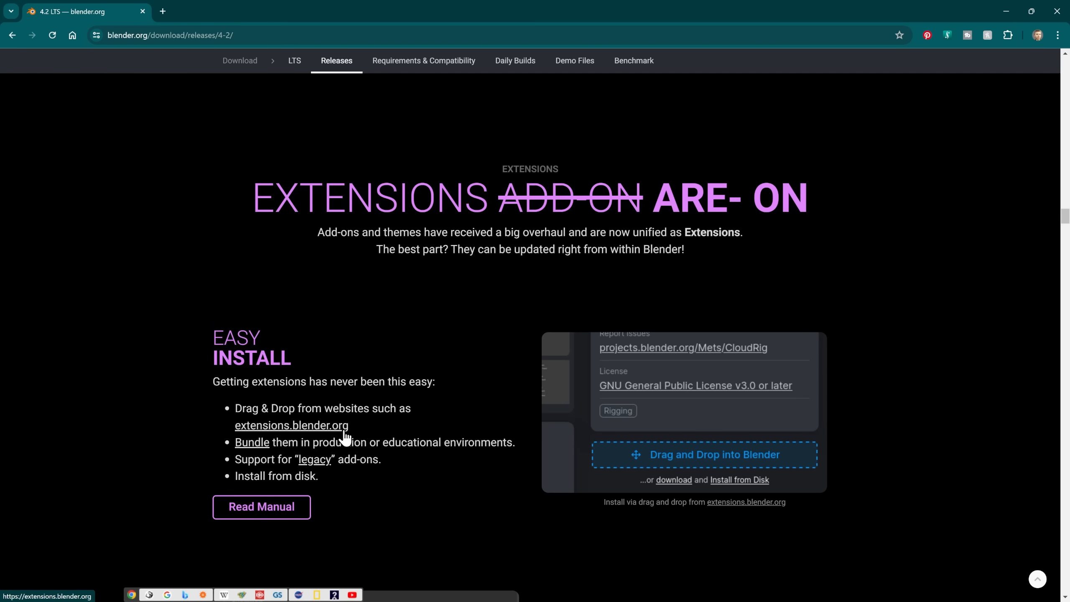
Open extensions.blender.org in a new tab and show the full list of 177 add-ons by rating.
left_click(291, 426)
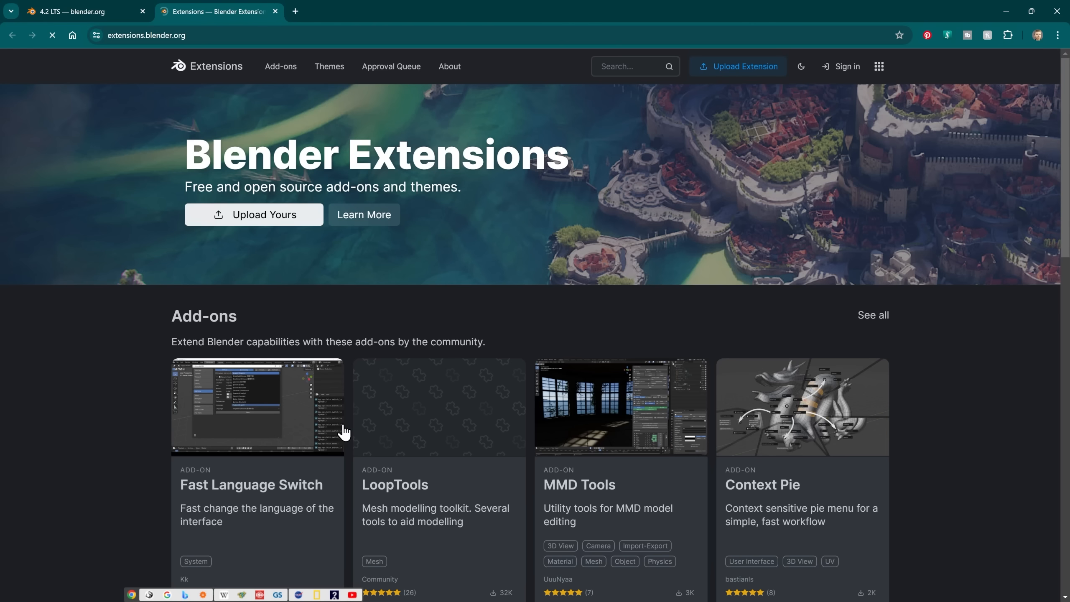
scroll("down", 3)
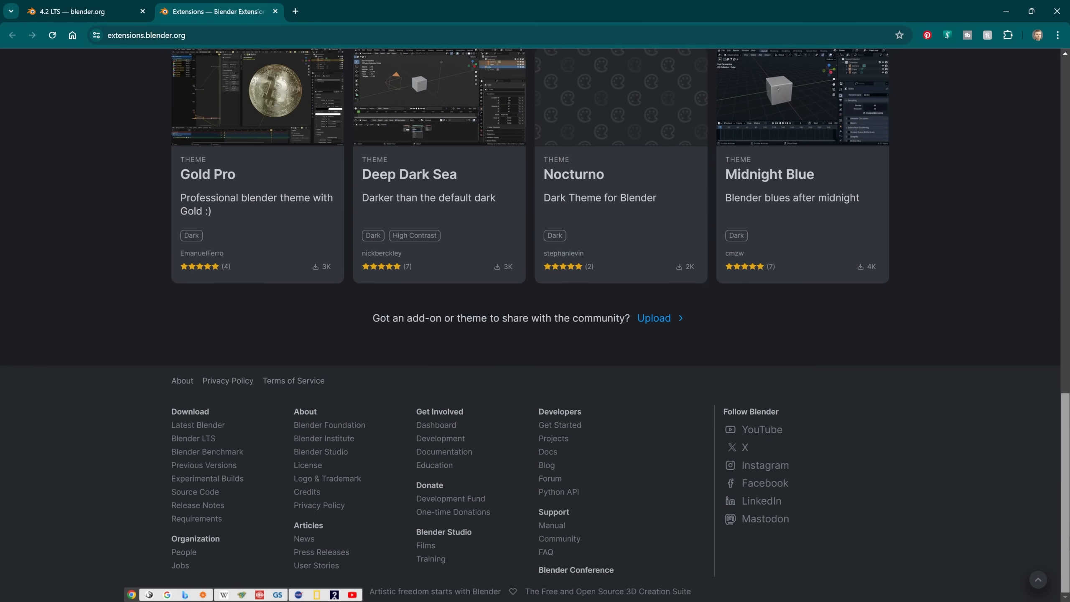
scroll("up", 3)
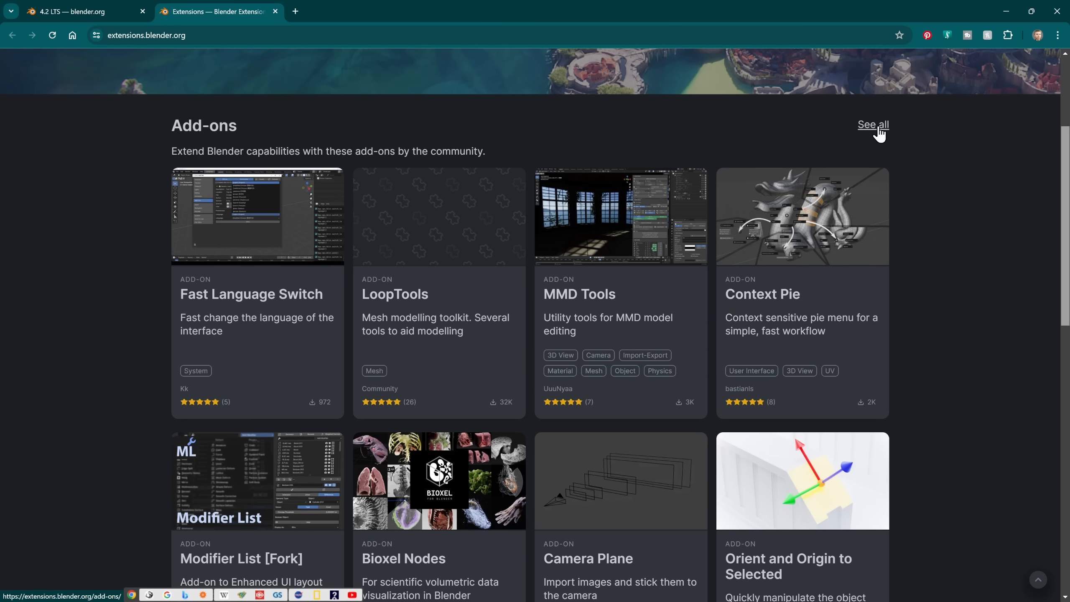
left_click(873, 125)
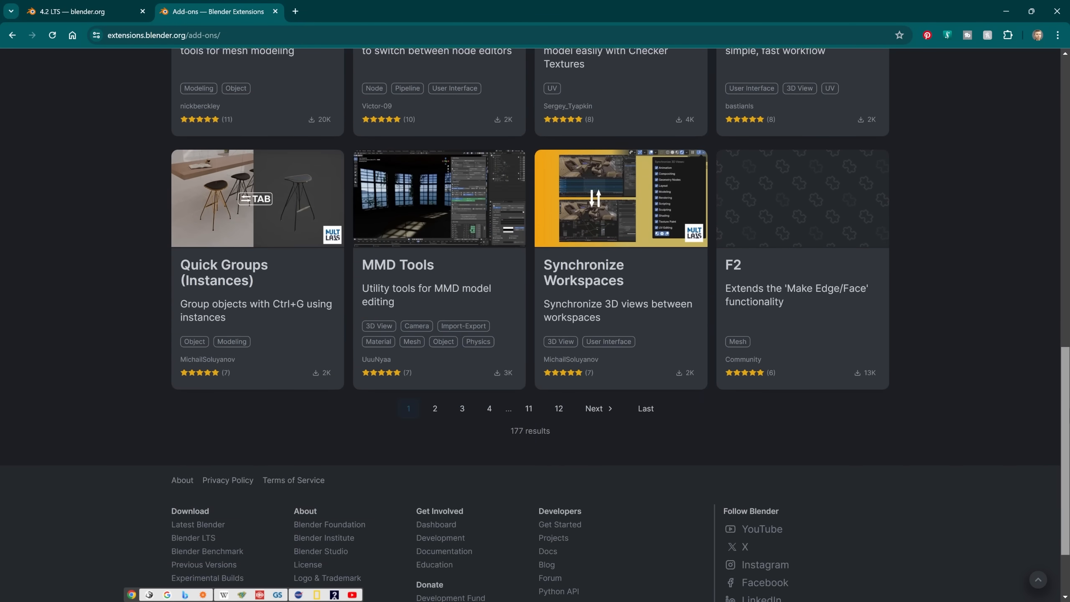
scroll("up", 3)
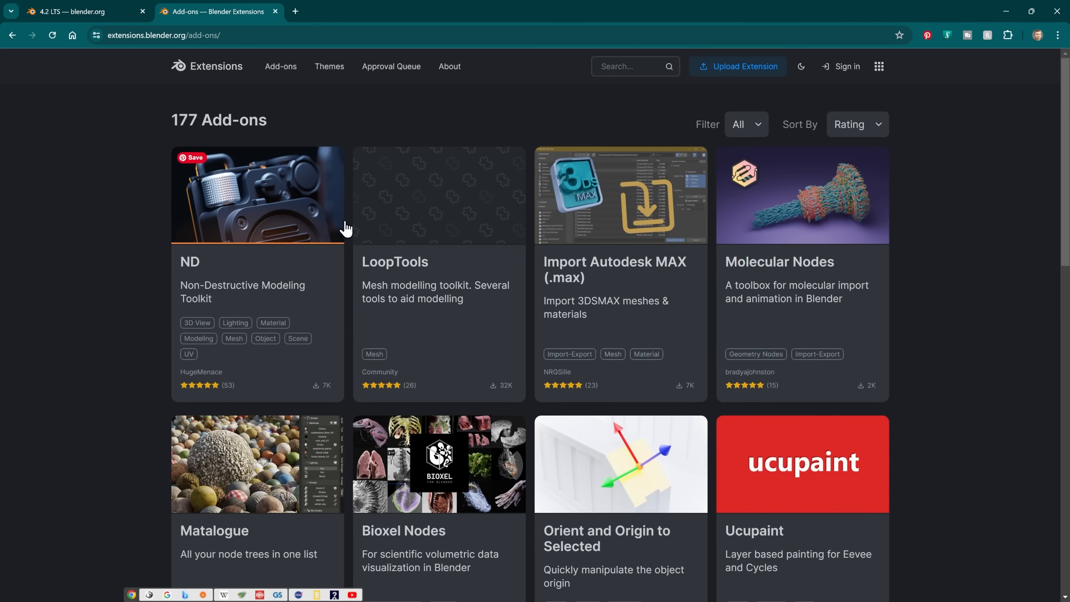
mouse_move(719, 305)
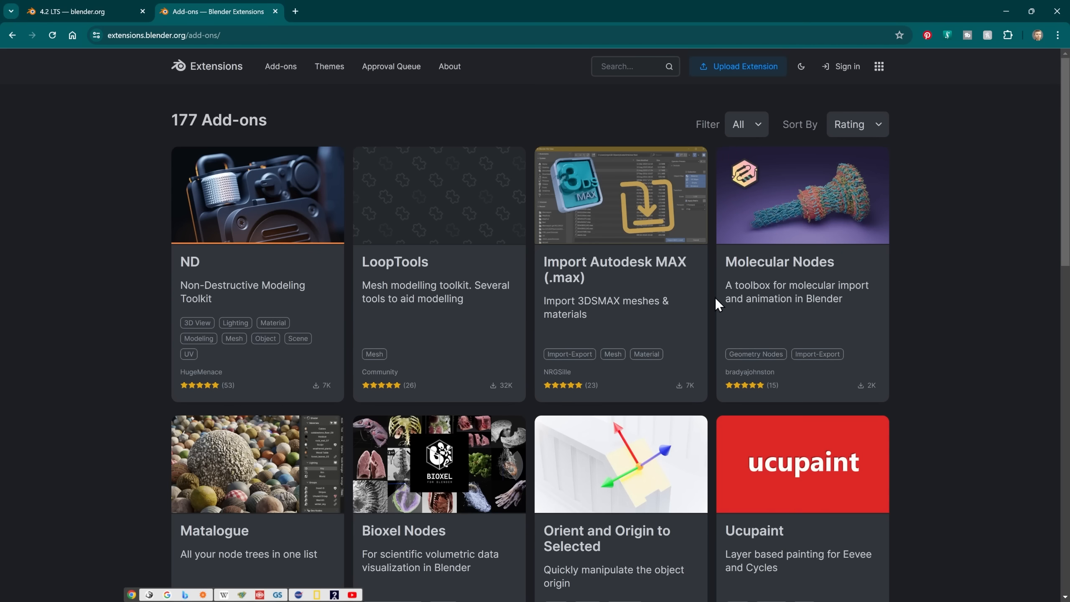
mouse_move(718, 305)
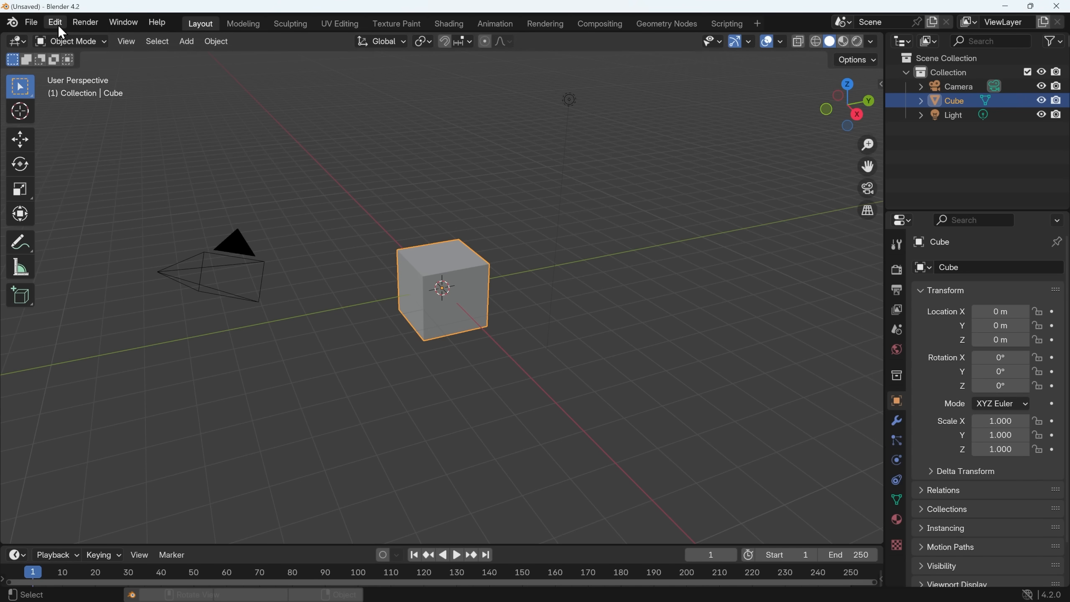
Open Edit > Preferences and show the Get Extensions list of available extensions.
left_click(54, 22)
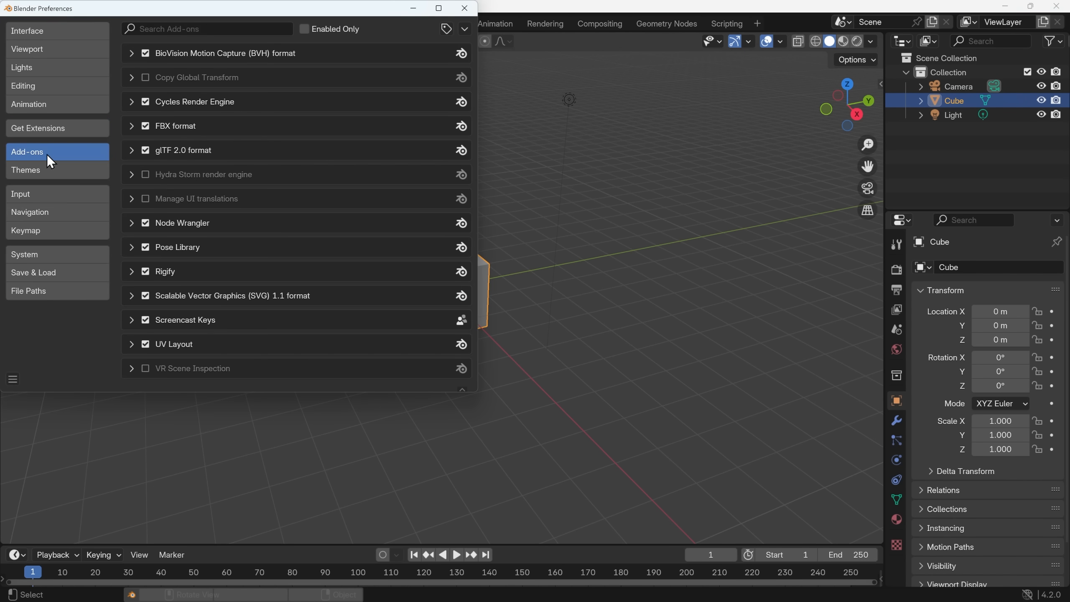
mouse_move(368, 108)
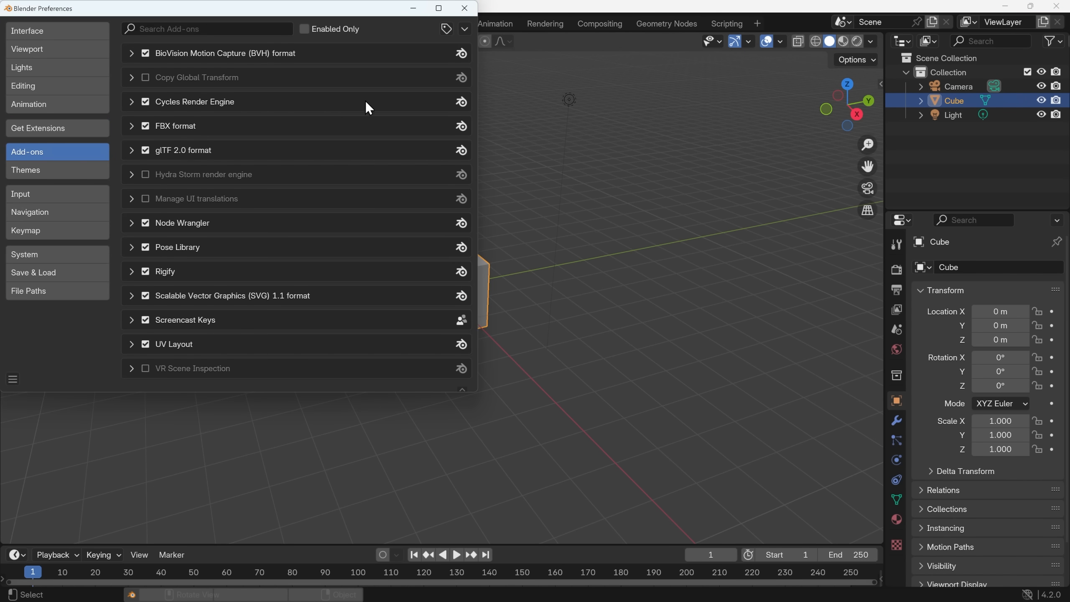
mouse_move(244, 161)
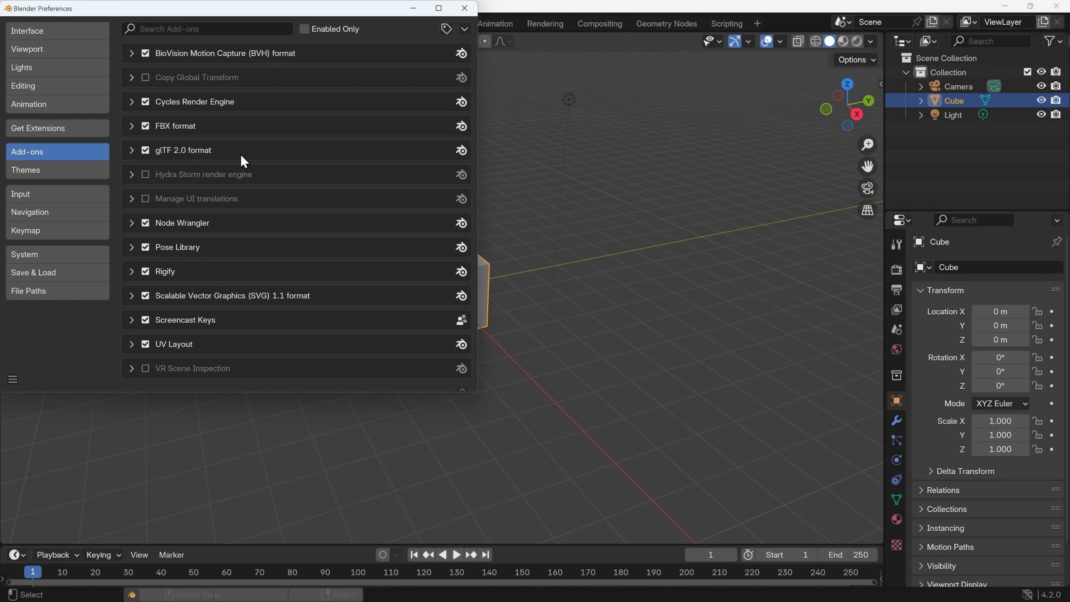
mouse_move(217, 229)
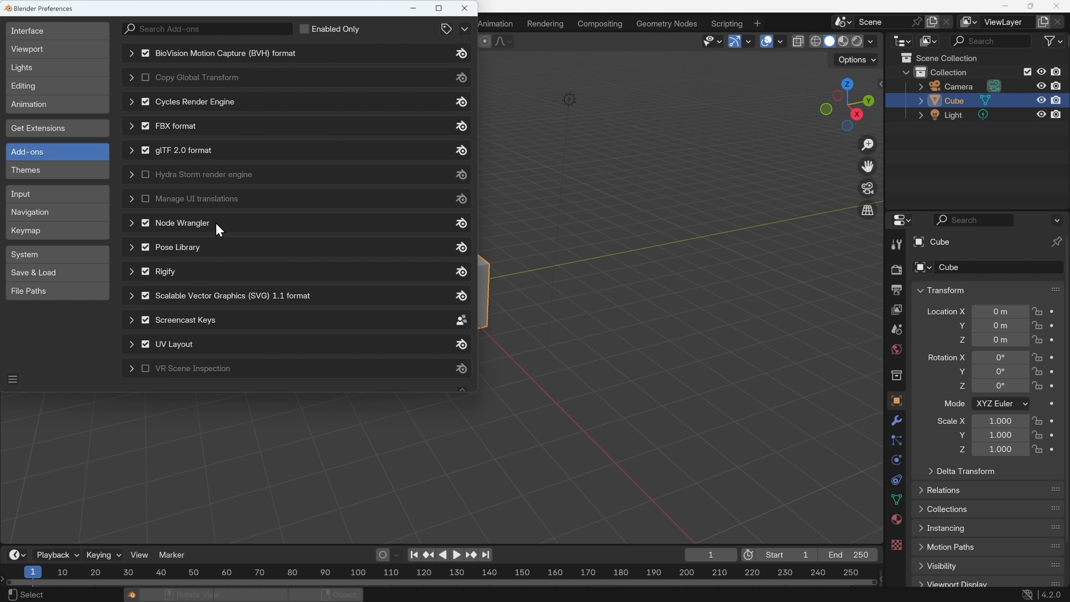
mouse_move(158, 237)
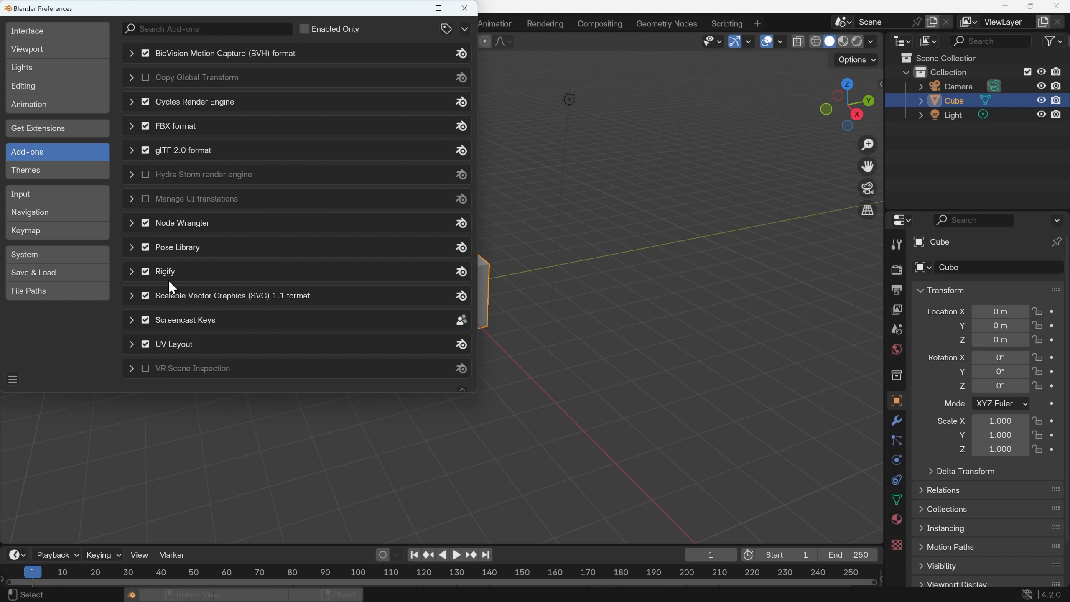
mouse_move(328, 83)
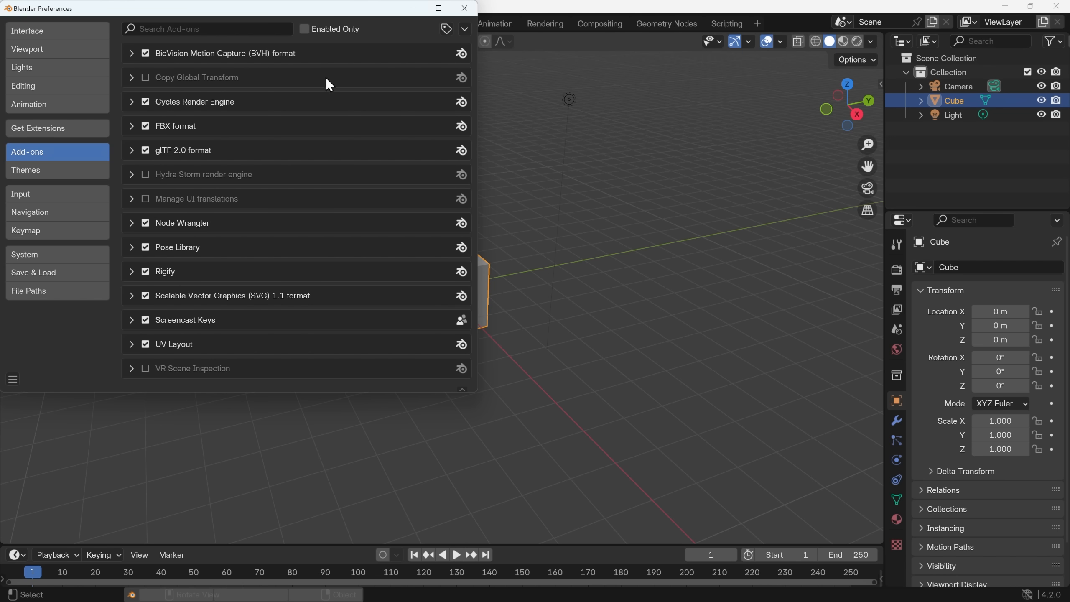
mouse_move(44, 133)
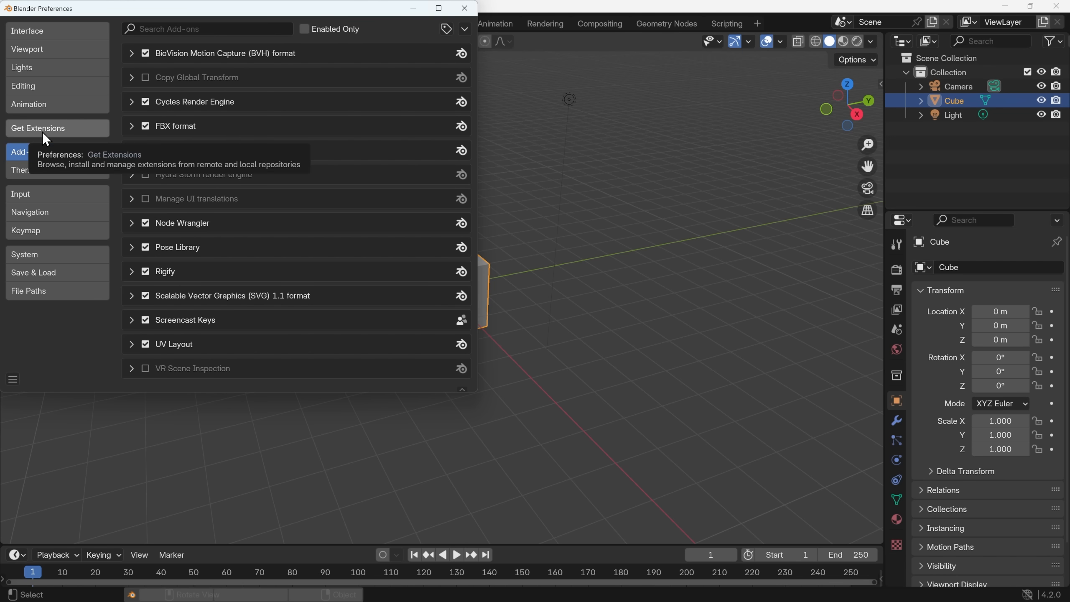
left_click(38, 128)
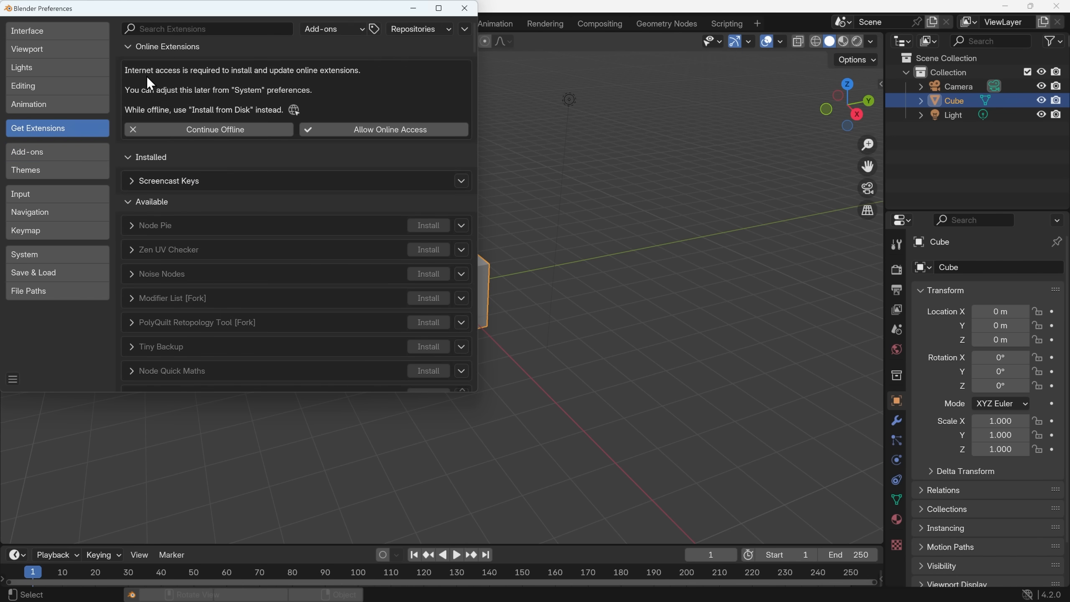
mouse_move(198, 93)
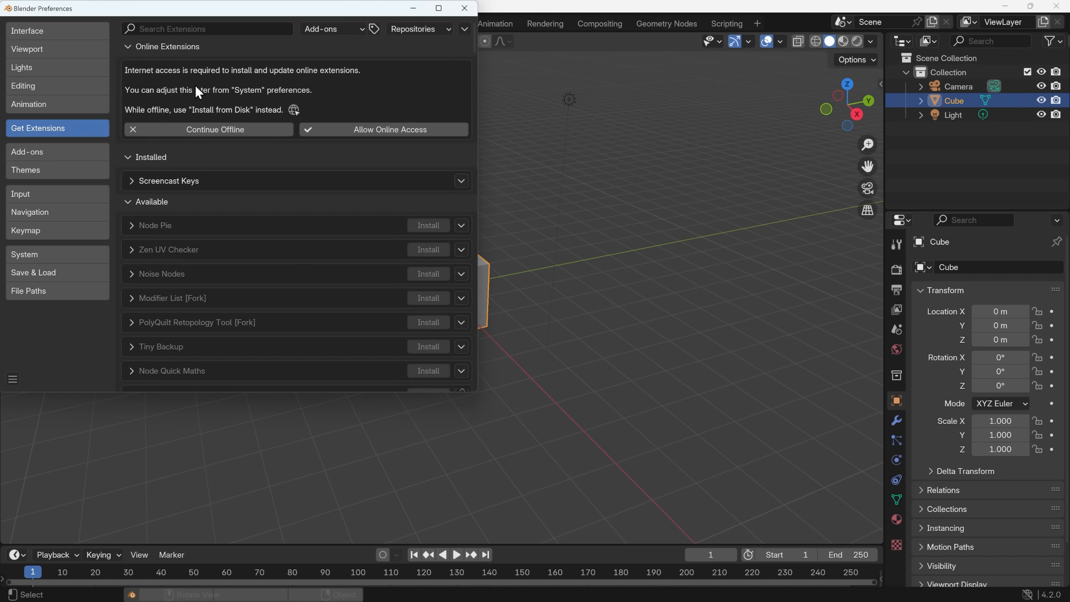
mouse_move(238, 89)
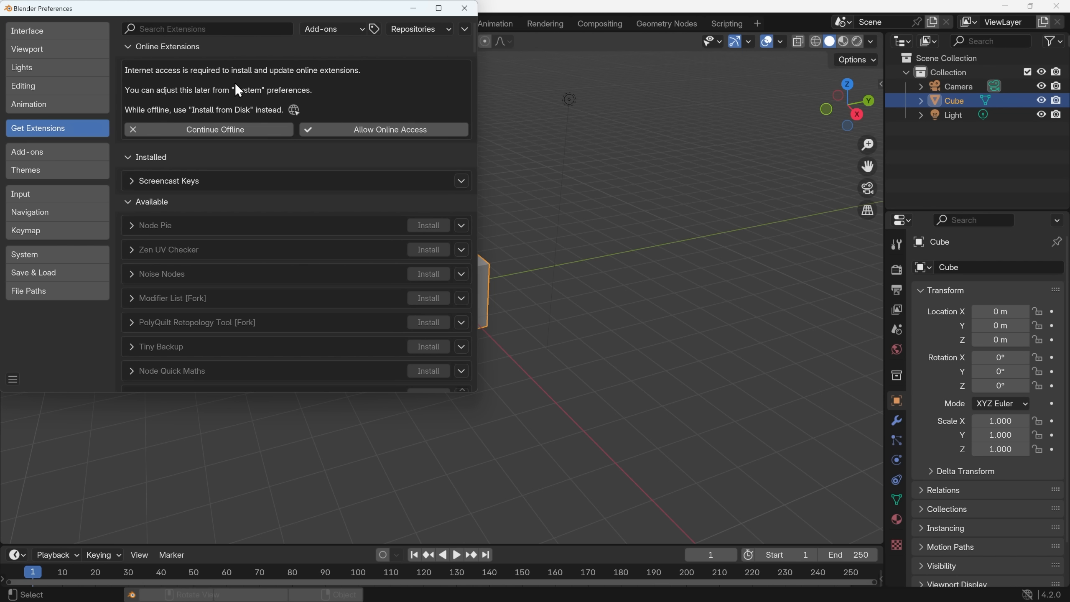
mouse_move(300, 94)
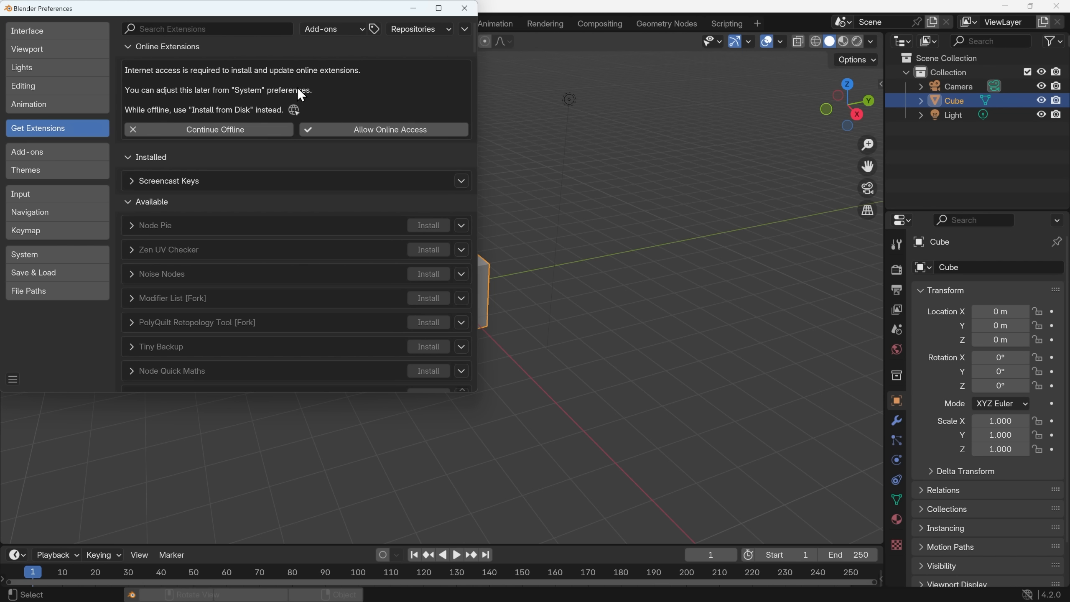
mouse_move(322, 94)
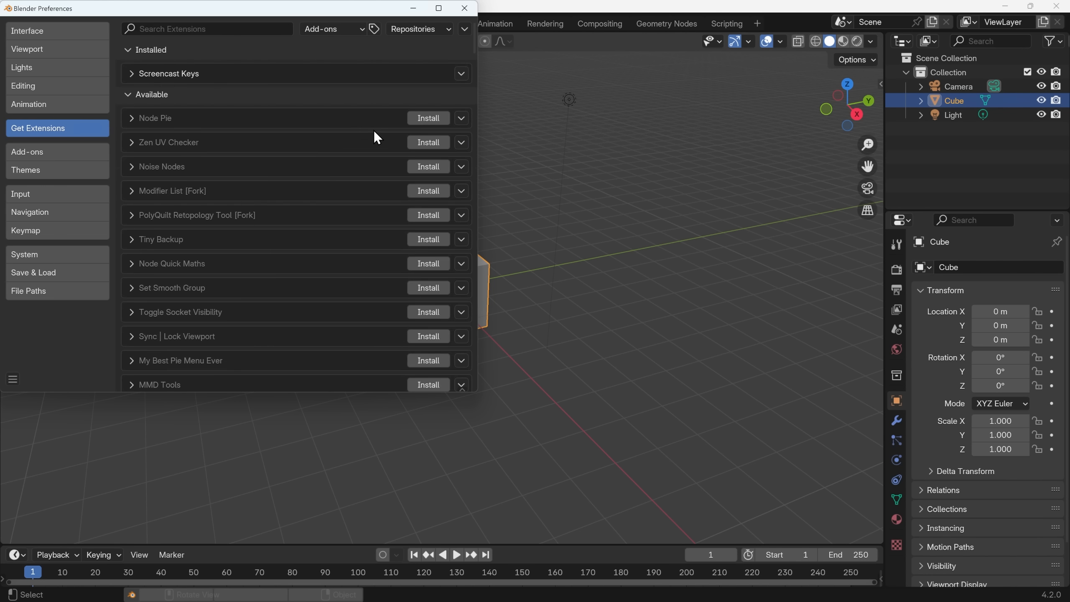
mouse_move(385, 255)
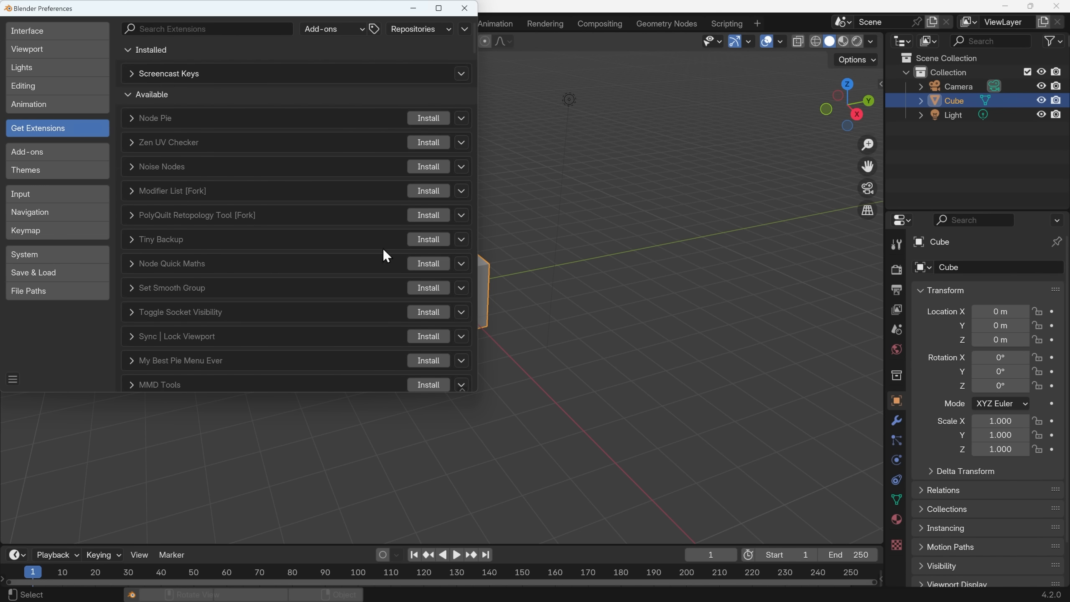
mouse_move(336, 264)
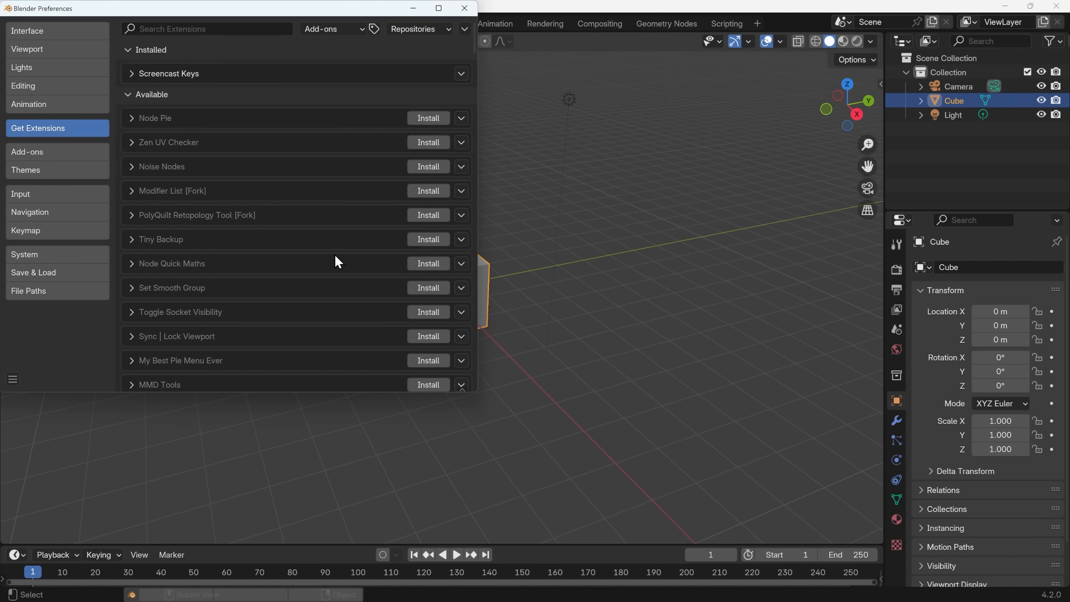
mouse_move(285, 114)
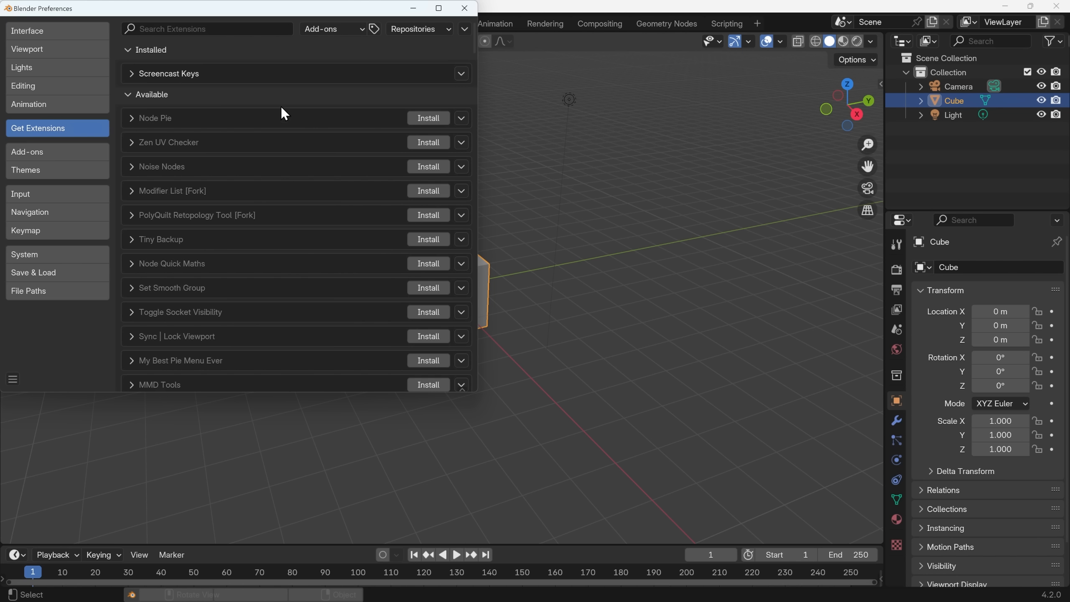
mouse_move(282, 103)
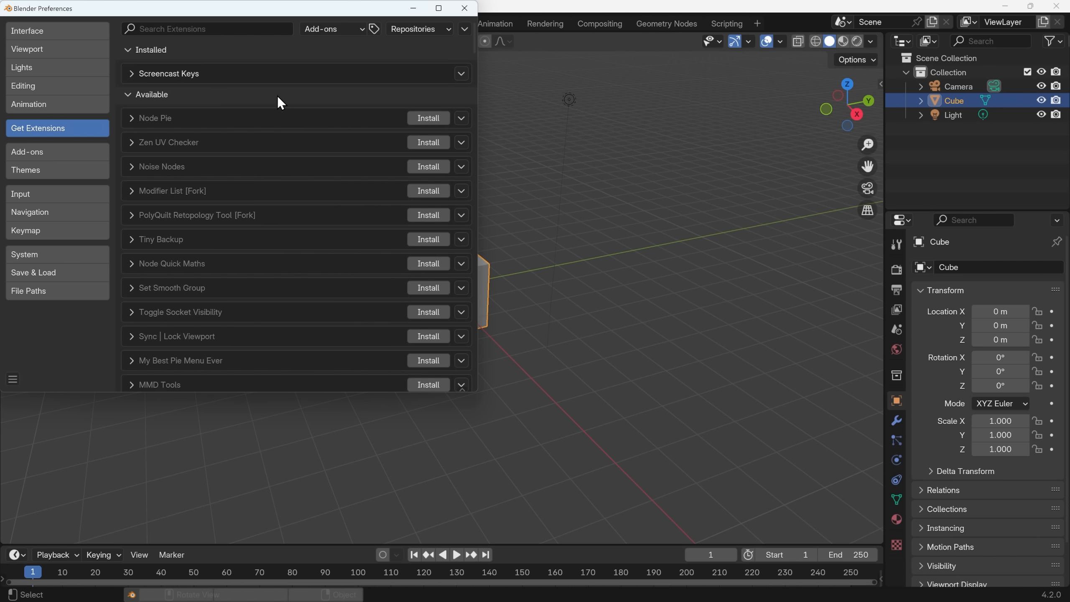
mouse_move(217, 99)
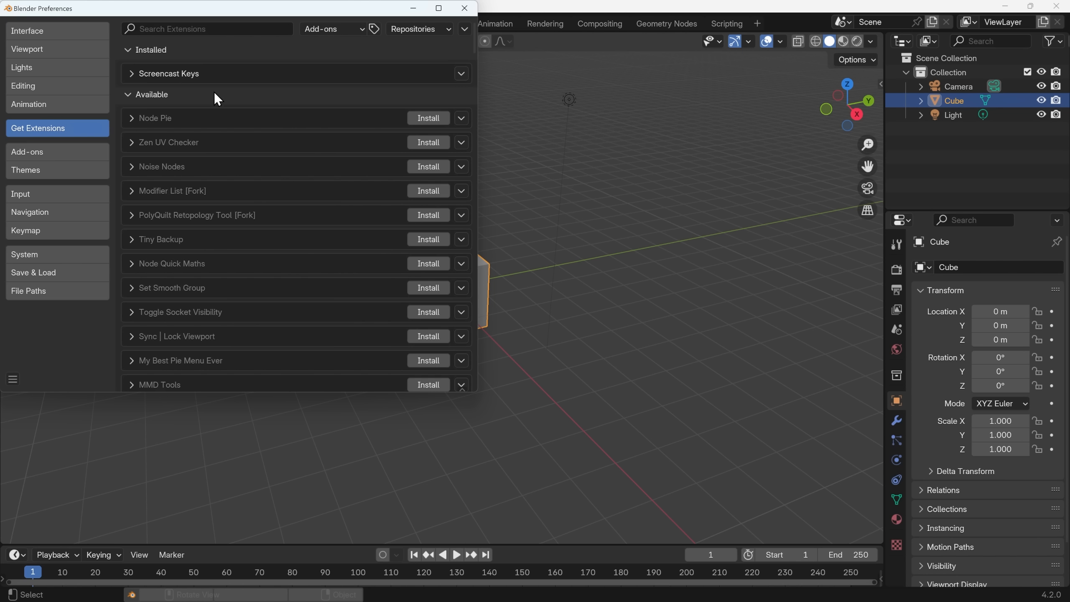
mouse_move(24, 254)
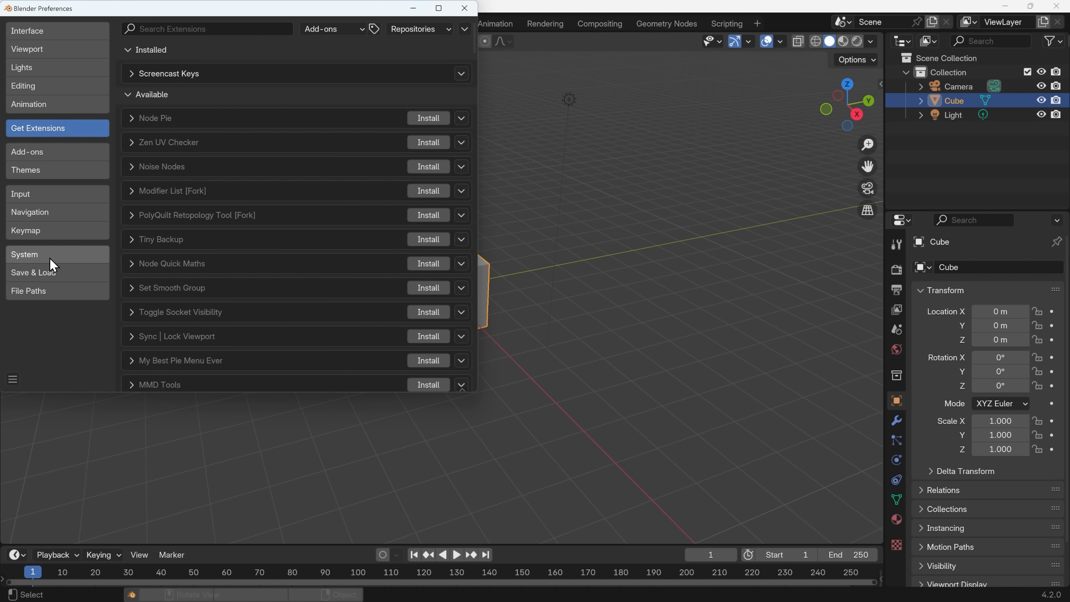
Toggle Allow Online Access in System, re-allow it from Get Extensions, and close Preferences.
left_click(24, 255)
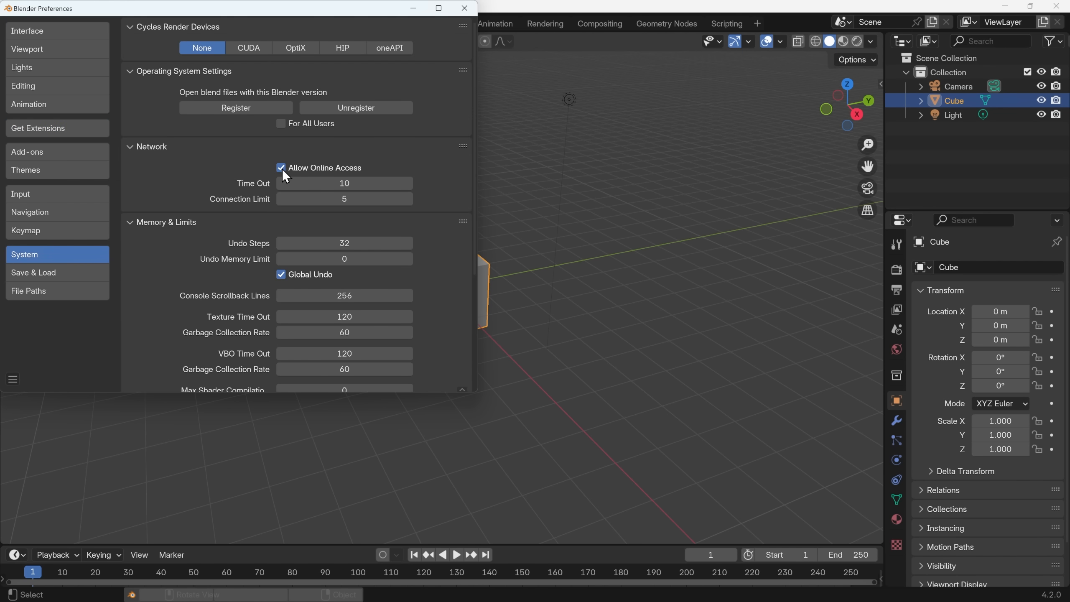
left_click(281, 169)
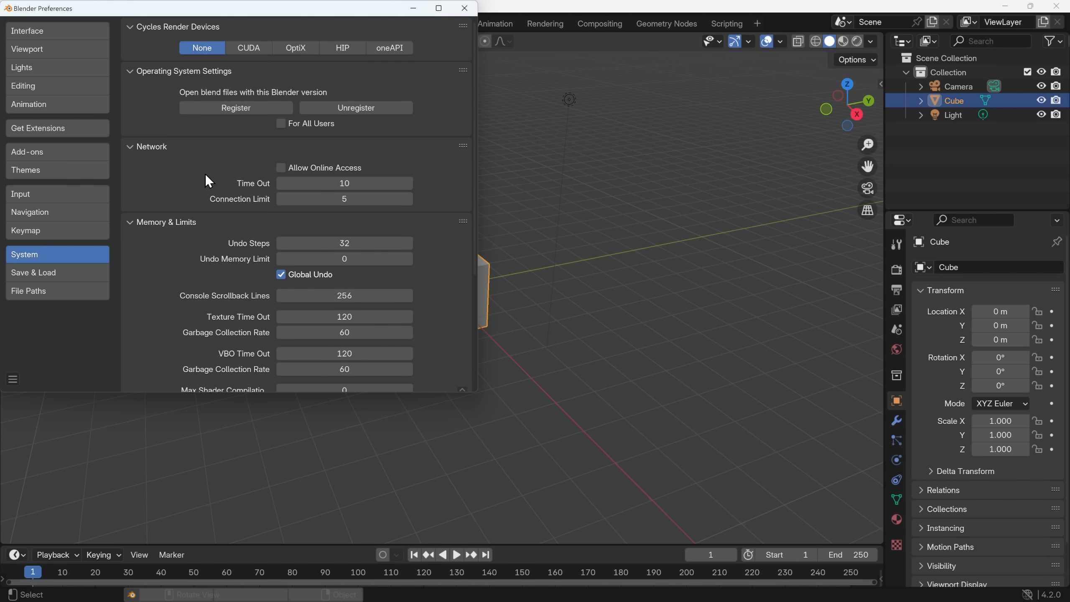
left_click(37, 128)
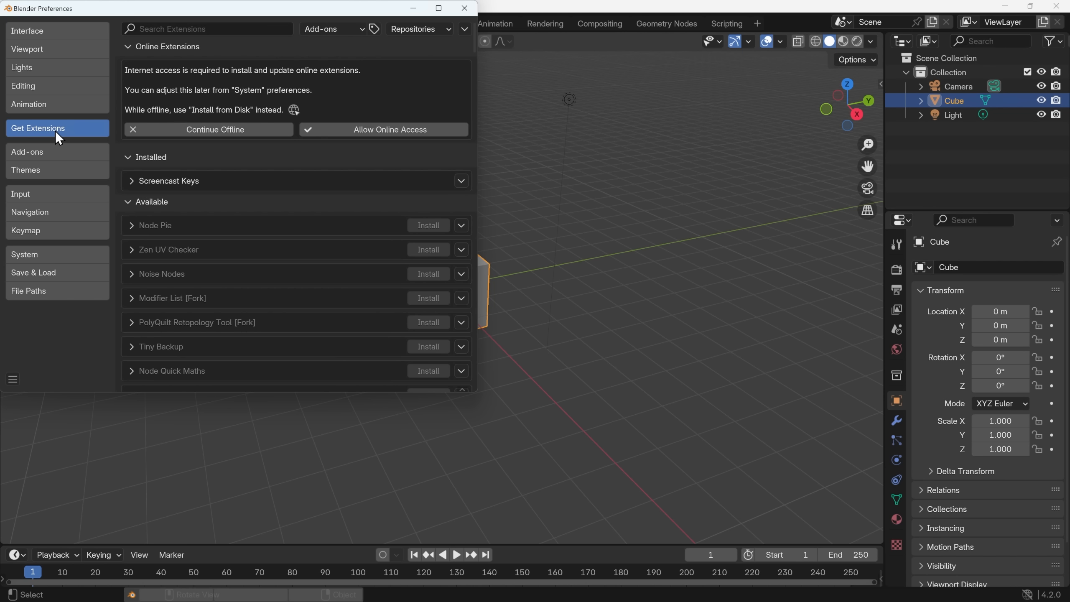
mouse_move(364, 97)
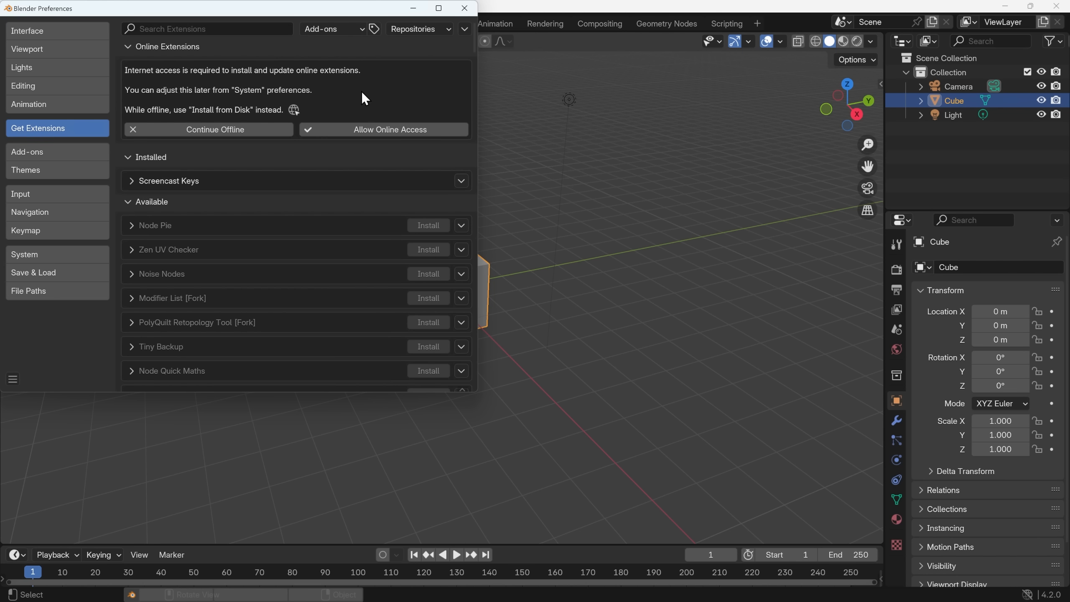
mouse_move(390, 129)
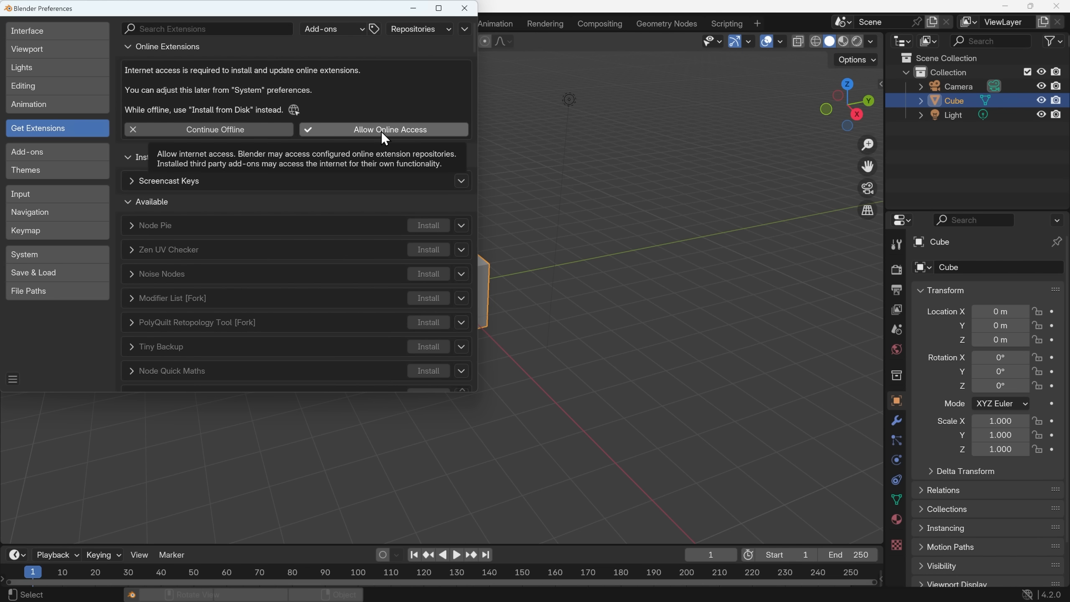
left_click(389, 129)
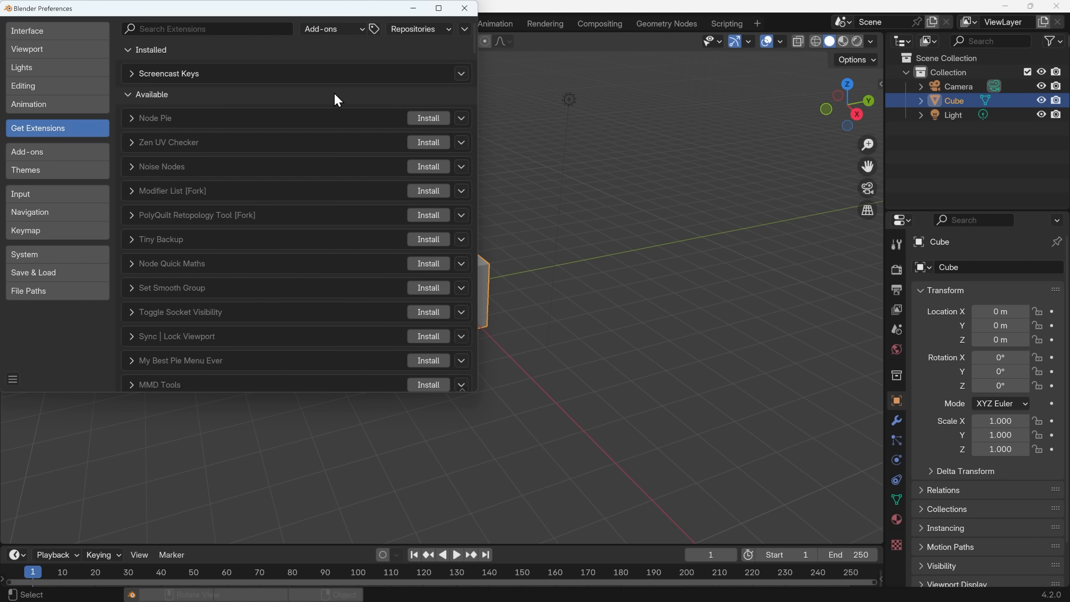
left_click(464, 8)
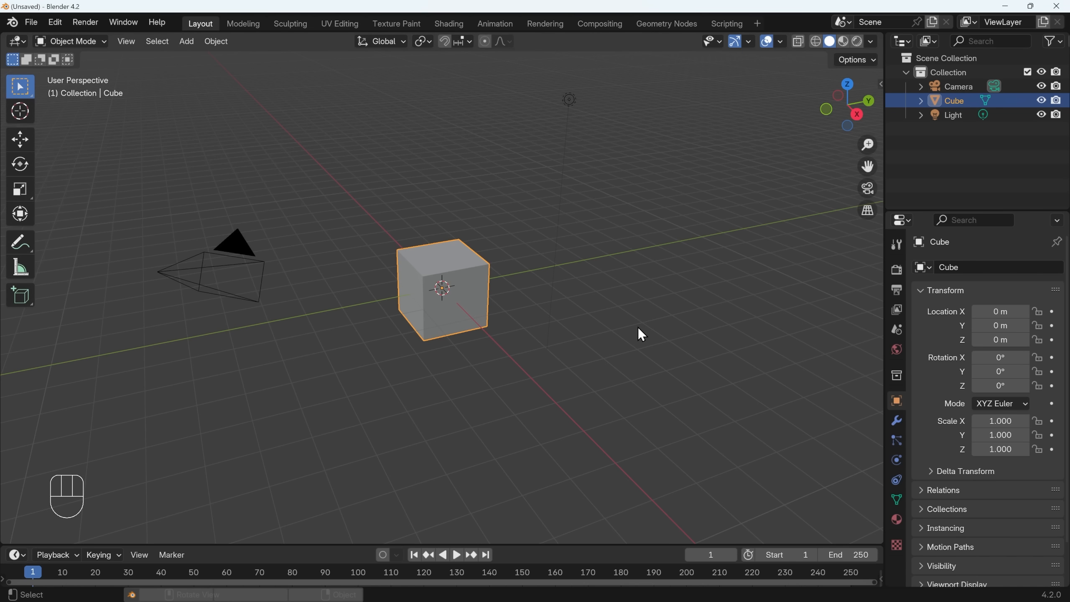
mouse_move(669, 318)
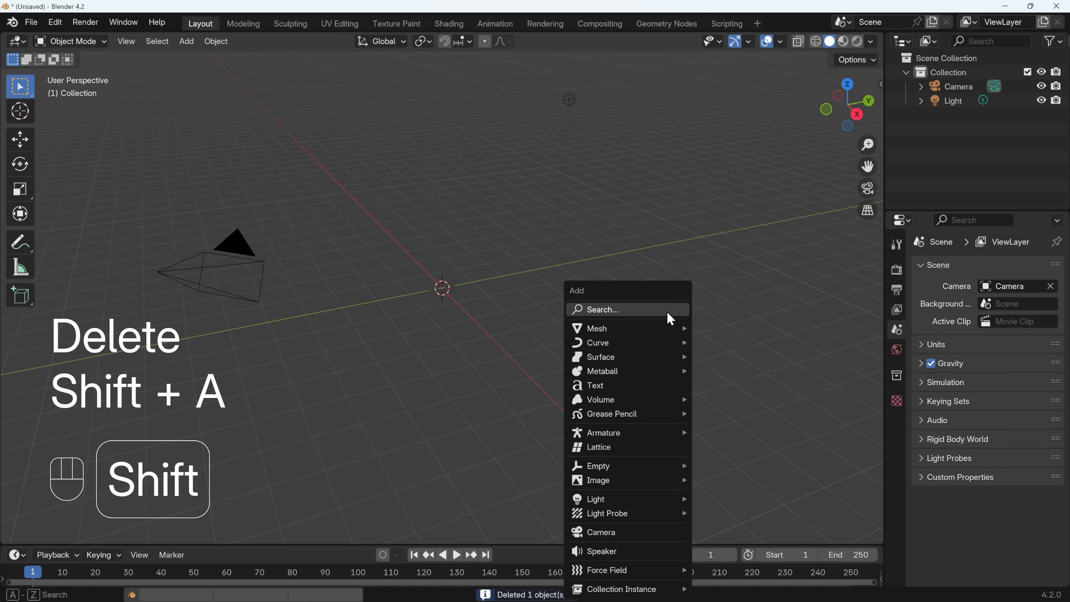
Move the monkey upward and add a plane beneath it via Shift+A > Mesh > Plane.
left_click(596, 328)
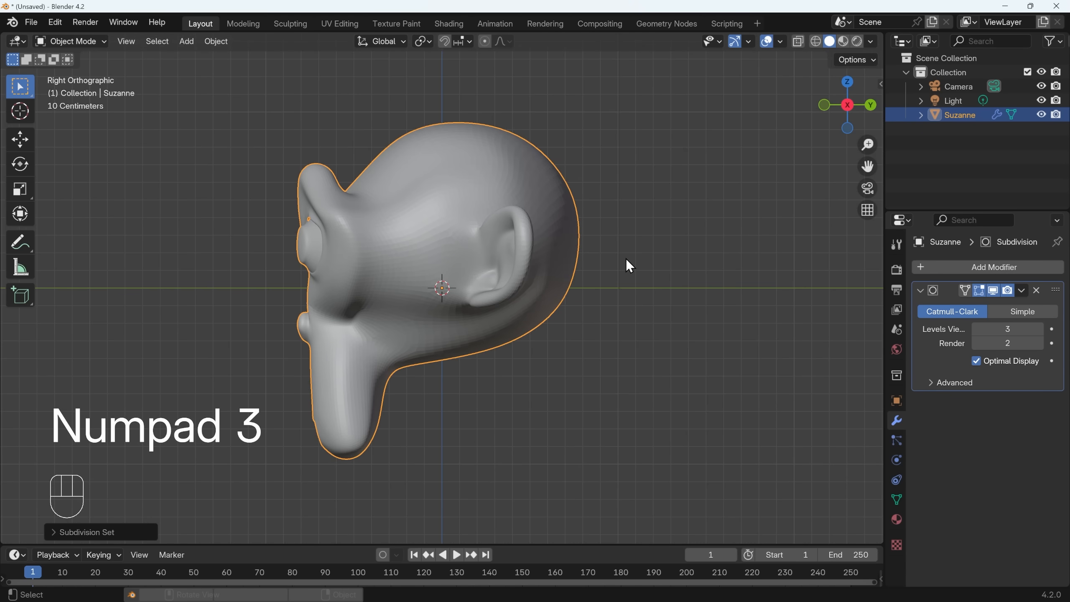
key("g")
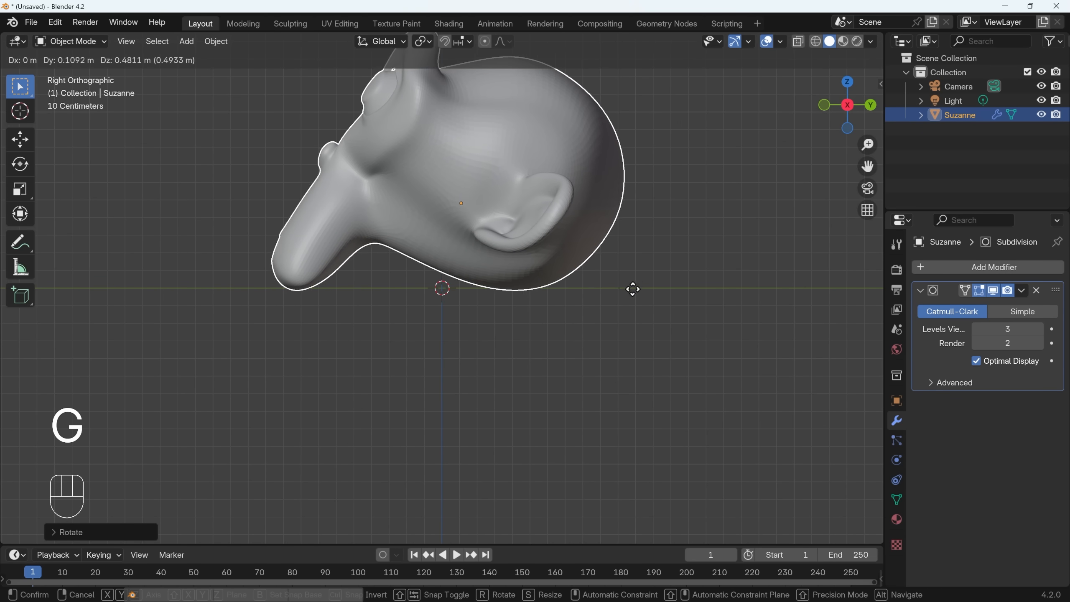
key("shift+a")
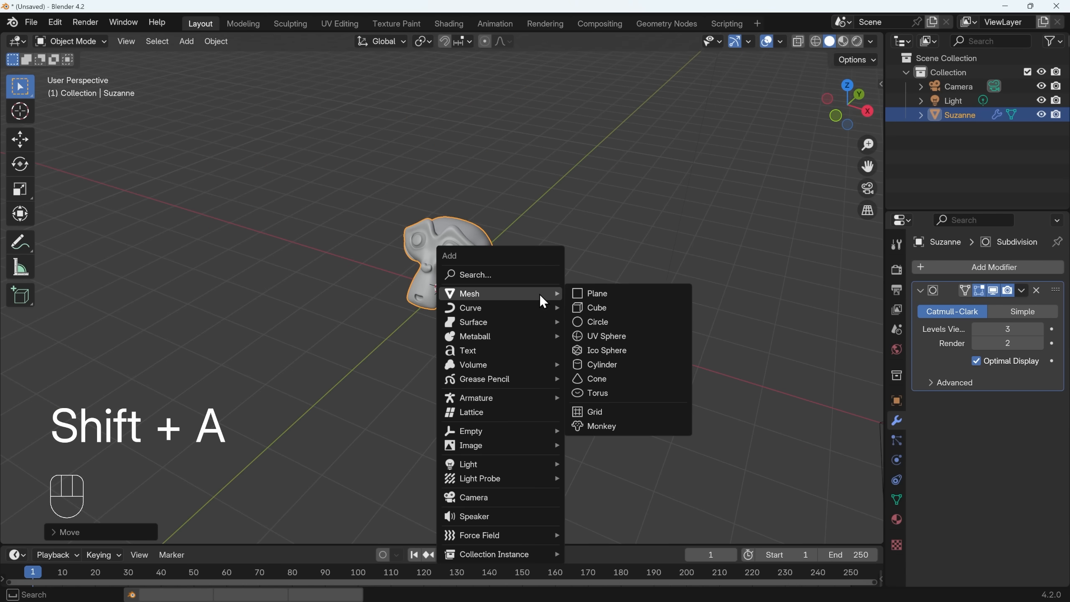
left_click(596, 293)
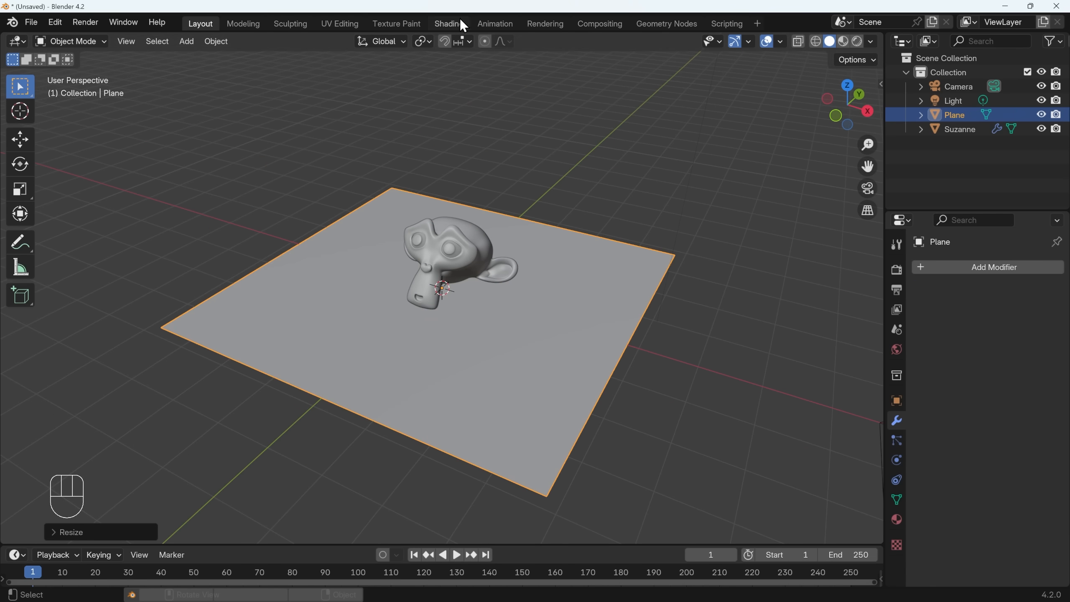
Switch to the Shading workspace and move the light above Suzanne to cast floor shadows.
left_click(448, 23)
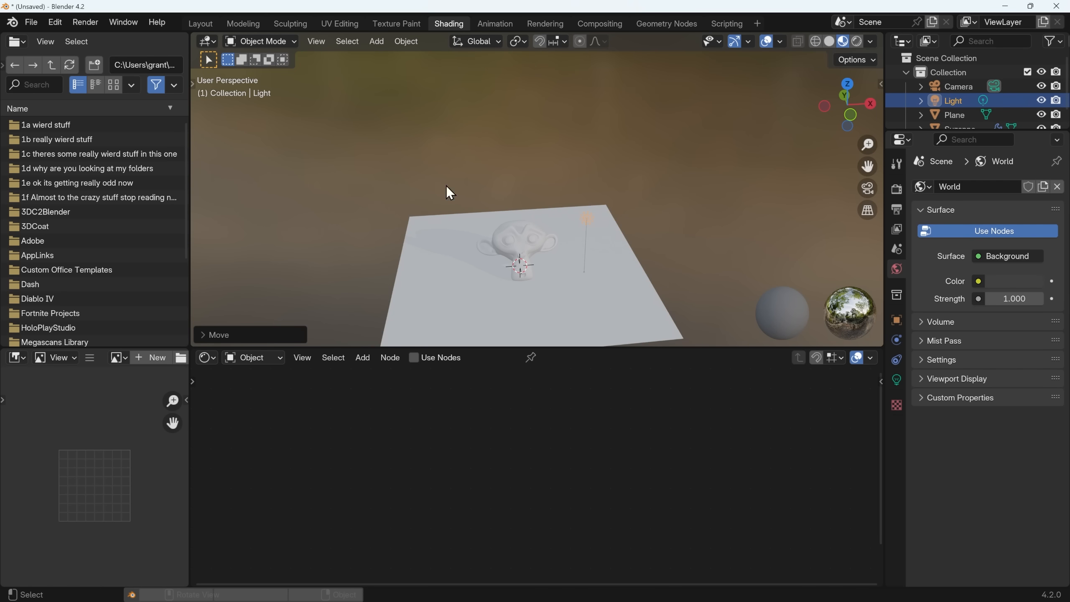
key("g")
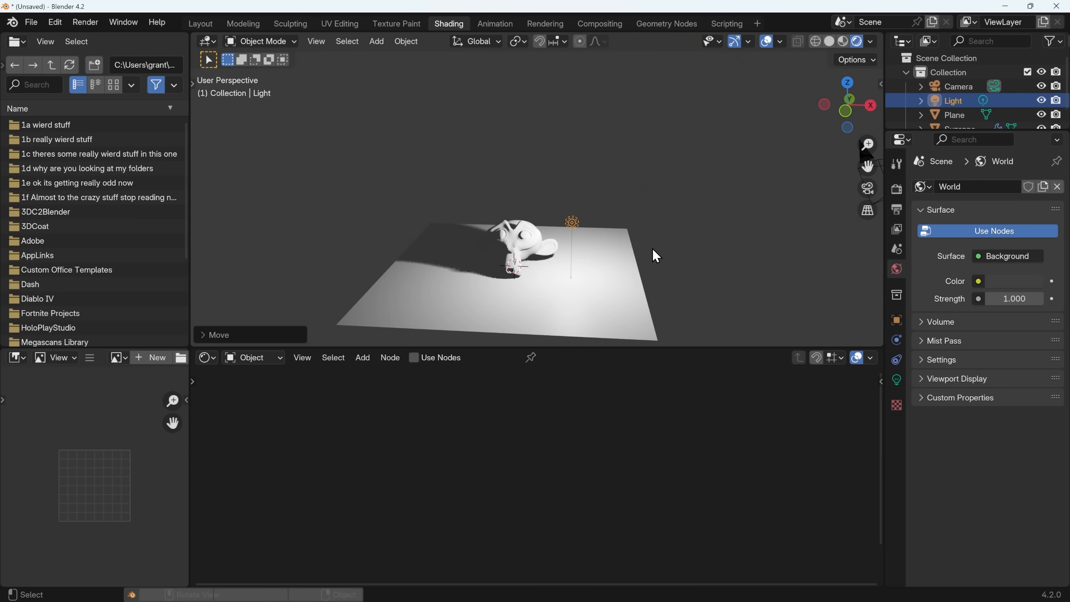
mouse_move(587, 221)
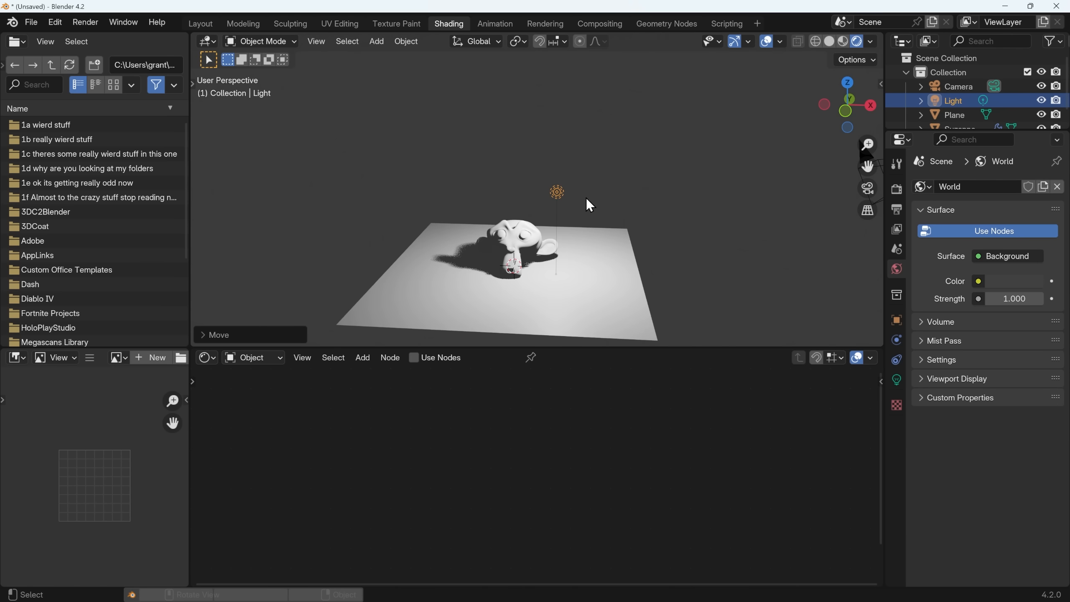
mouse_move(722, 173)
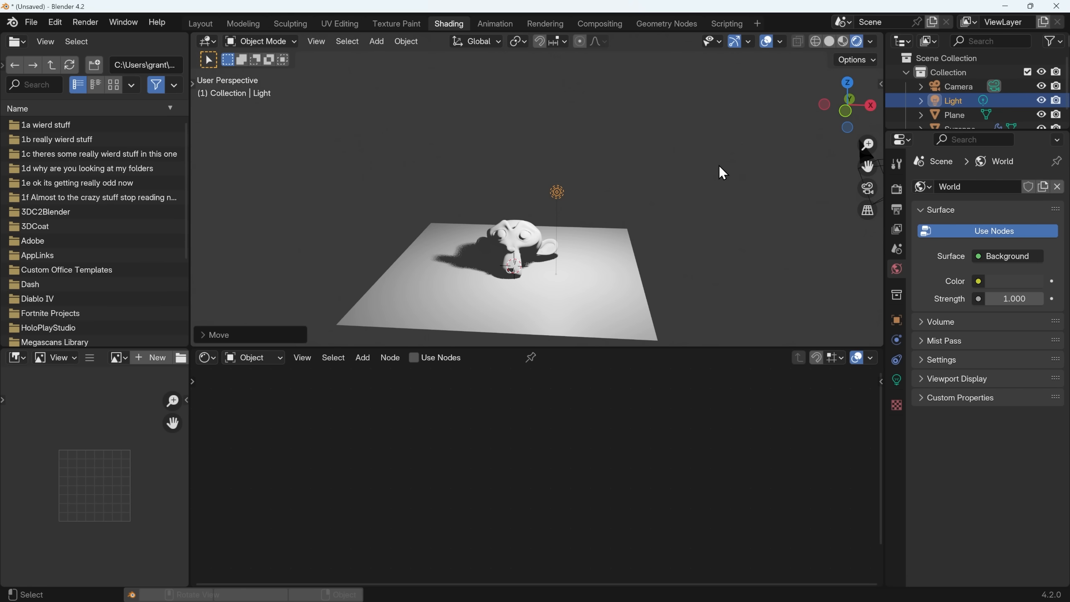
Set the Shader Editor to World nodes and browse for the environment texture image.
left_click(253, 358)
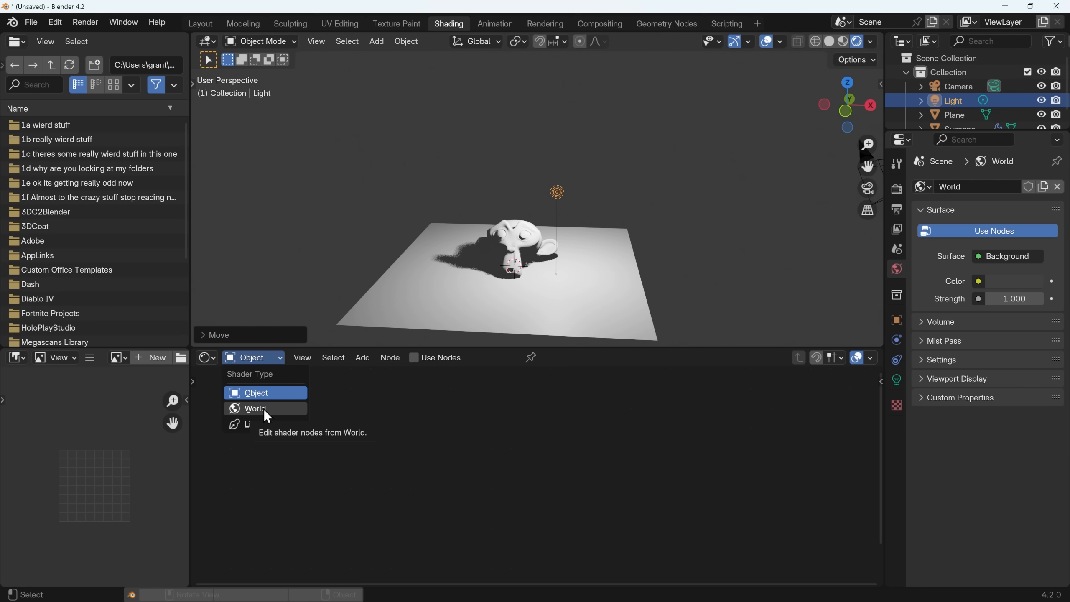
left_click(256, 409)
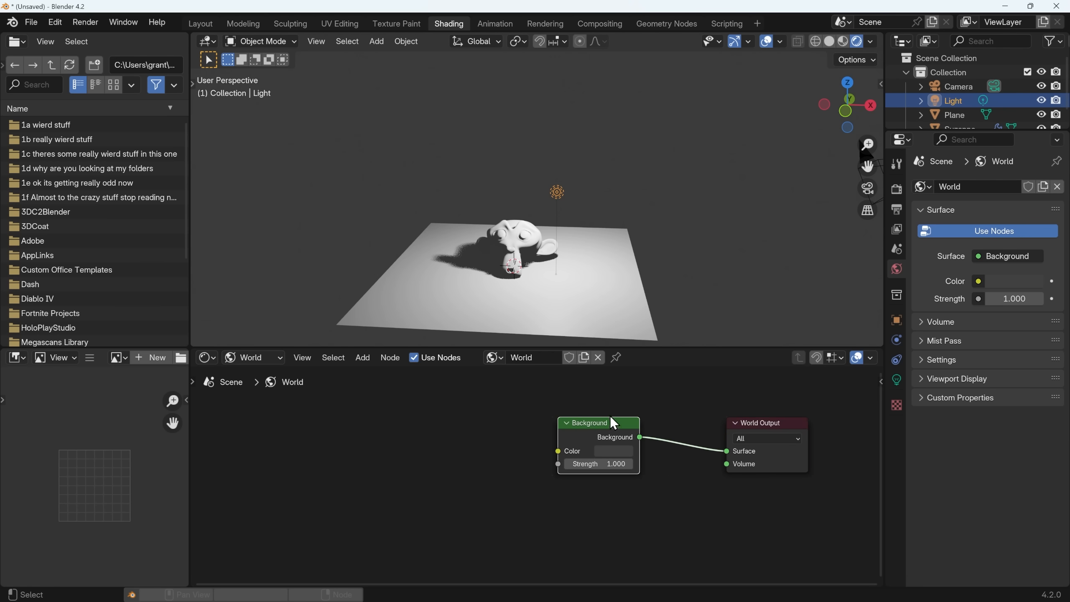
mouse_move(585, 431)
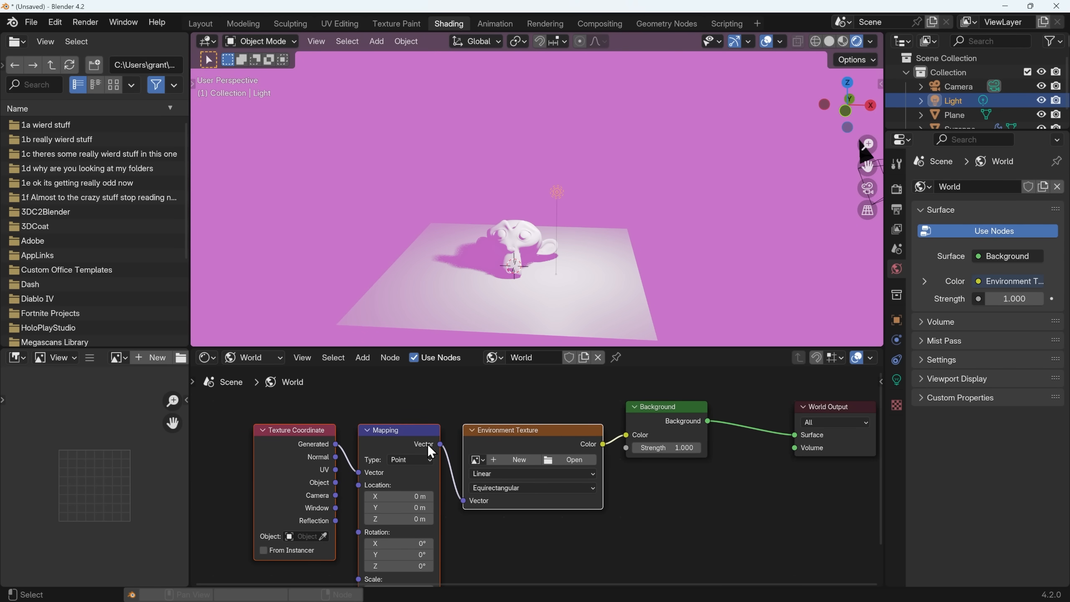
left_click(573, 459)
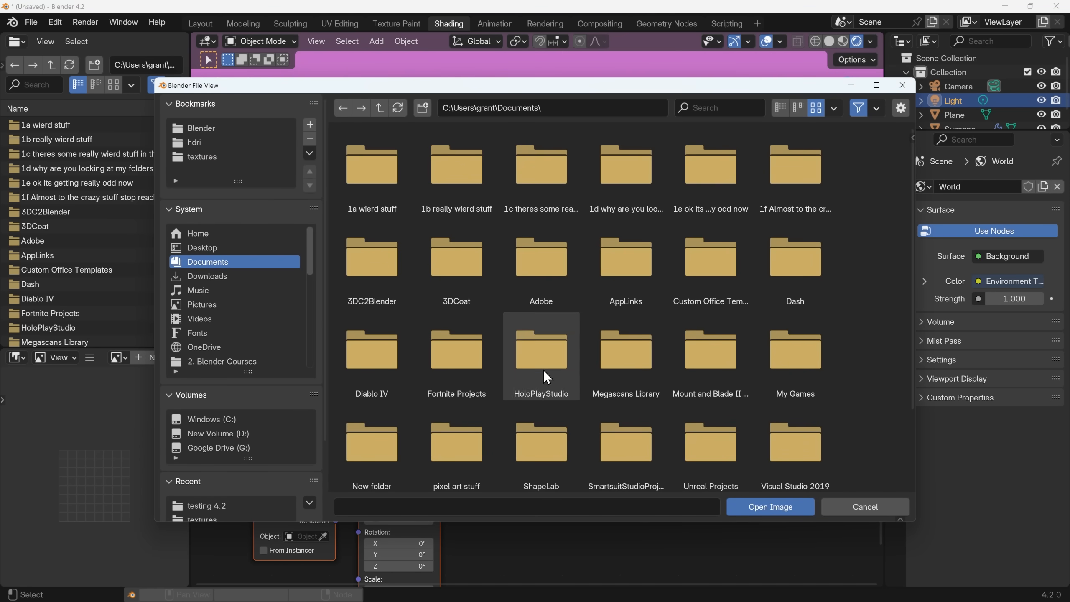
Jump to the hdri bookmark folder containing alps_field_2k.exr.
left_click(194, 143)
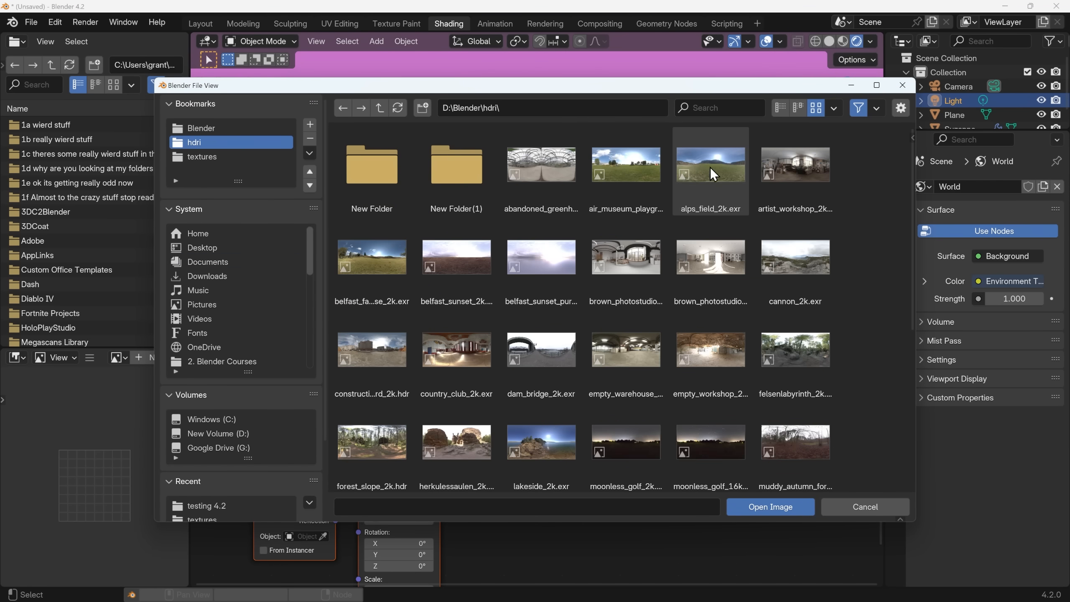
mouse_move(719, 167)
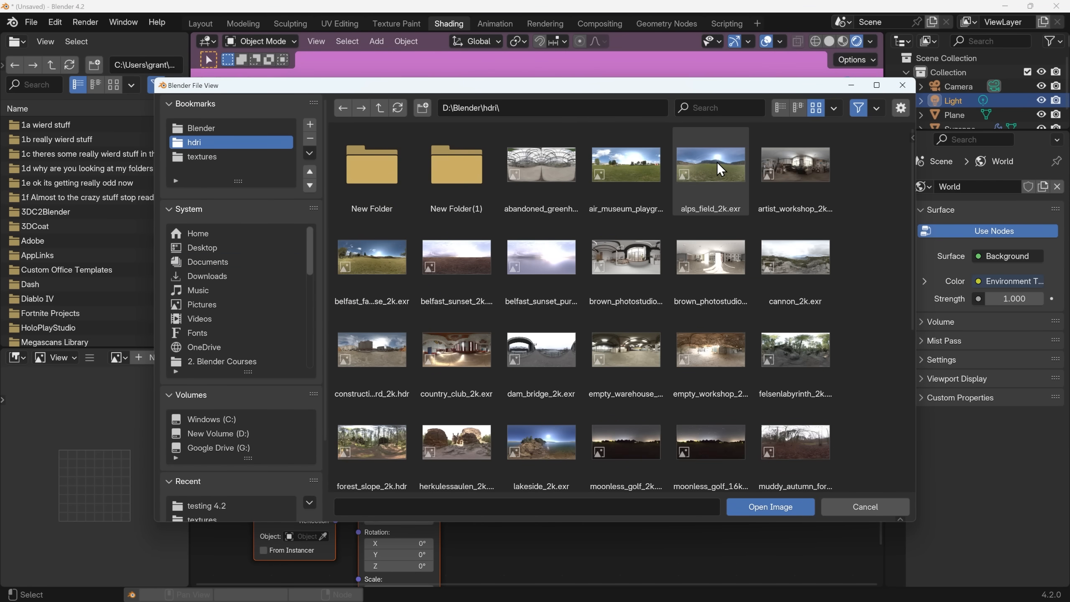
mouse_move(716, 167)
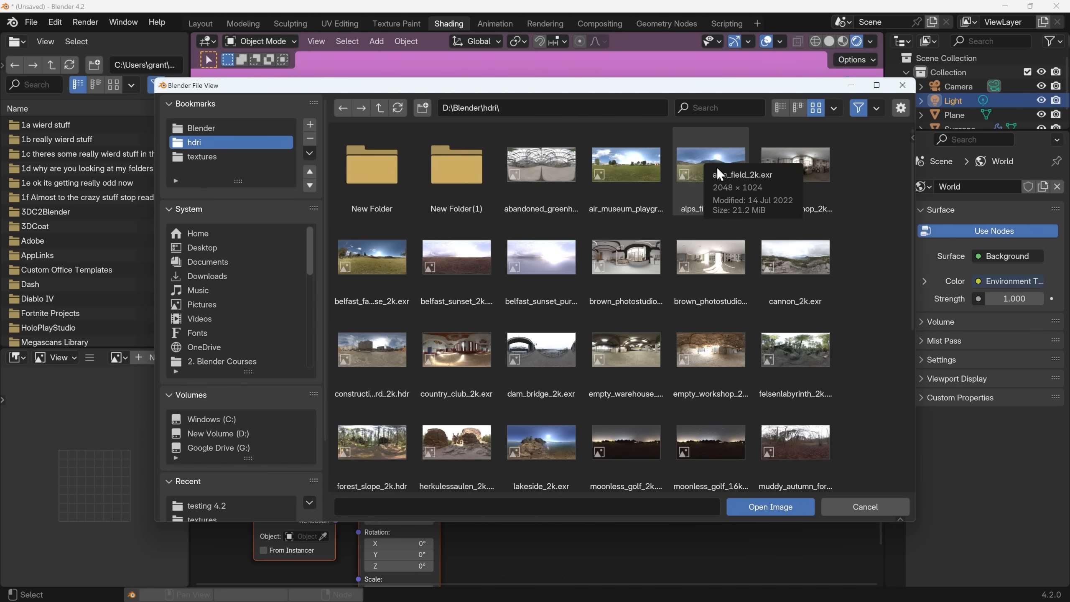
mouse_move(716, 183)
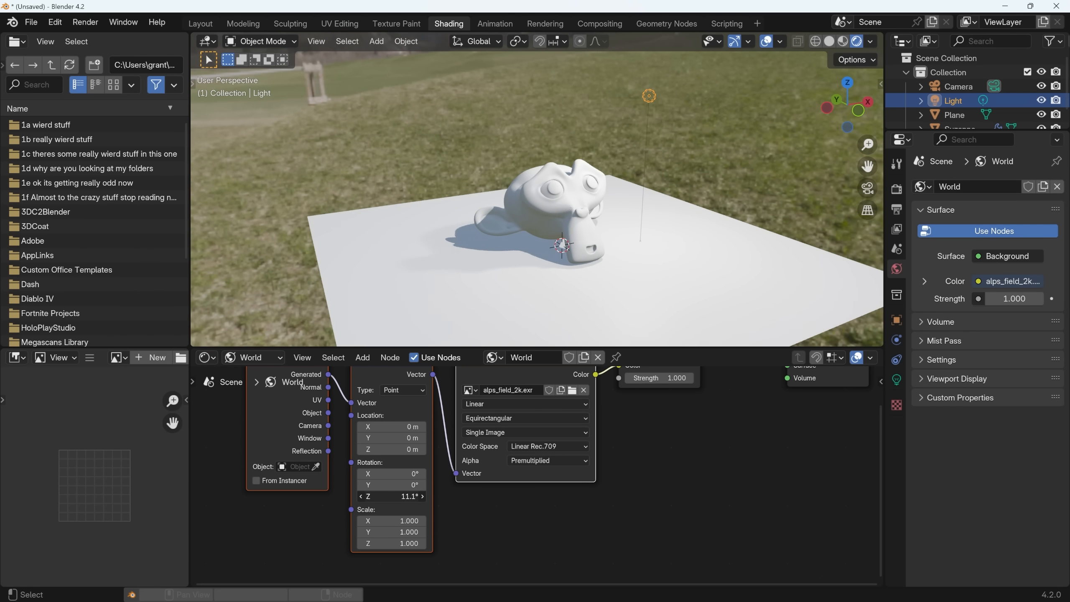
mouse_move(902, 270)
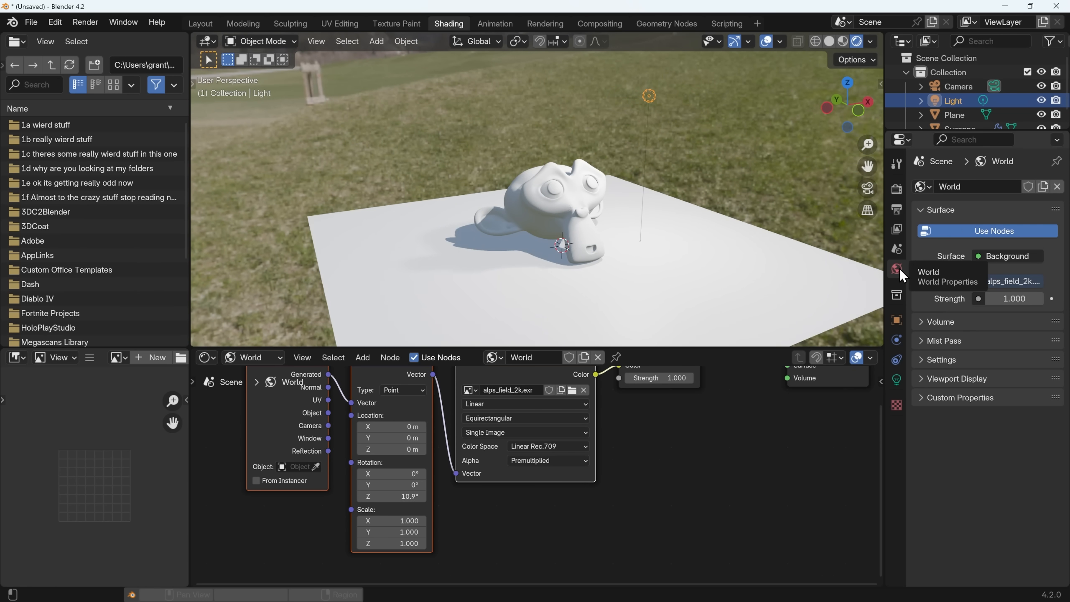
Expand World Properties > Settings and keep Sun Shadow enabled for the rotated HDRI.
left_click(942, 360)
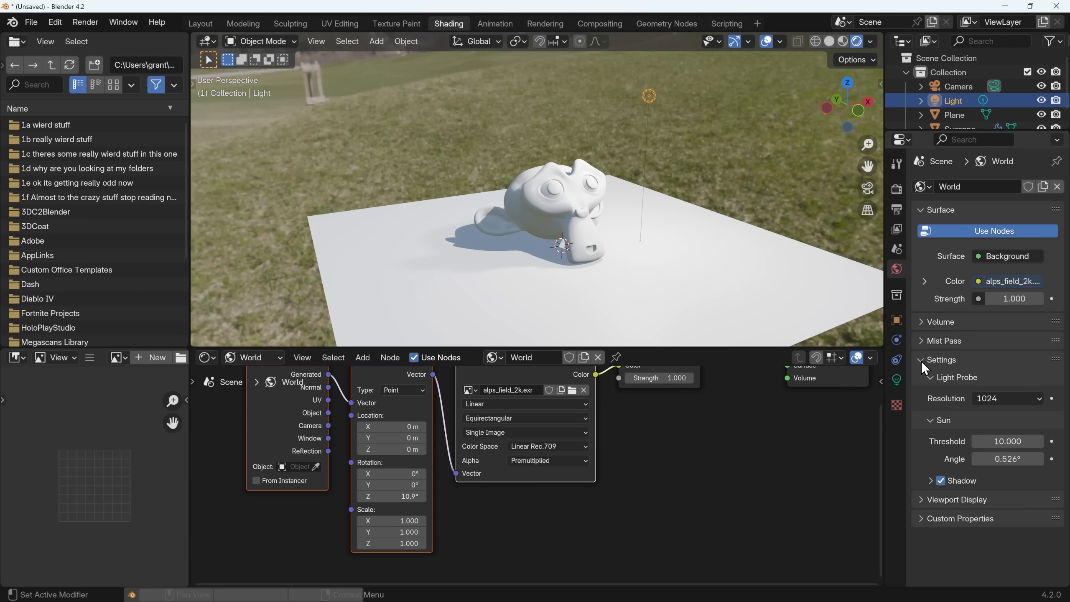
mouse_move(943, 427)
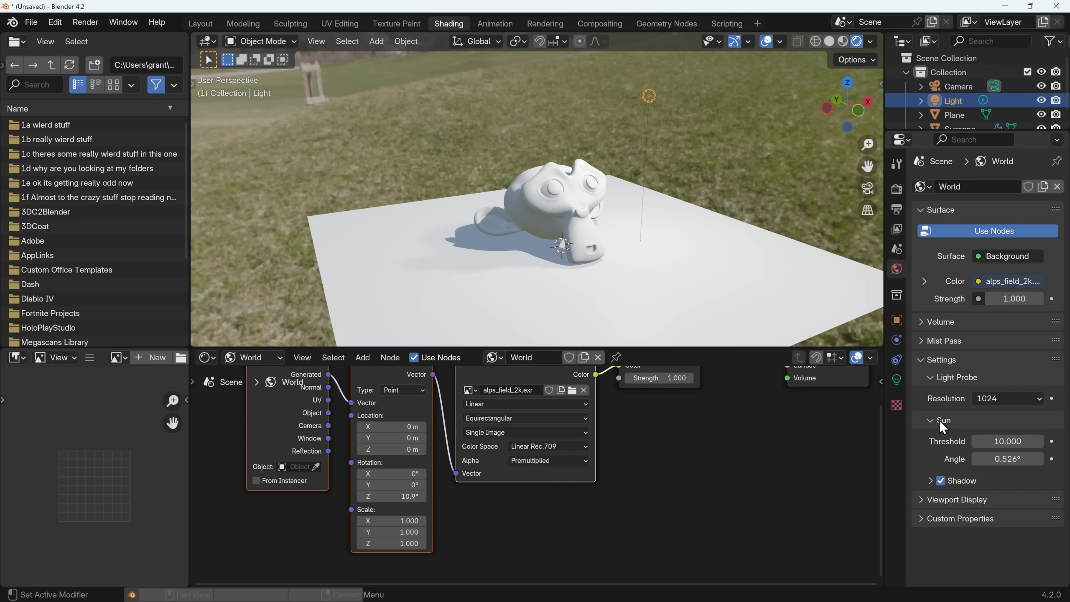
mouse_move(969, 430)
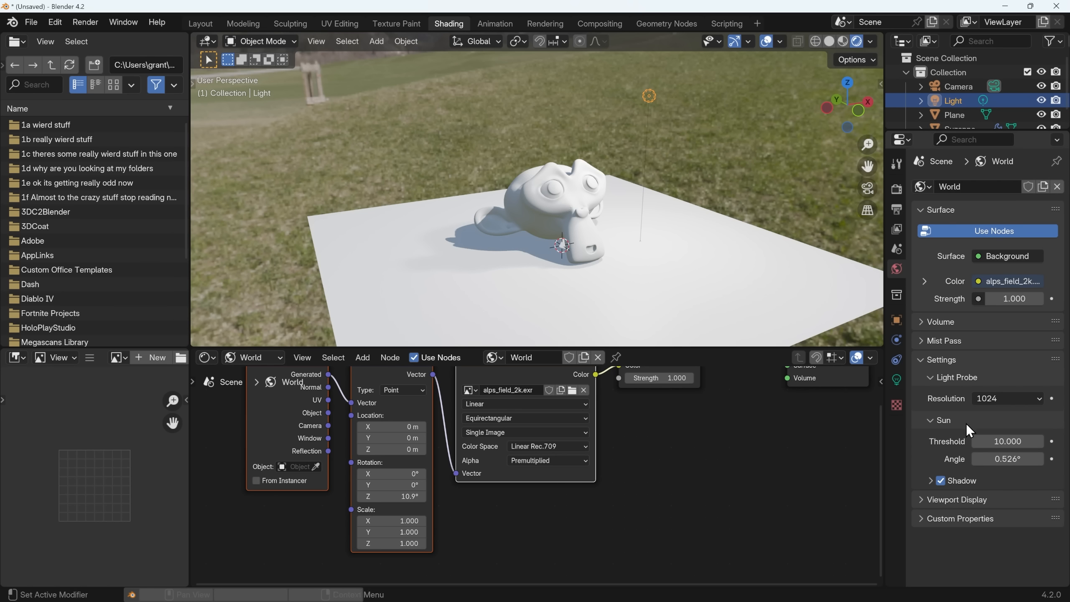
mouse_move(975, 436)
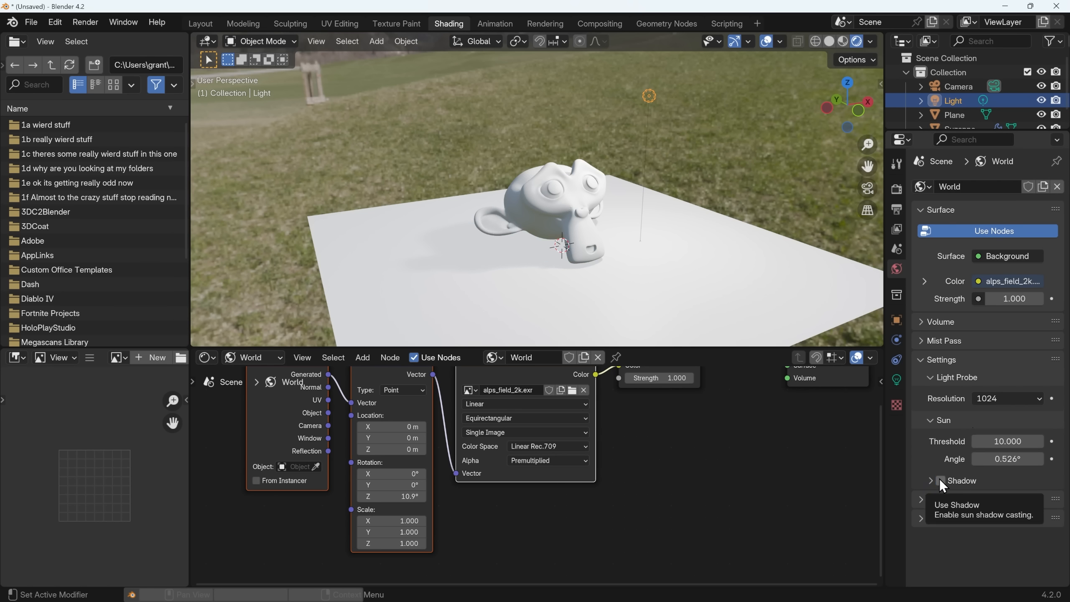
left_click(942, 481)
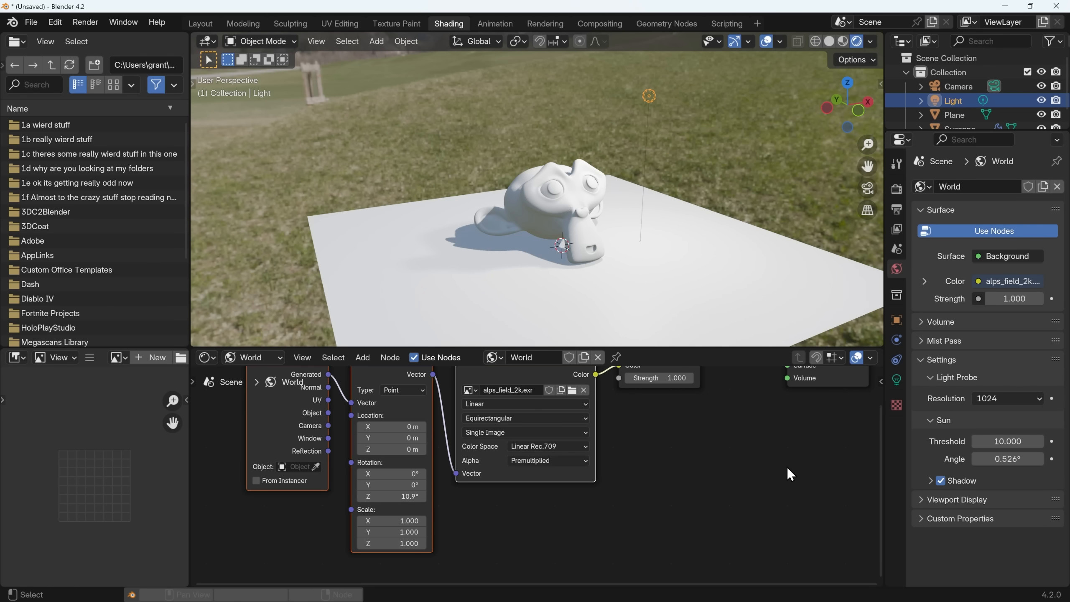
Select Suzanne and create a new material, Material.001, with a Principled BSDF.
left_click(252, 357)
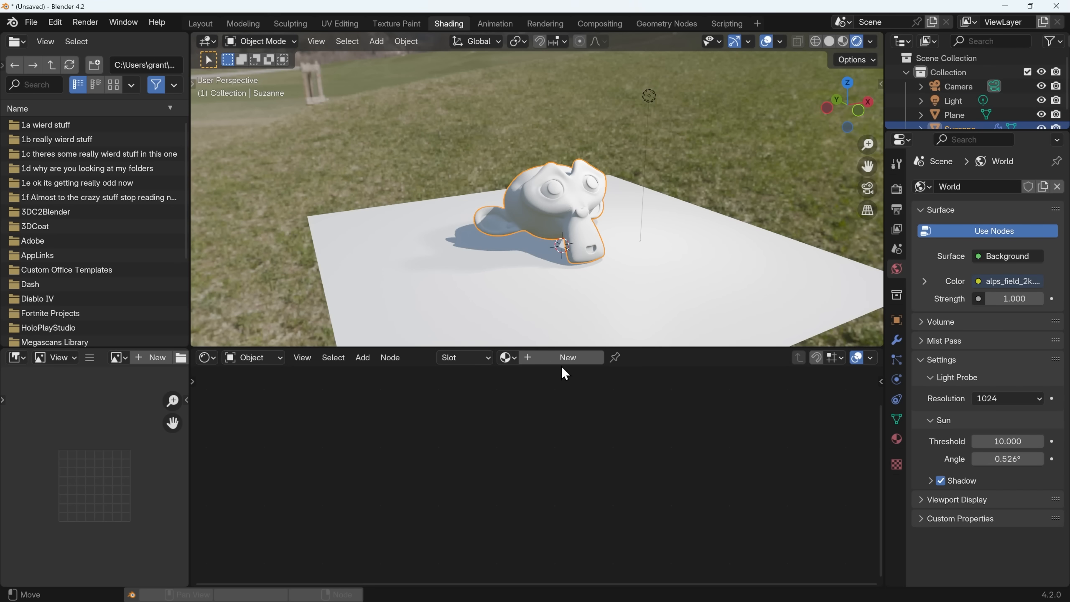
left_click(567, 357)
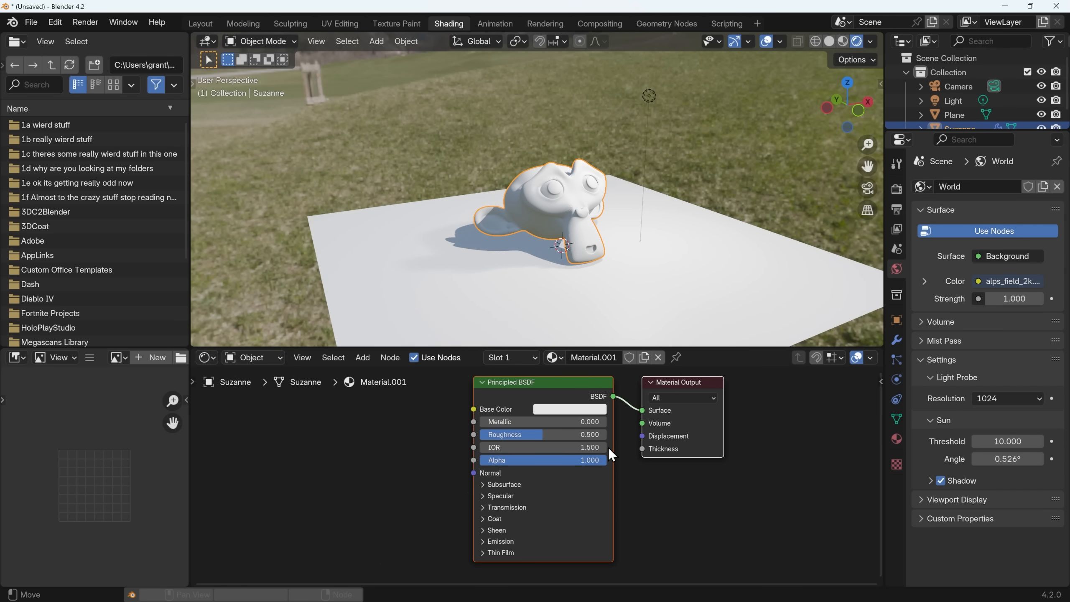
mouse_move(514, 560)
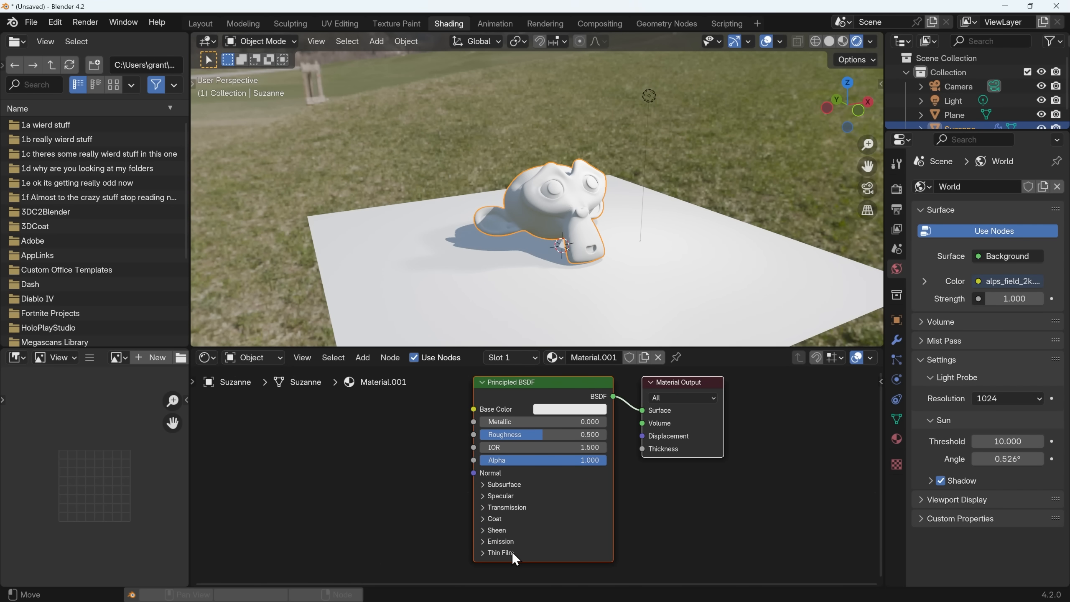
mouse_move(506, 560)
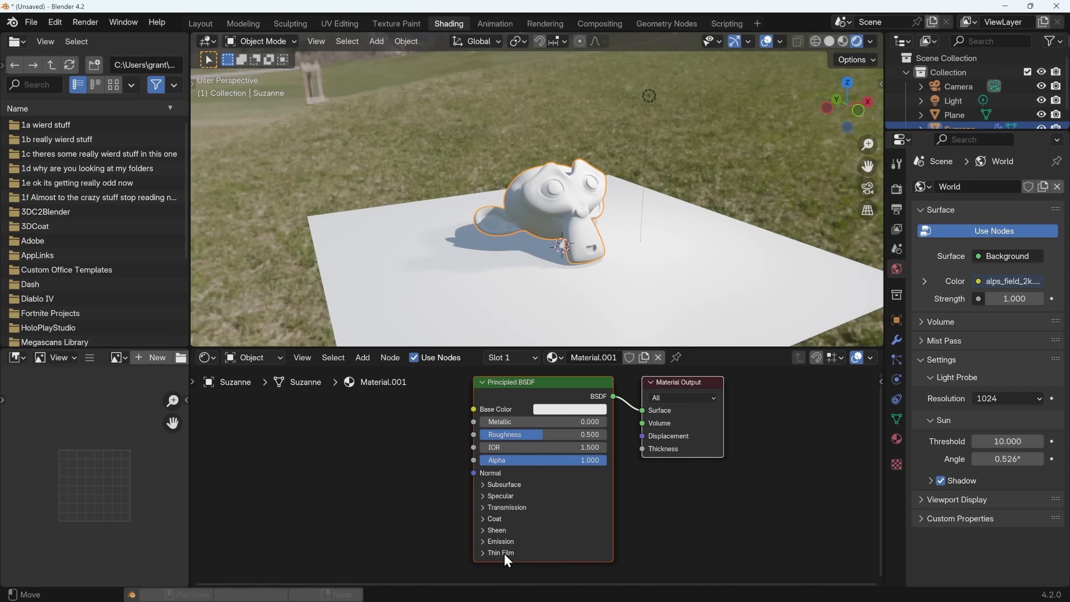
mouse_move(500, 558)
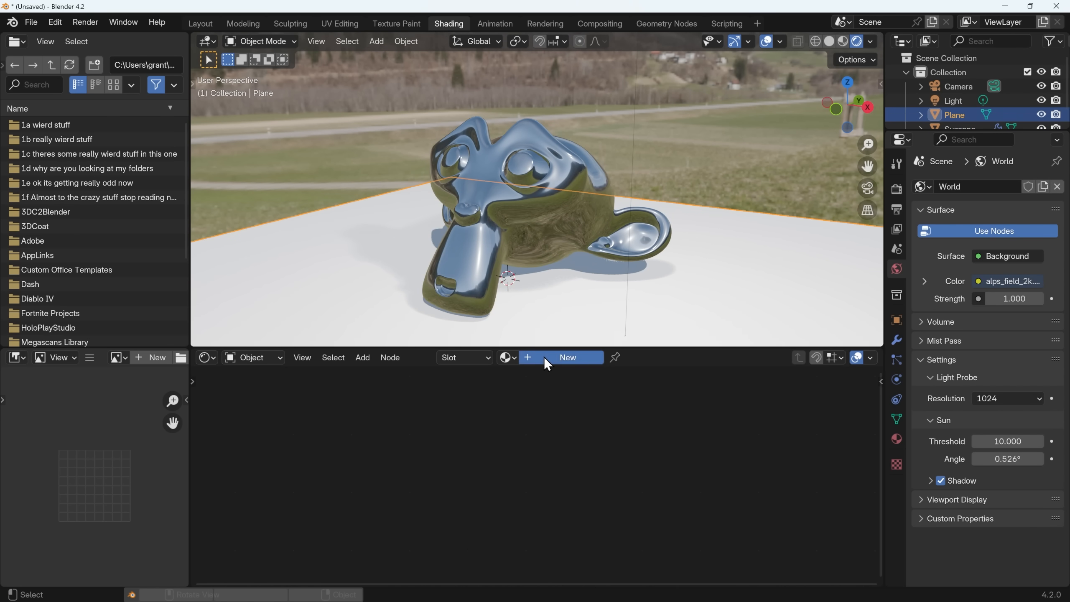
Create Material.002 on the floor plane with a blue base colour and roughness 1.0.
left_click(566, 357)
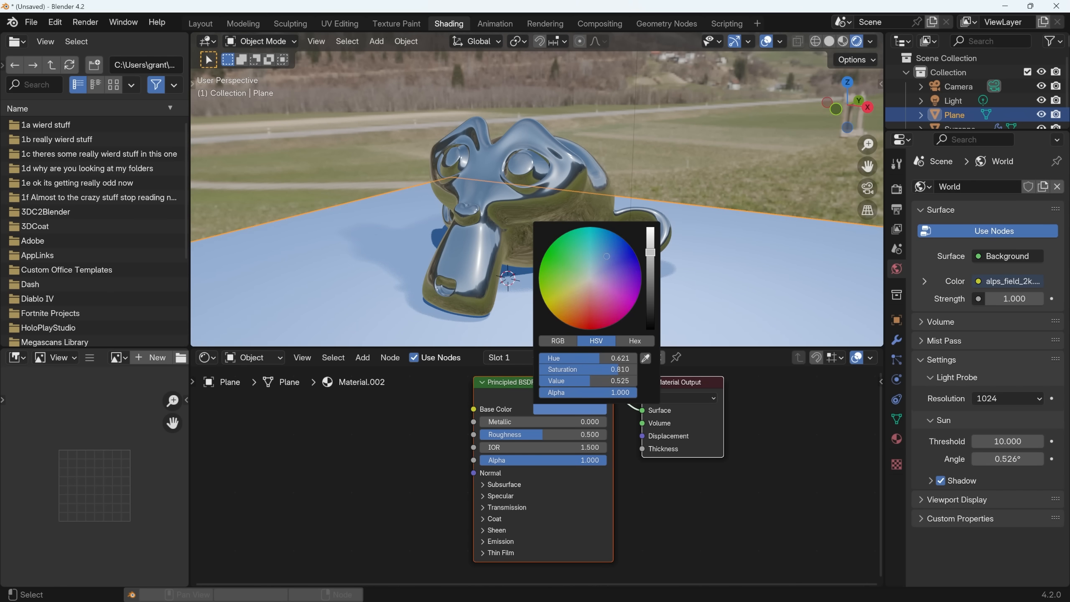
left_click(644, 324)
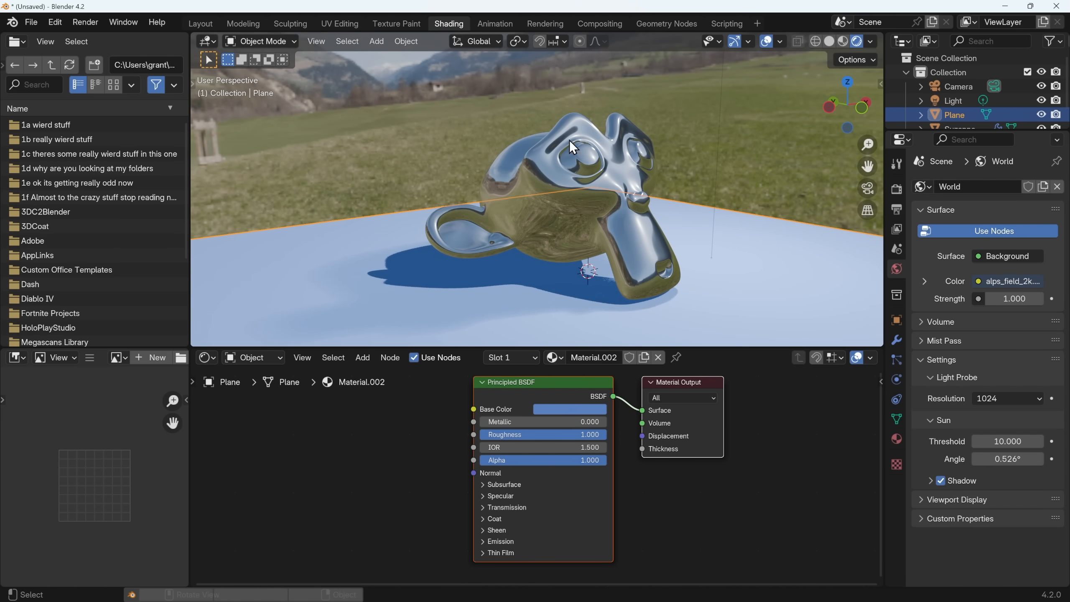
mouse_move(677, 265)
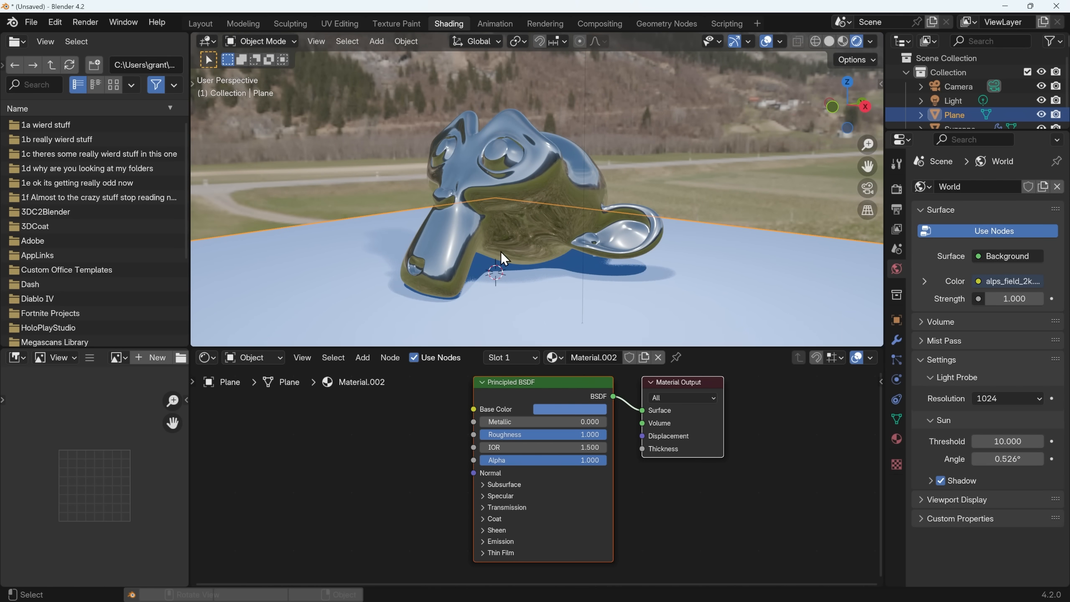
mouse_move(569, 280)
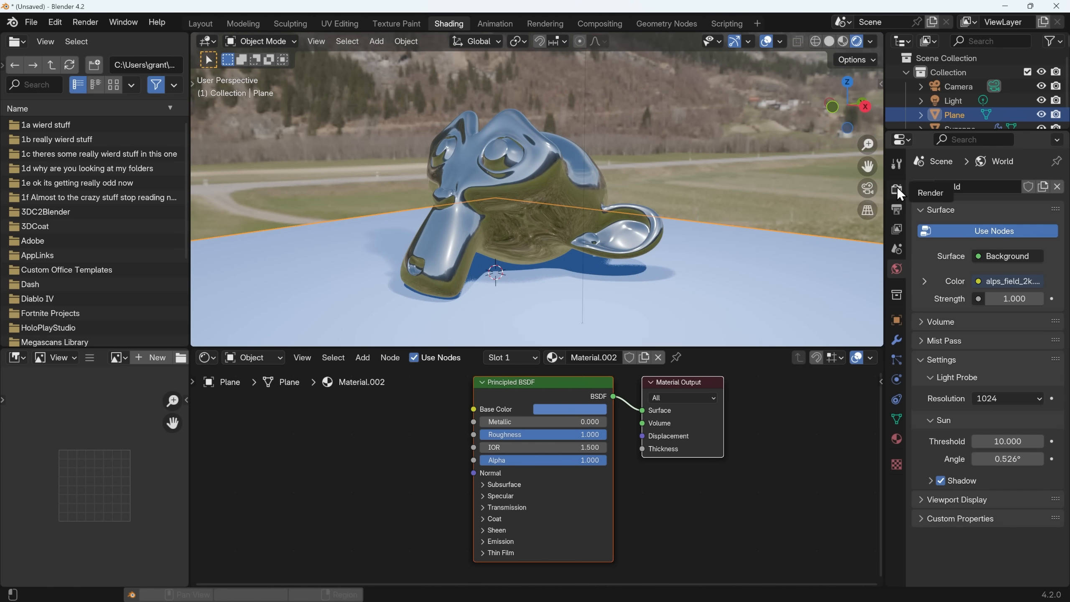
Enable EEVEE Raytracing in Render Properties, toggling it to compare reflections.
left_click(896, 192)
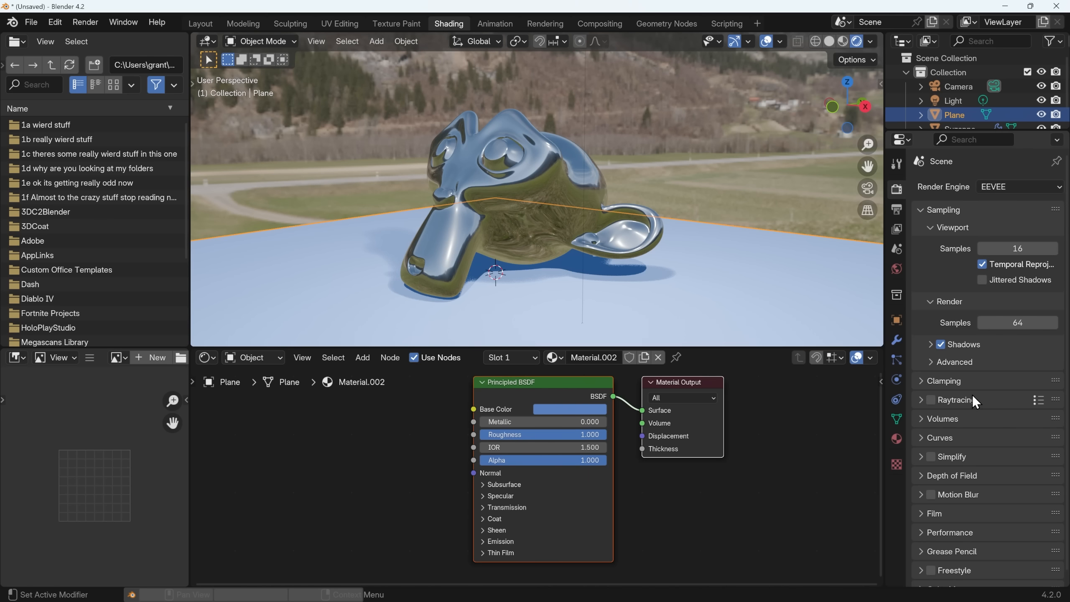
mouse_move(935, 403)
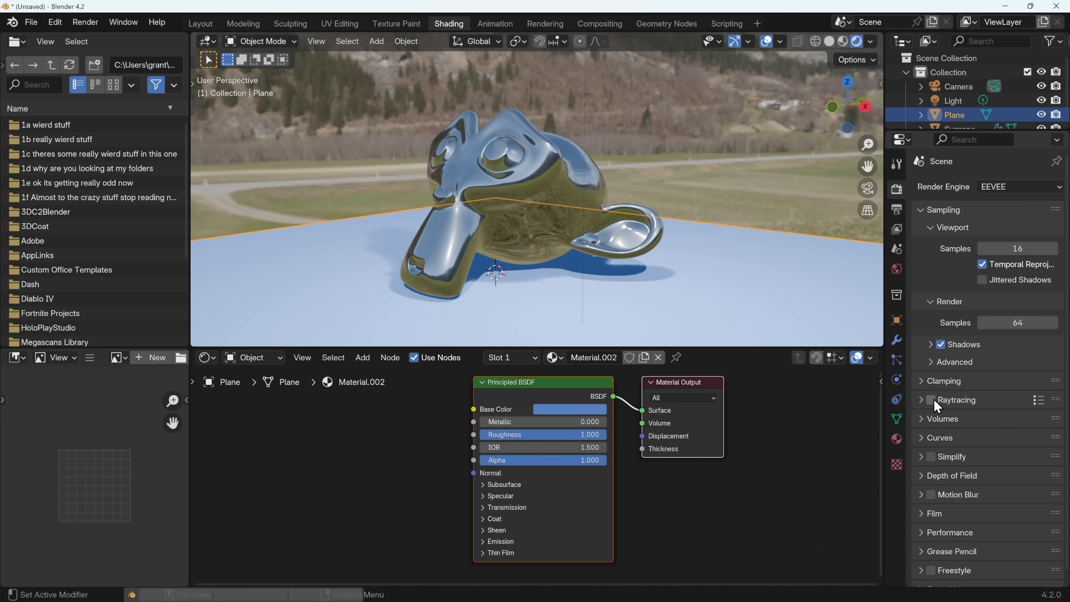
left_click(932, 400)
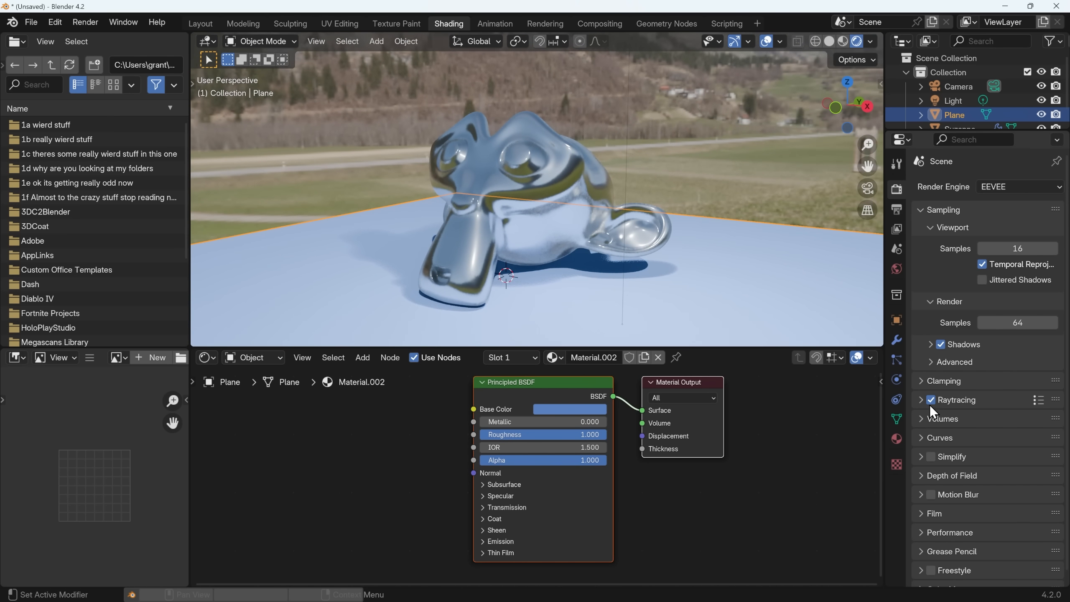
left_click(930, 399)
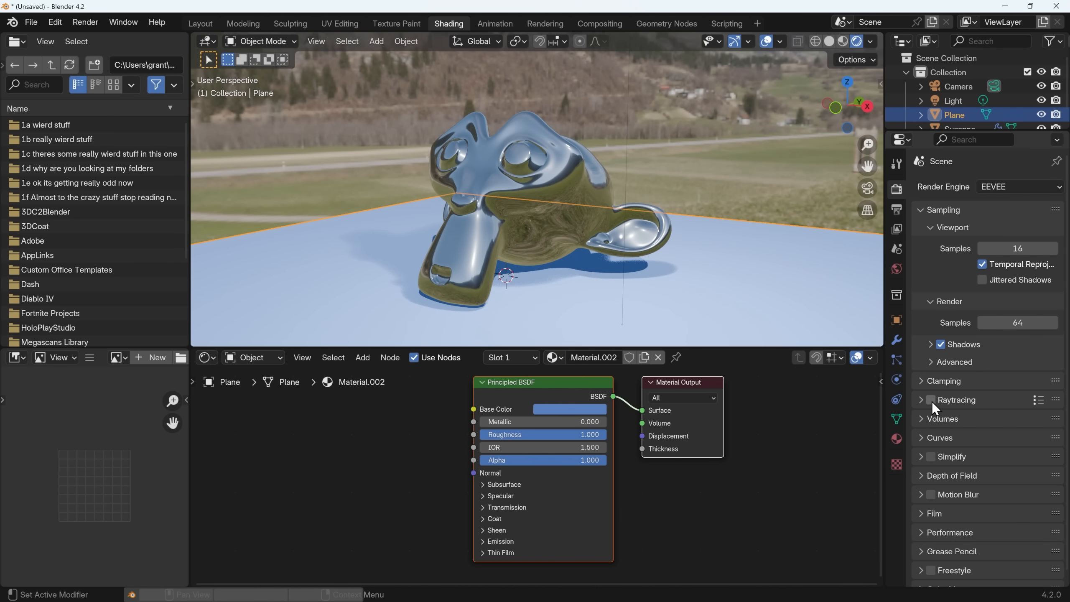
left_click(930, 400)
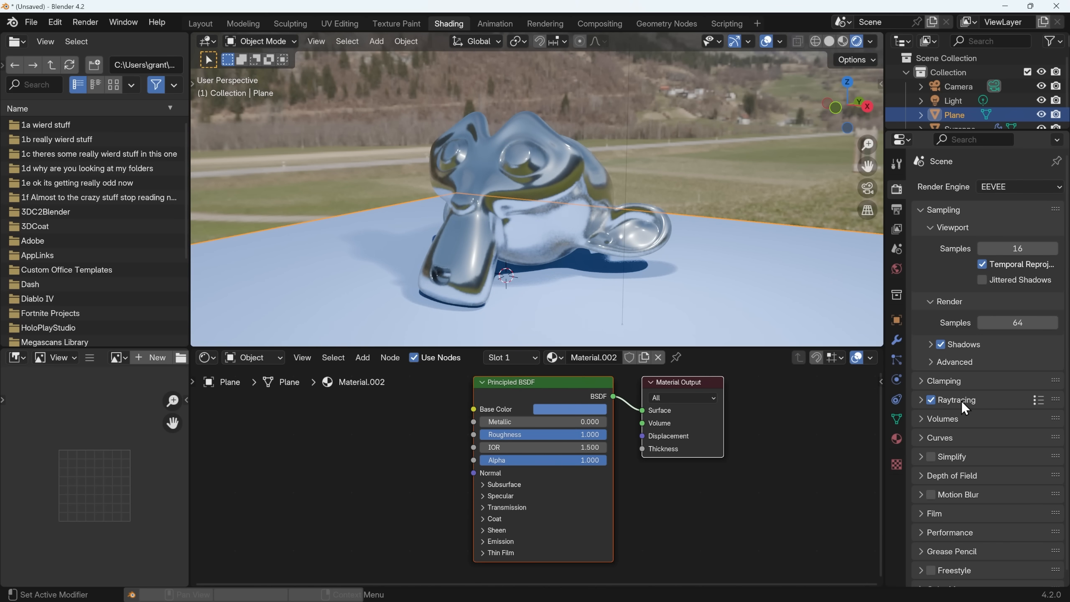
Set ray tracing resolution to 1:1 and turn off denoising.
left_click(921, 399)
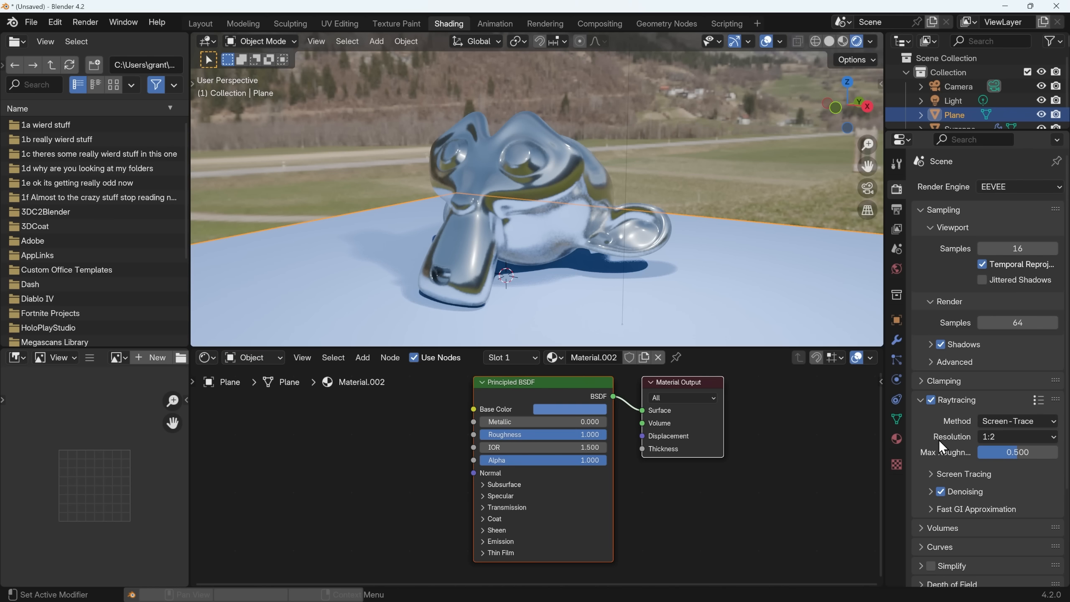
left_click(1017, 437)
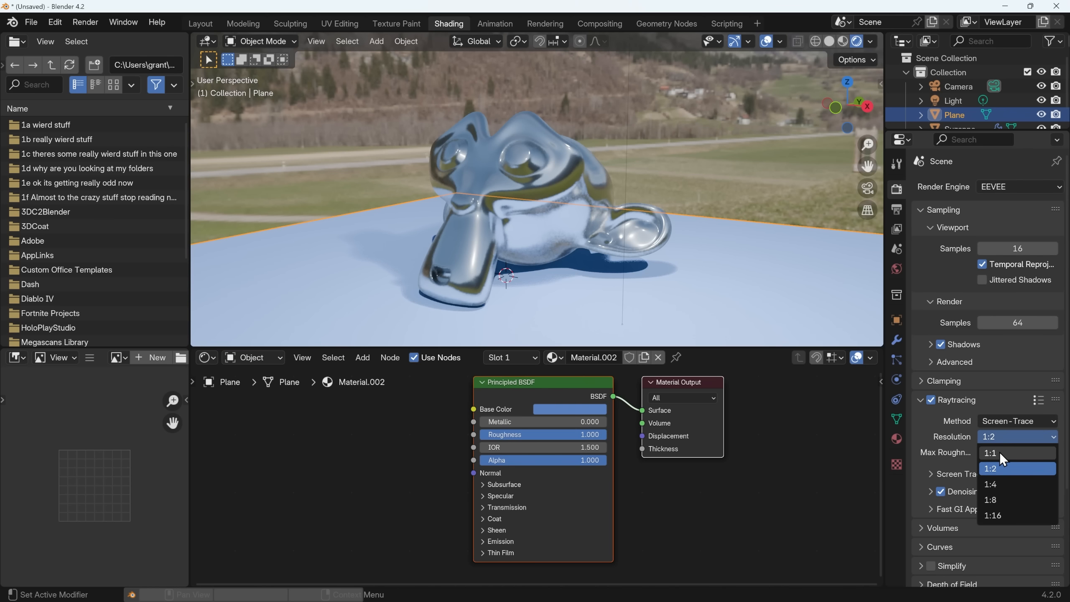
left_click(990, 453)
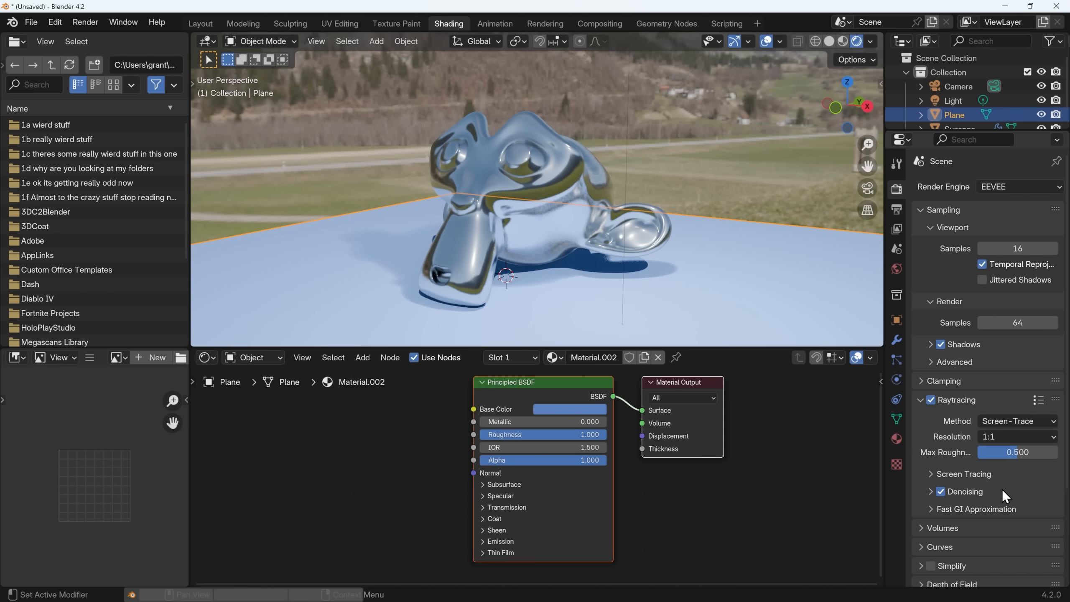
mouse_move(947, 500)
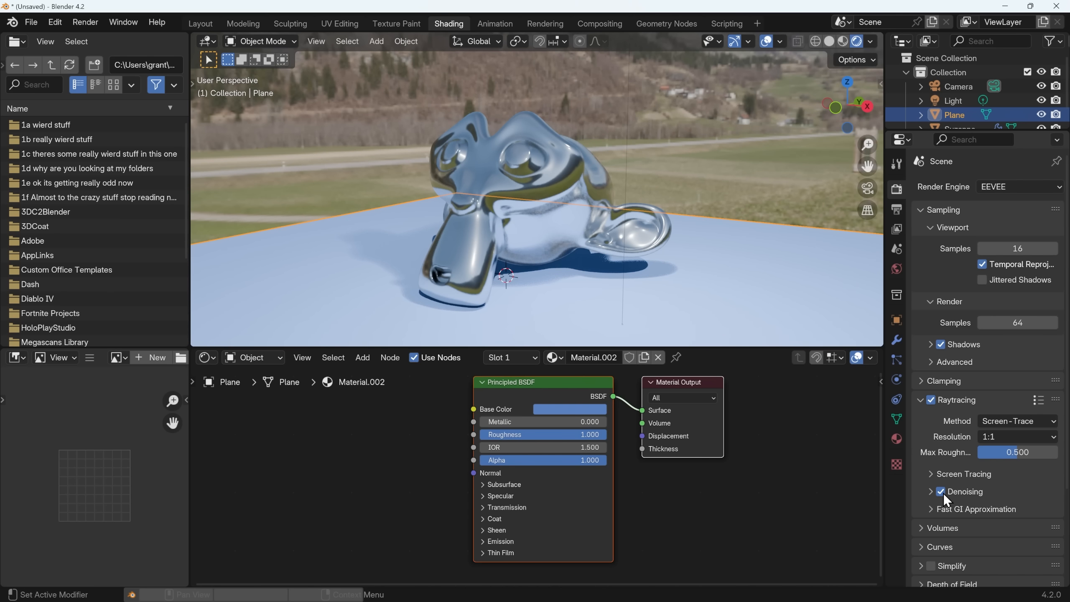
left_click(940, 491)
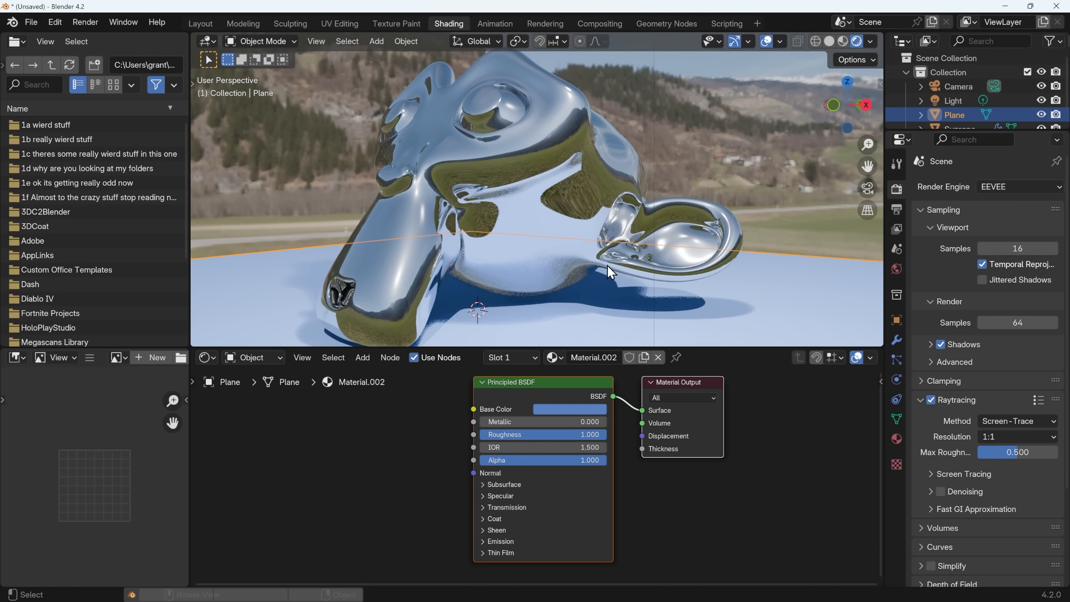
mouse_move(809, 333)
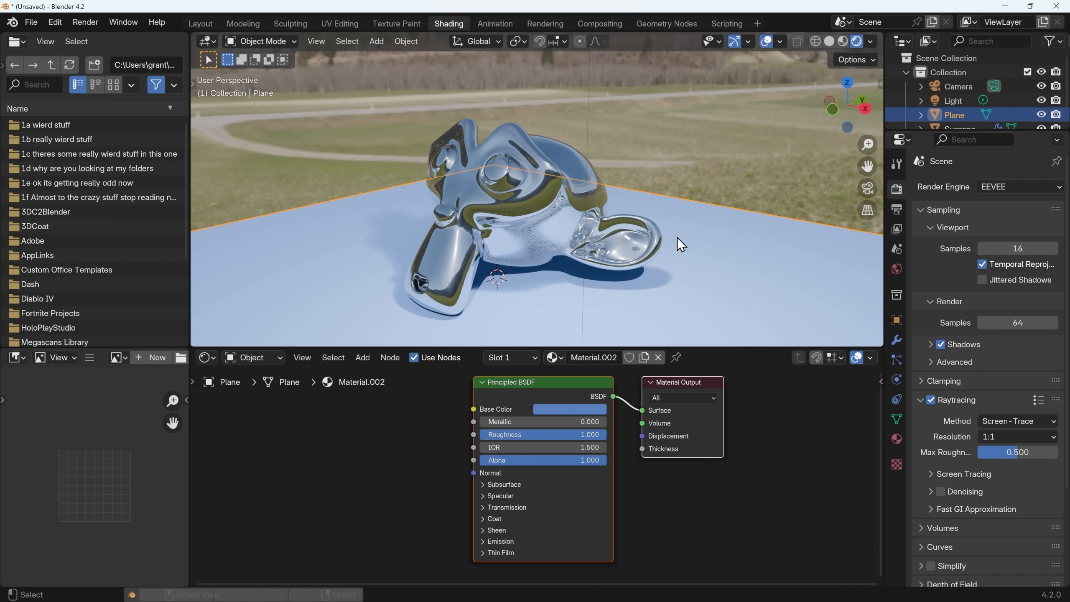
mouse_move(675, 250)
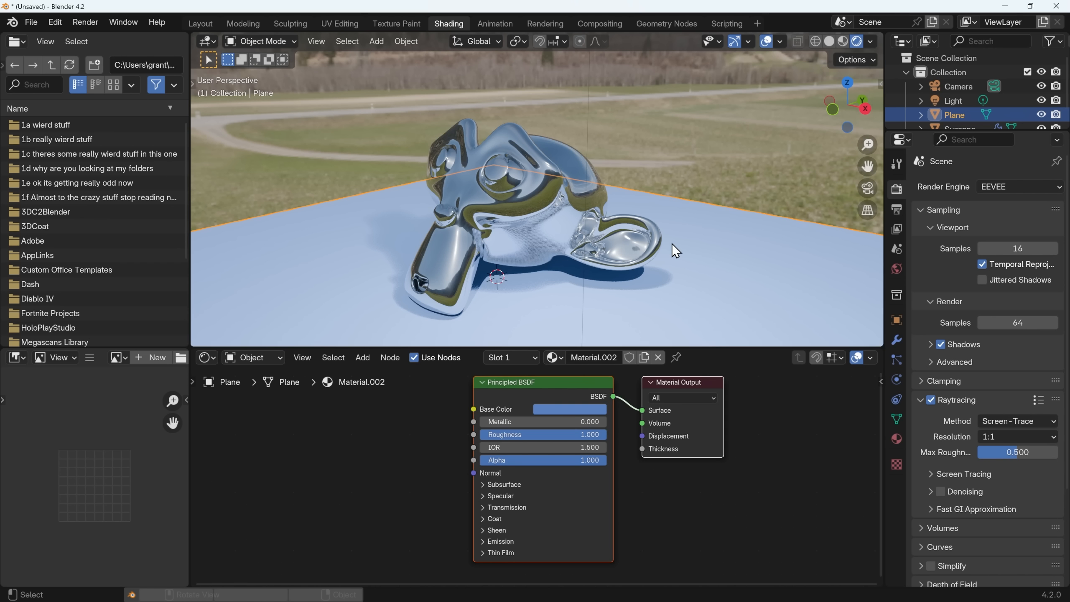
mouse_move(539, 294)
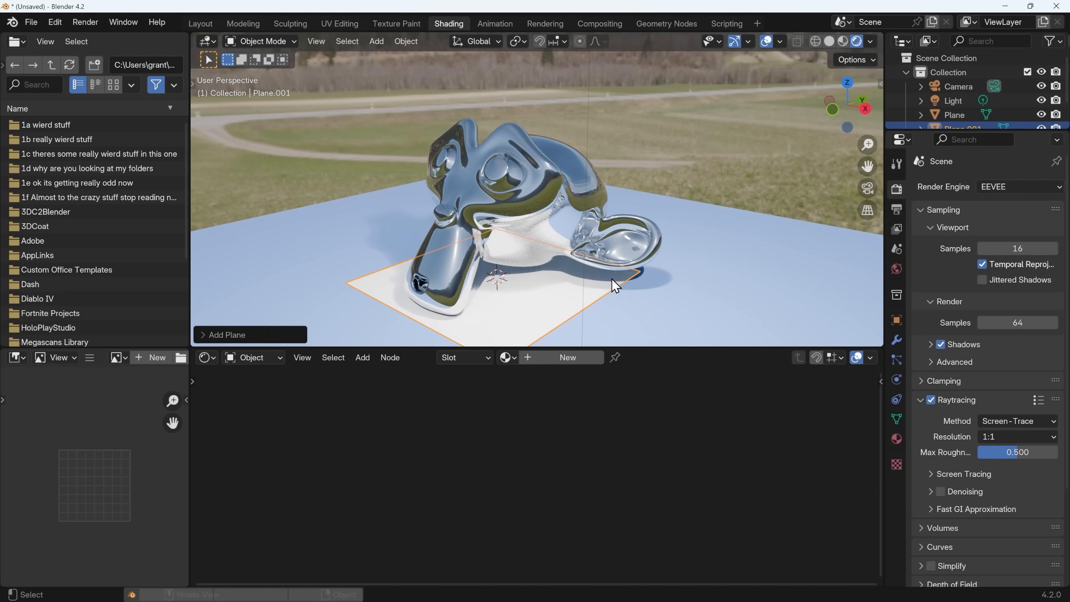
Stand the new Plane.001 upright and position it right of the monkey.
key("g")
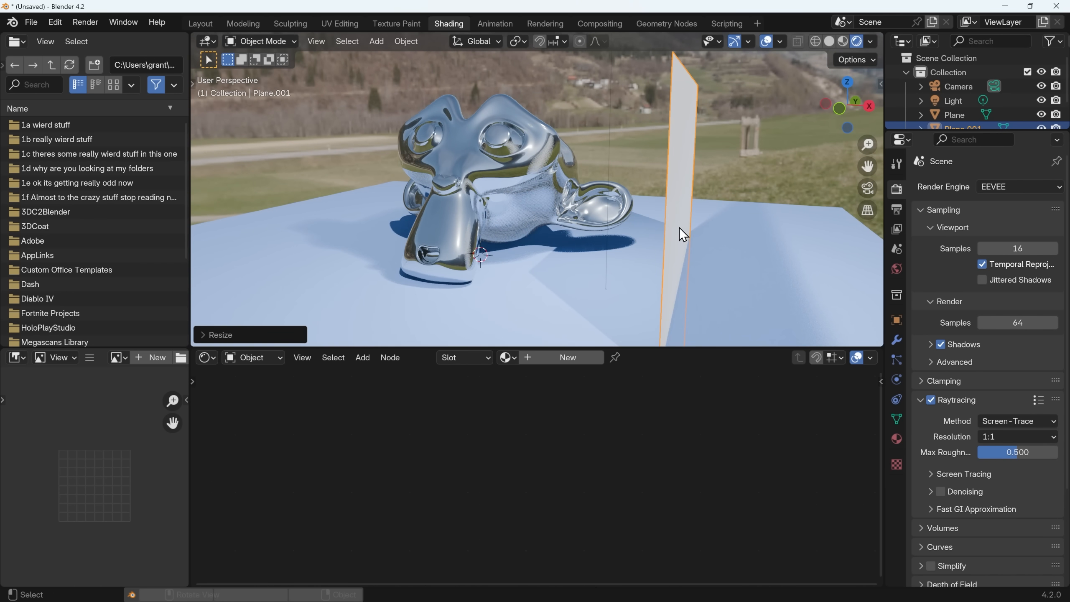
Create pink Material.003 with roughness 1.0 on the panel, then select the floor plane.
left_click(567, 357)
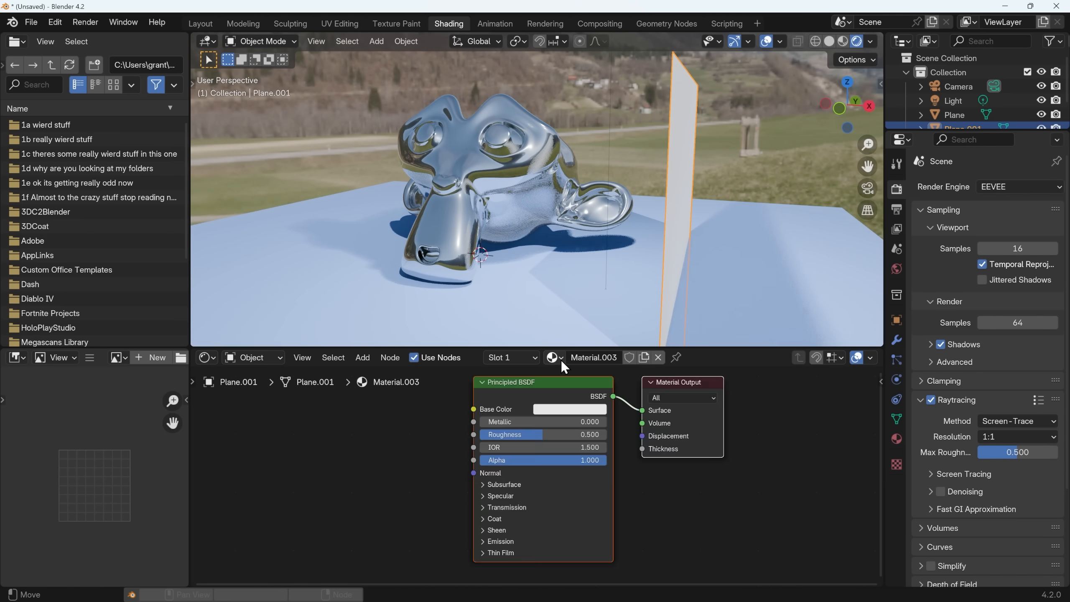
left_click(569, 409)
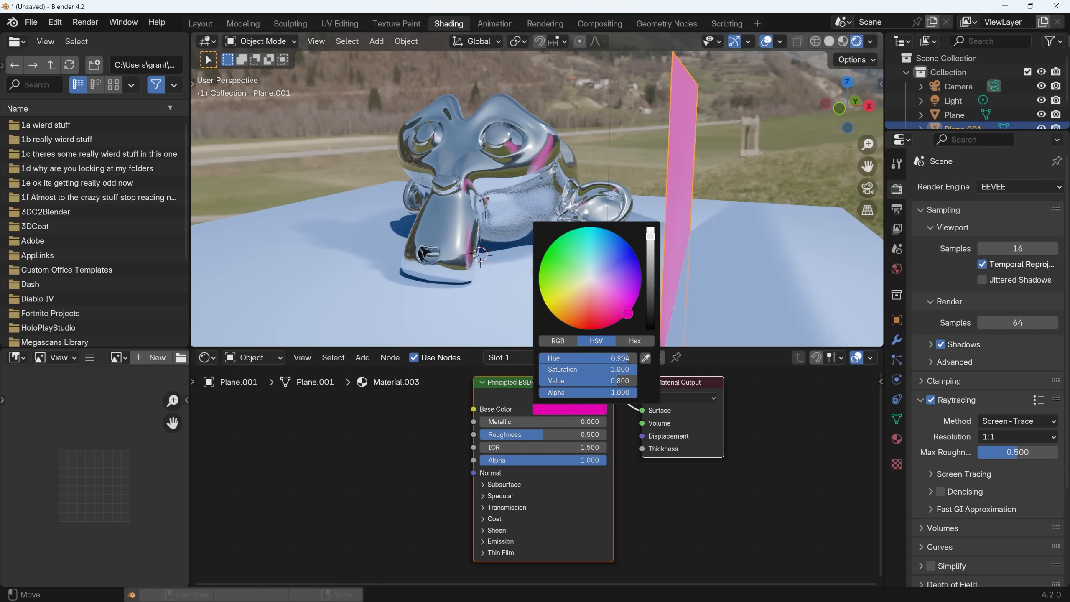
left_click(628, 291)
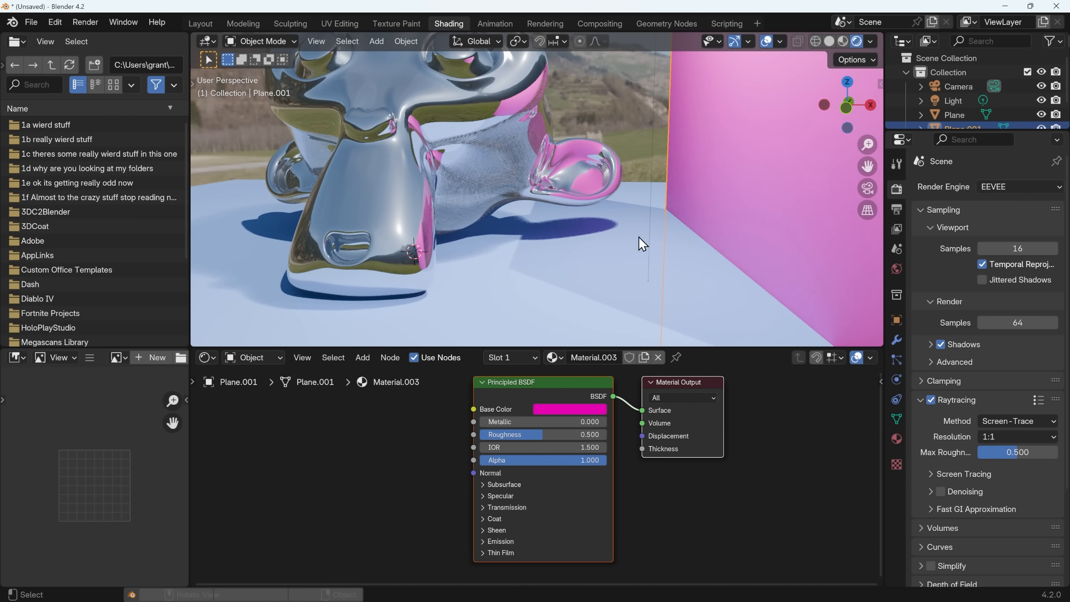
mouse_move(560, 427)
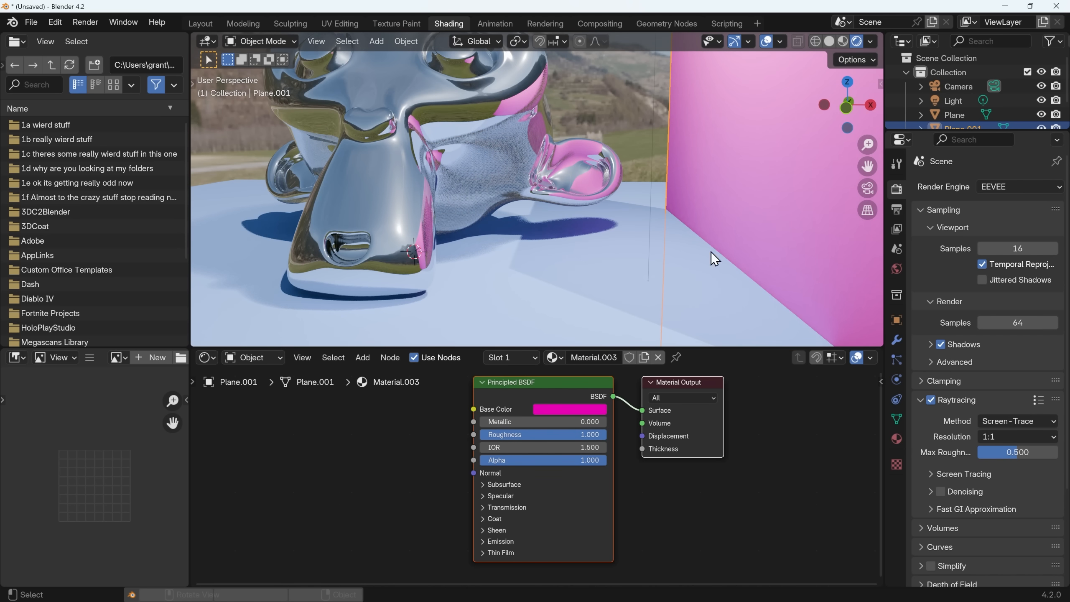
left_click(955, 114)
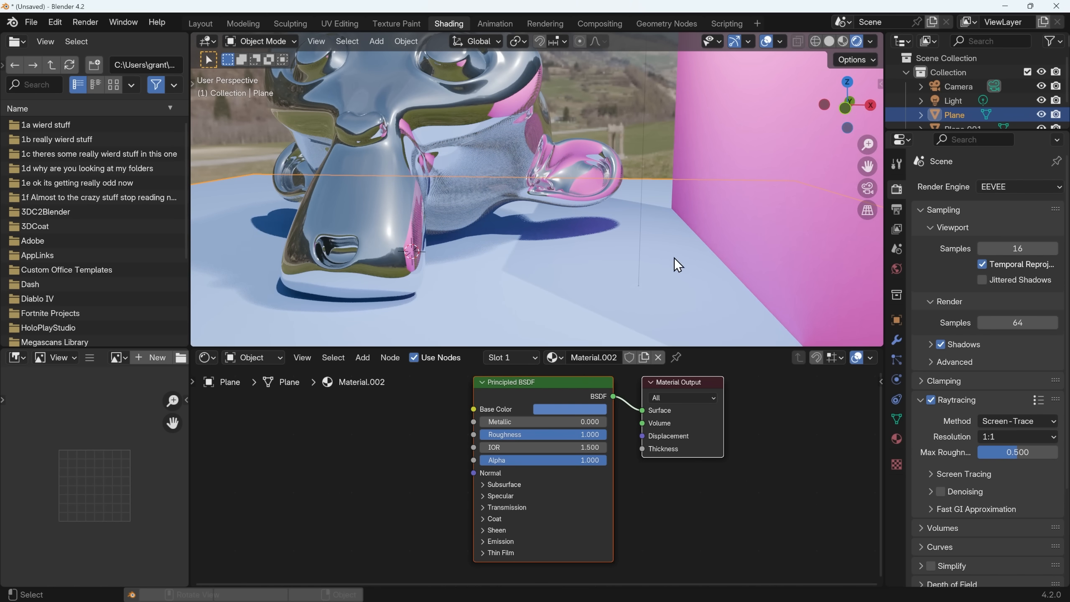
mouse_move(722, 136)
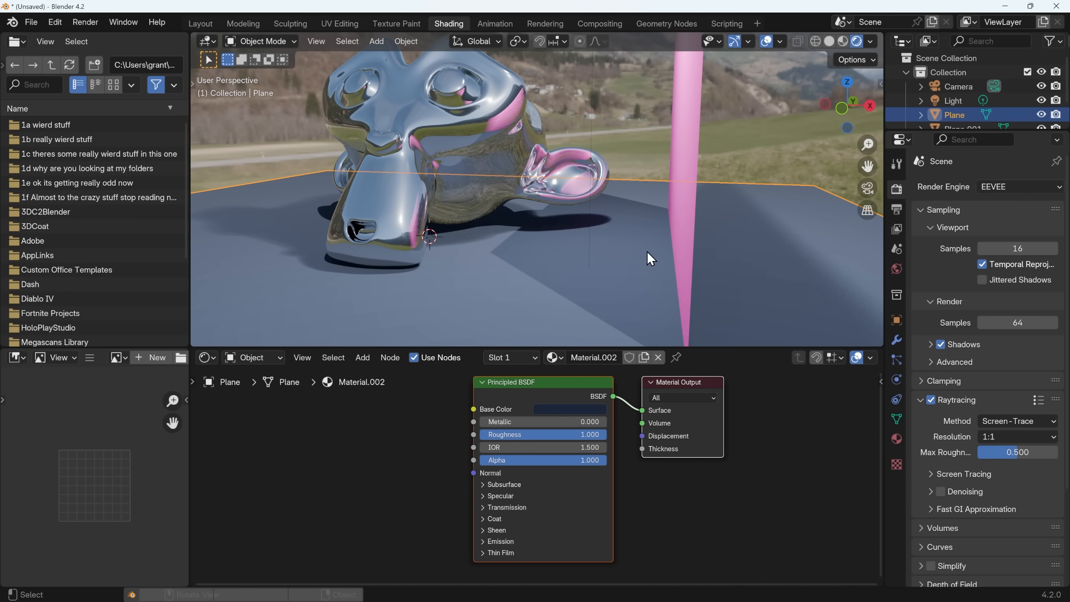
mouse_move(549, 288)
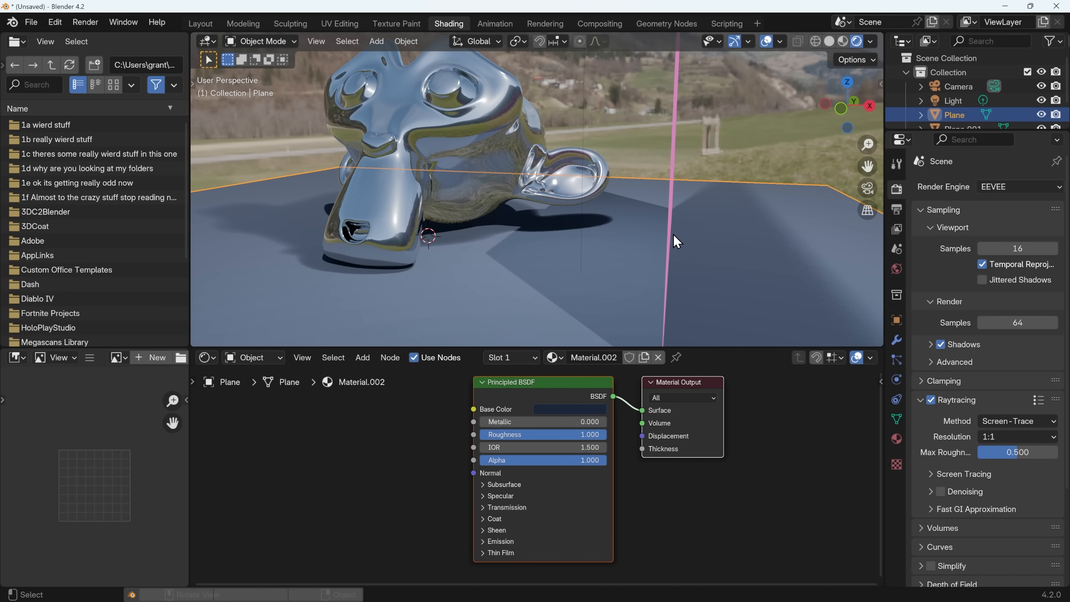
mouse_move(470, 200)
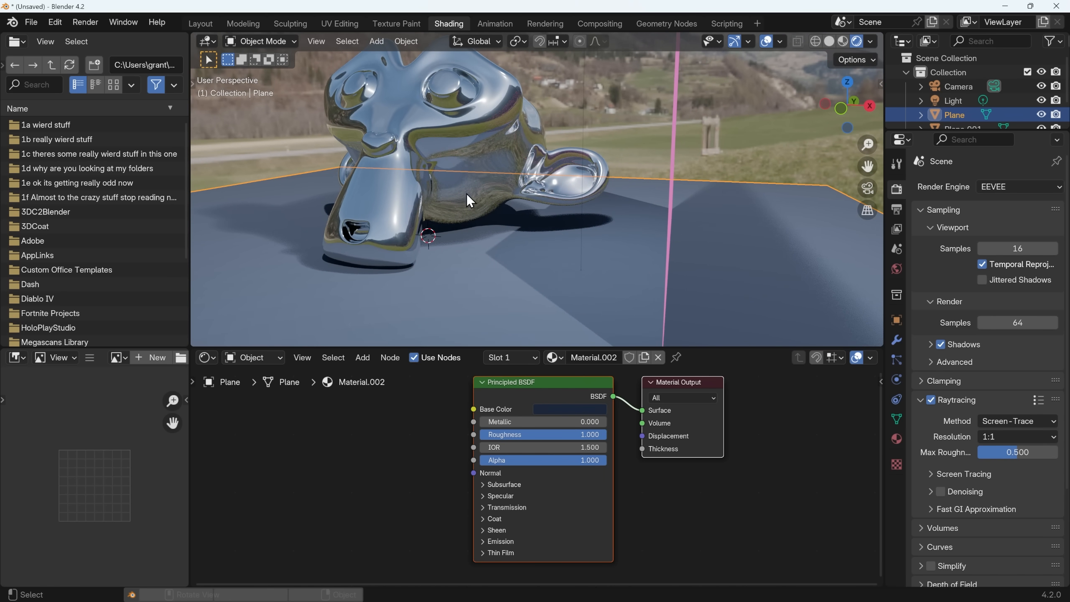
mouse_move(488, 262)
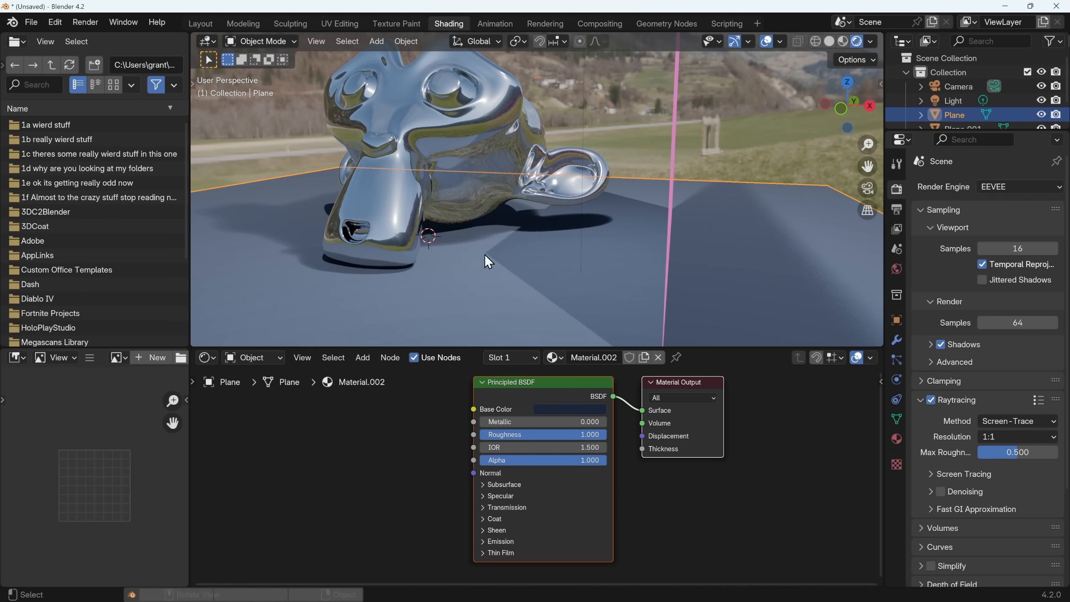
mouse_move(570, 203)
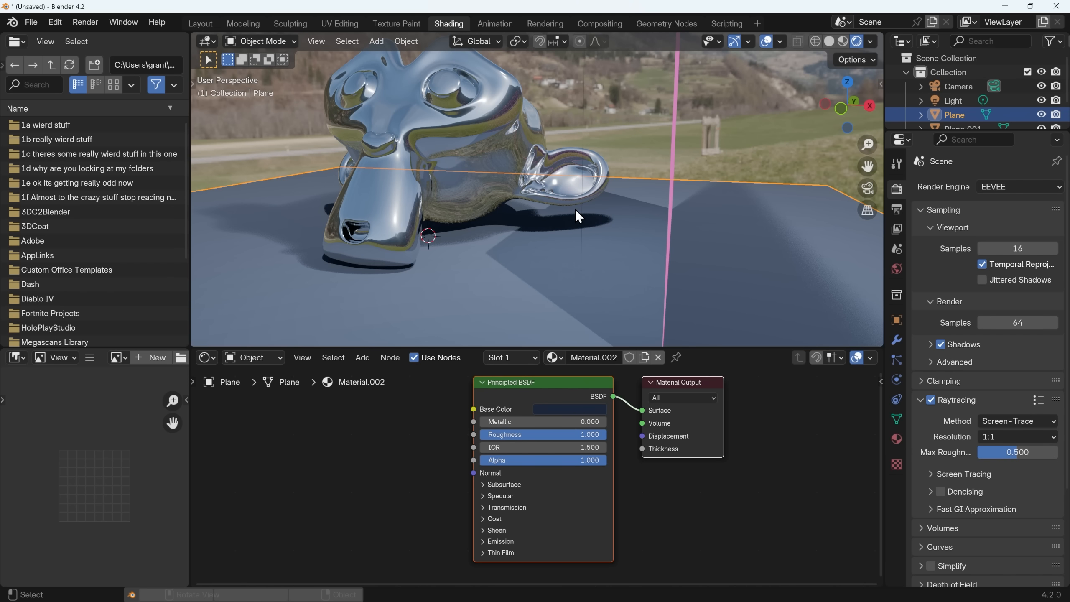
mouse_move(392, 262)
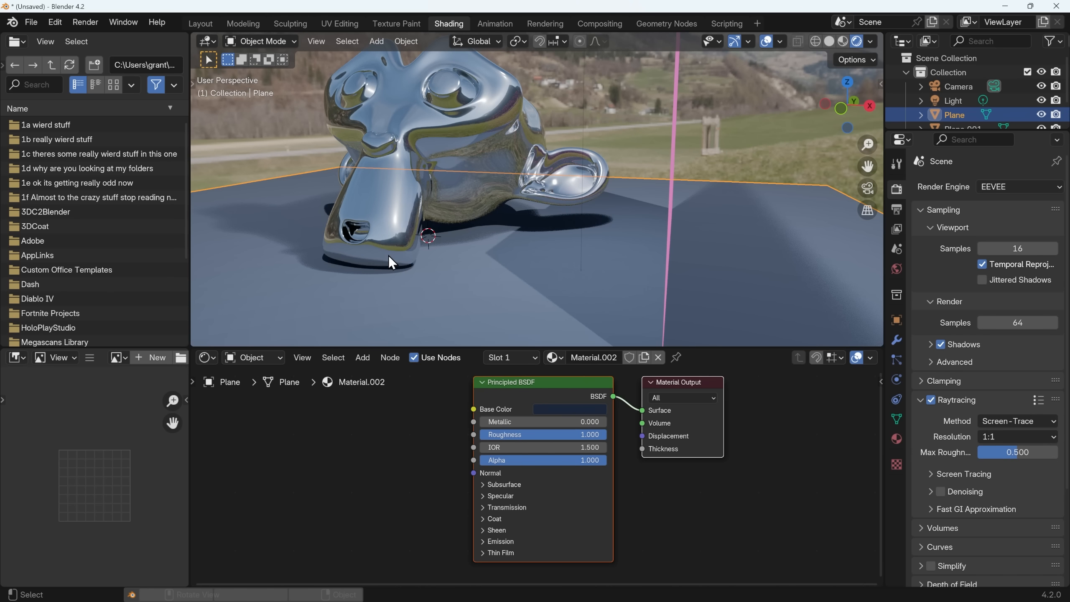
mouse_move(570, 216)
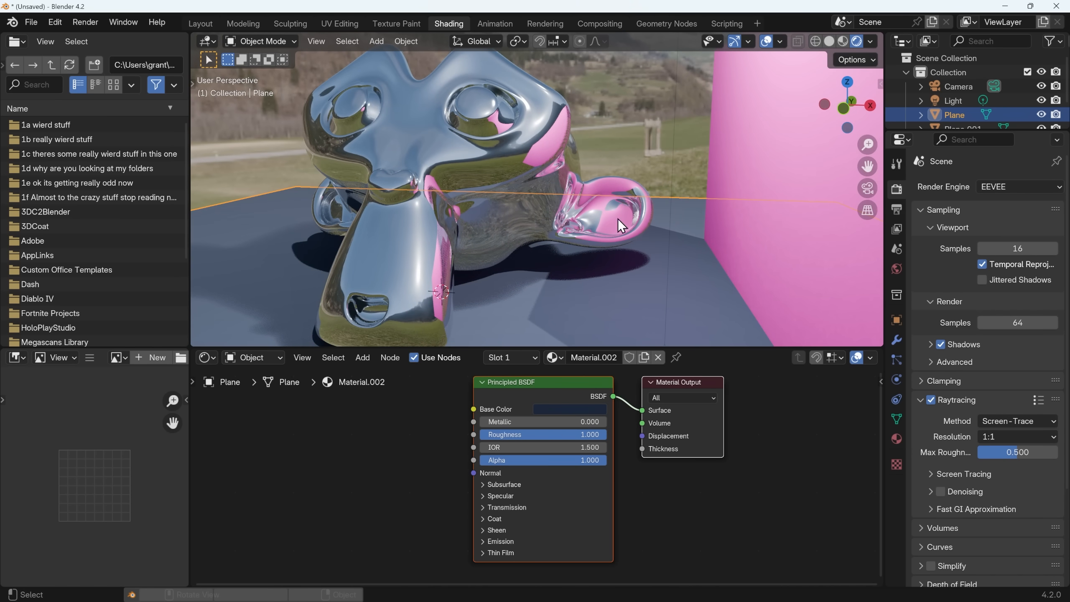
mouse_move(680, 207)
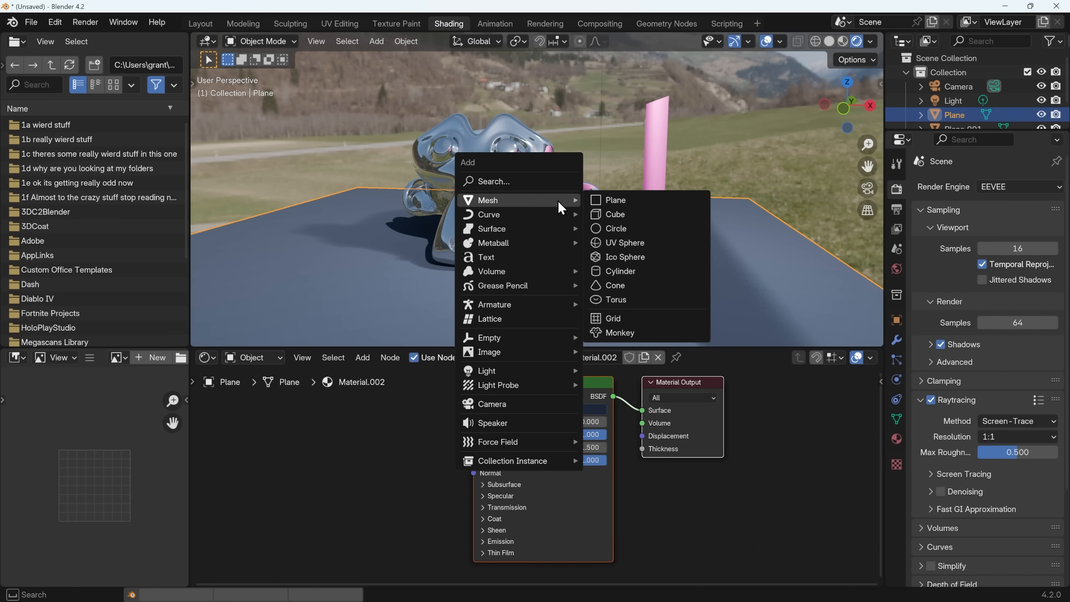
Add Plane.002, stand it upright left of the monkey, and give it new Material.004.
left_click(617, 200)
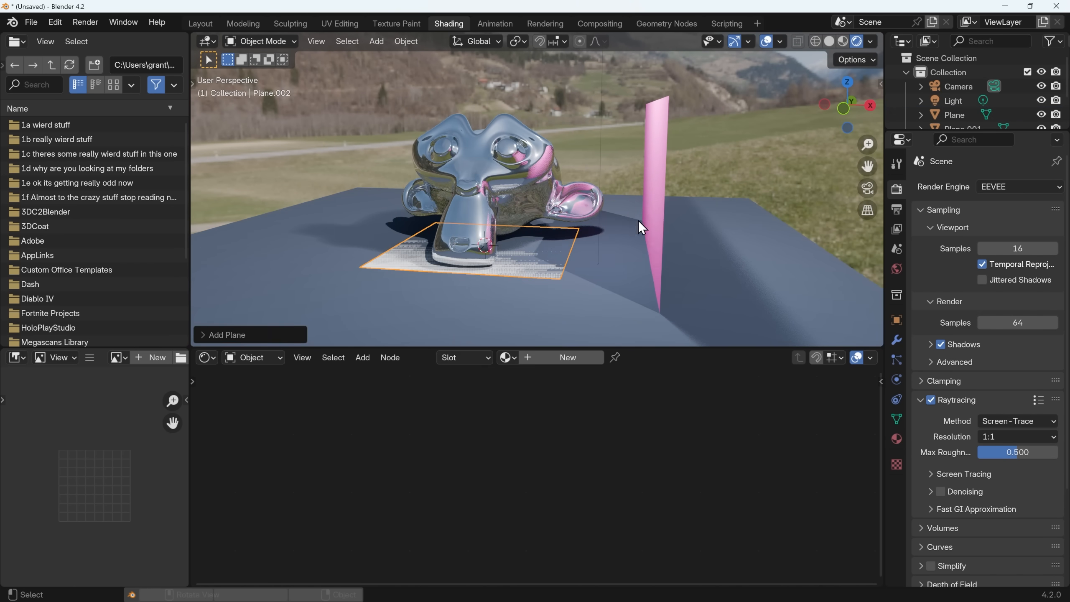
key("s")
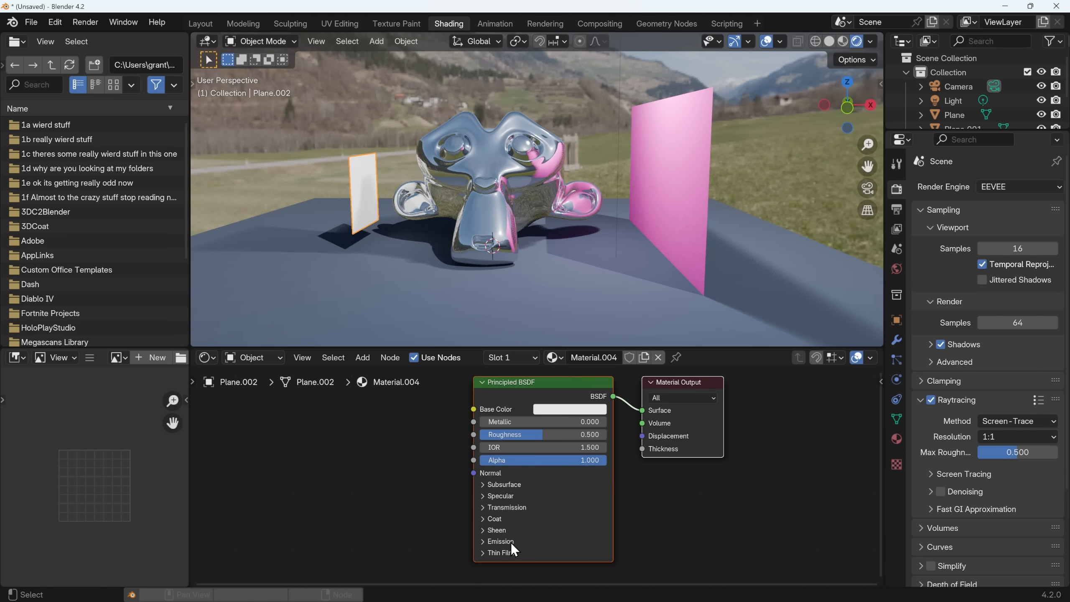
left_click(484, 541)
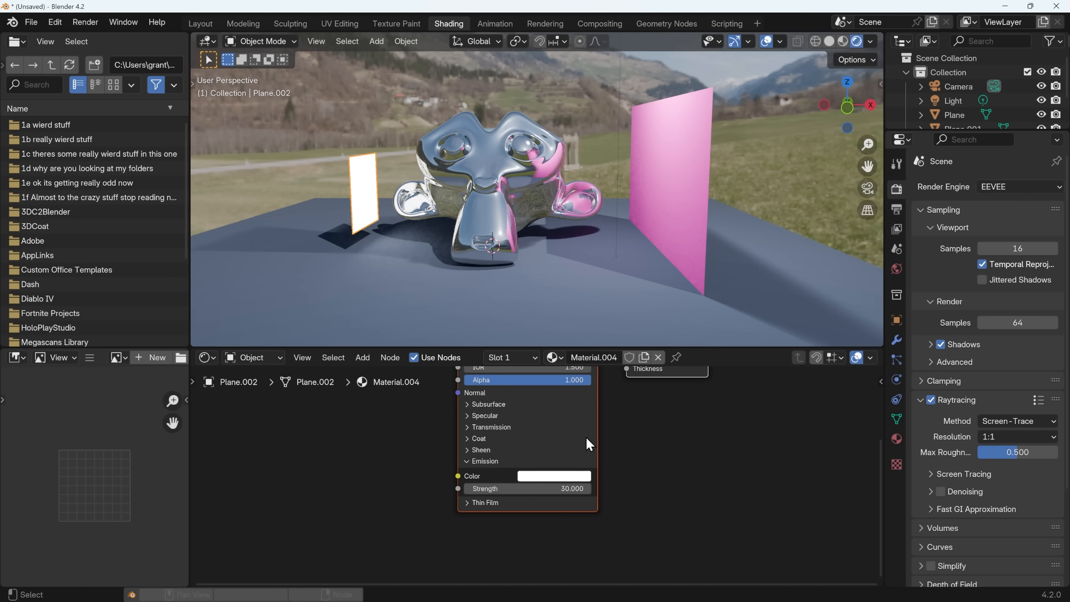
Set Plane.002's emission to bright green at strength 30 and reposition it.
left_click(553, 476)
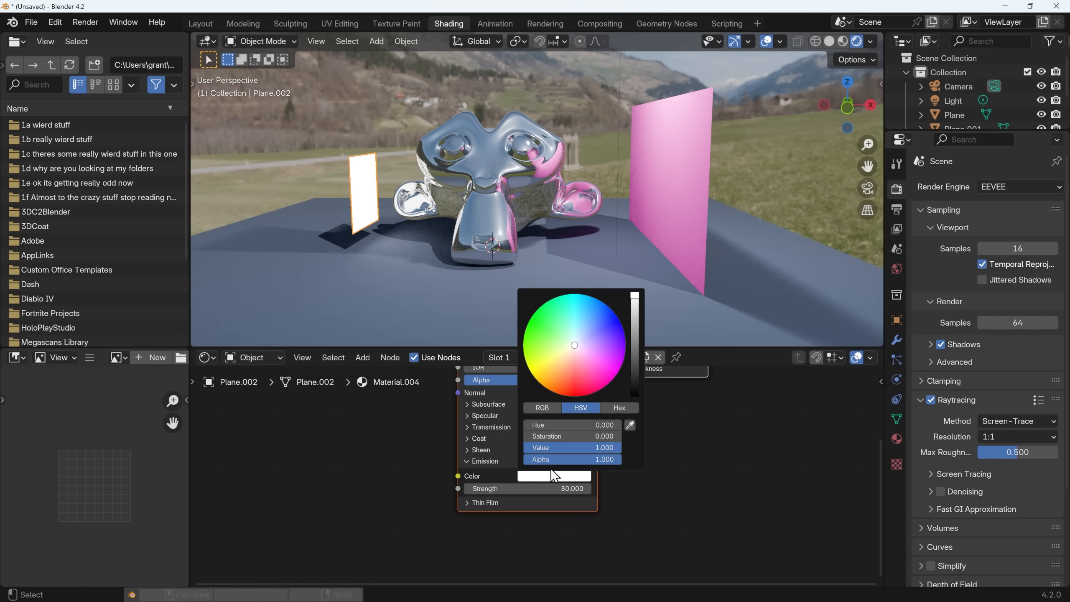
left_click(528, 325)
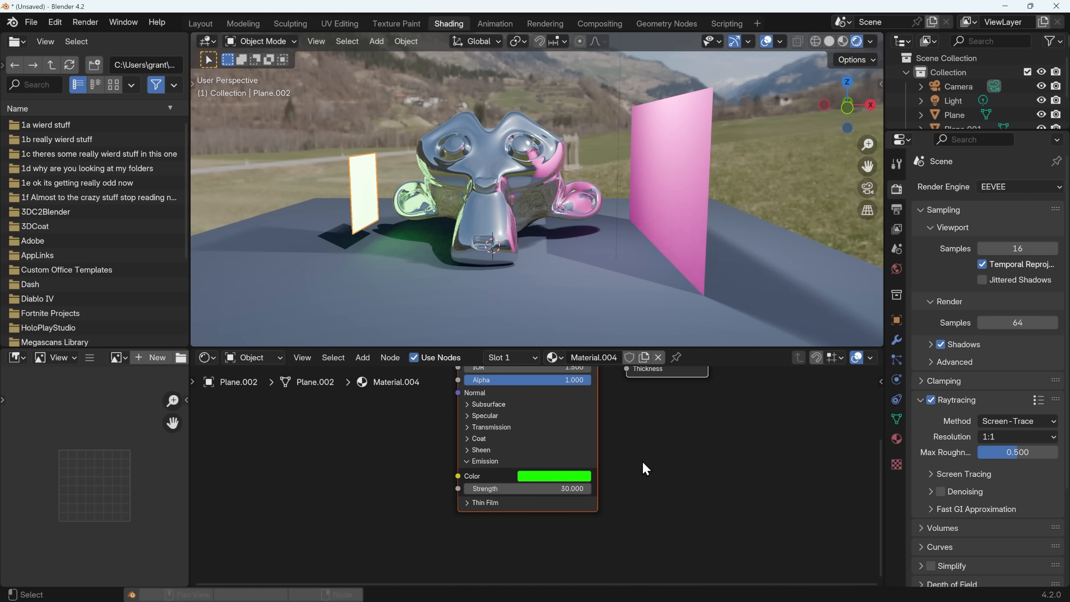
mouse_move(549, 373)
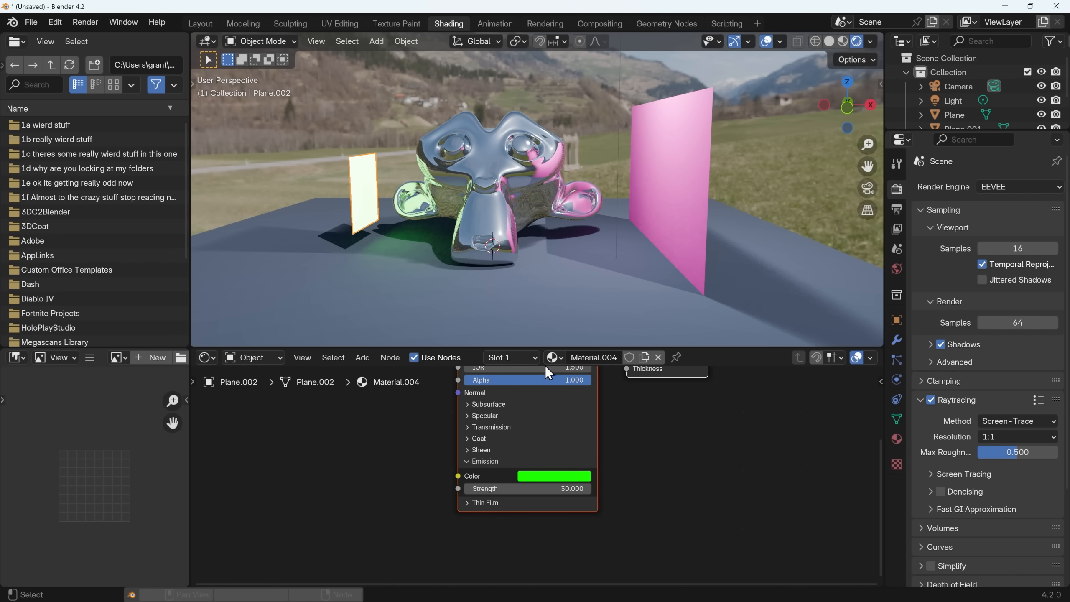
mouse_move(416, 237)
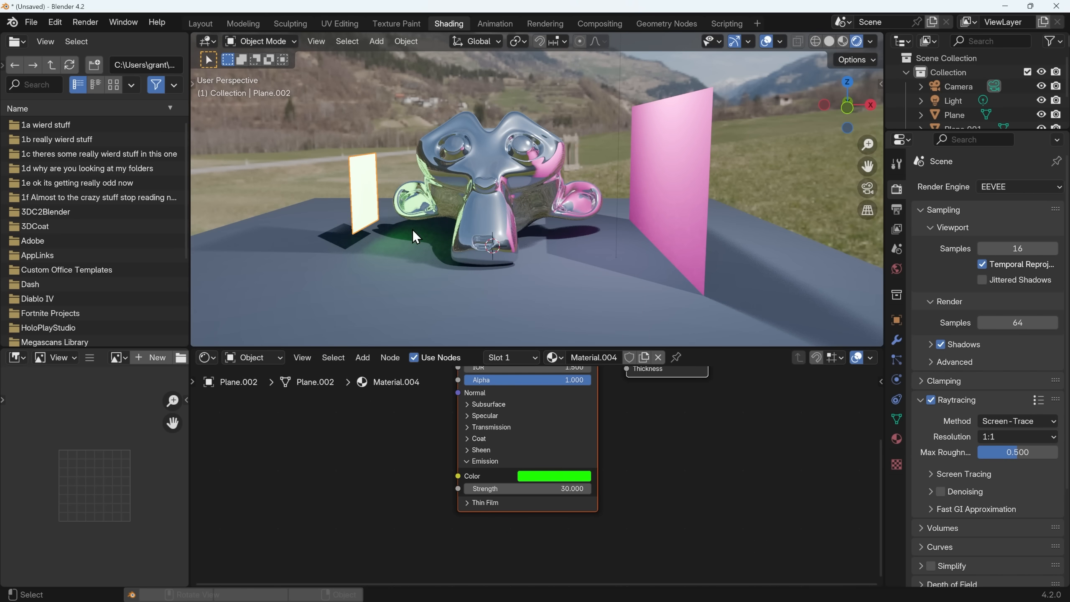
key("g")
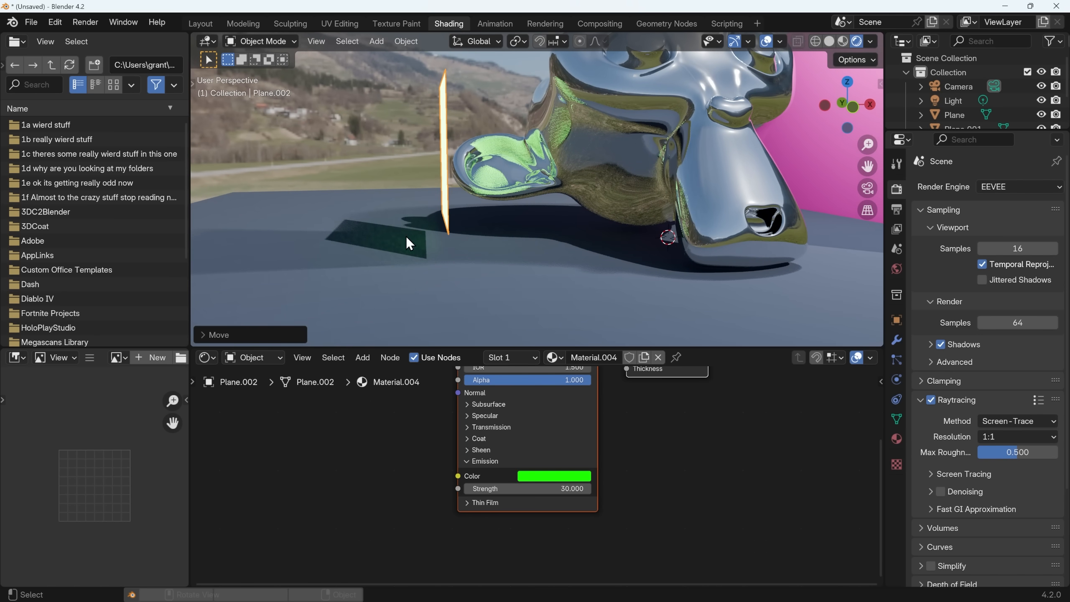
mouse_move(628, 250)
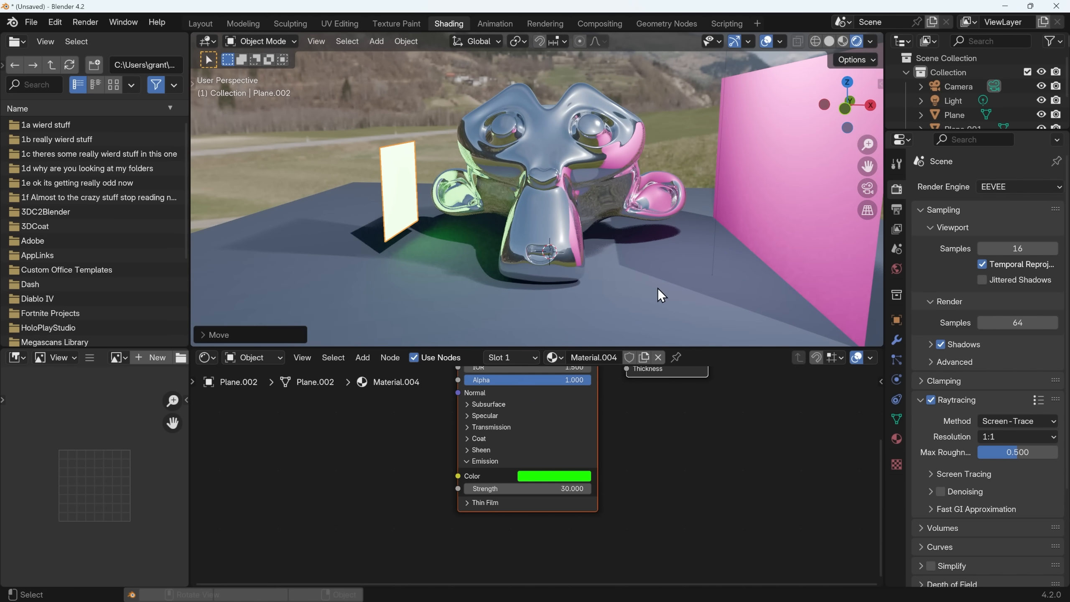
left_click(1017, 186)
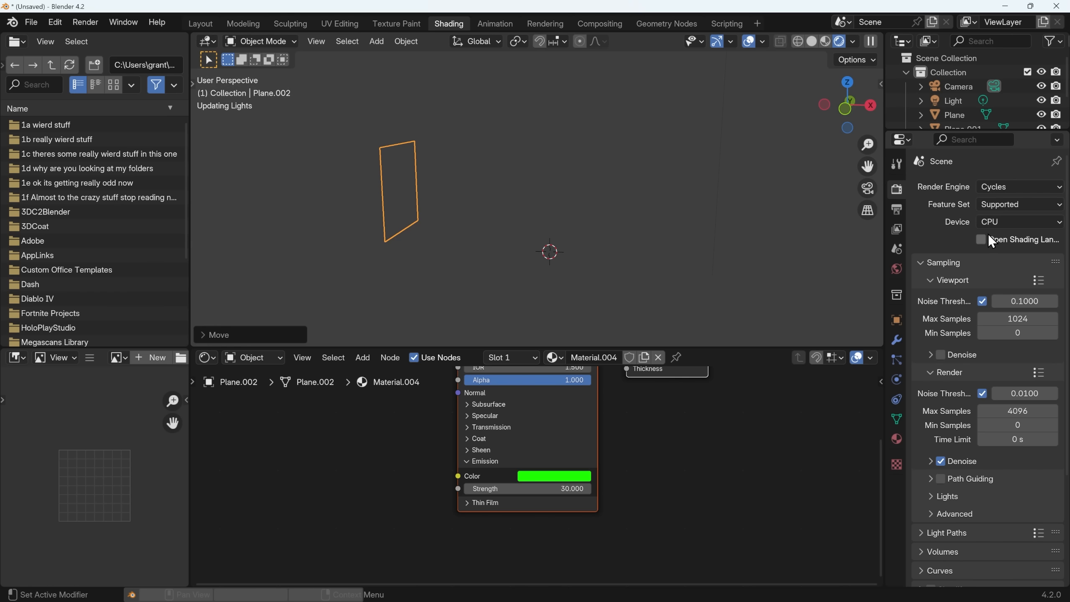
left_click(1019, 221)
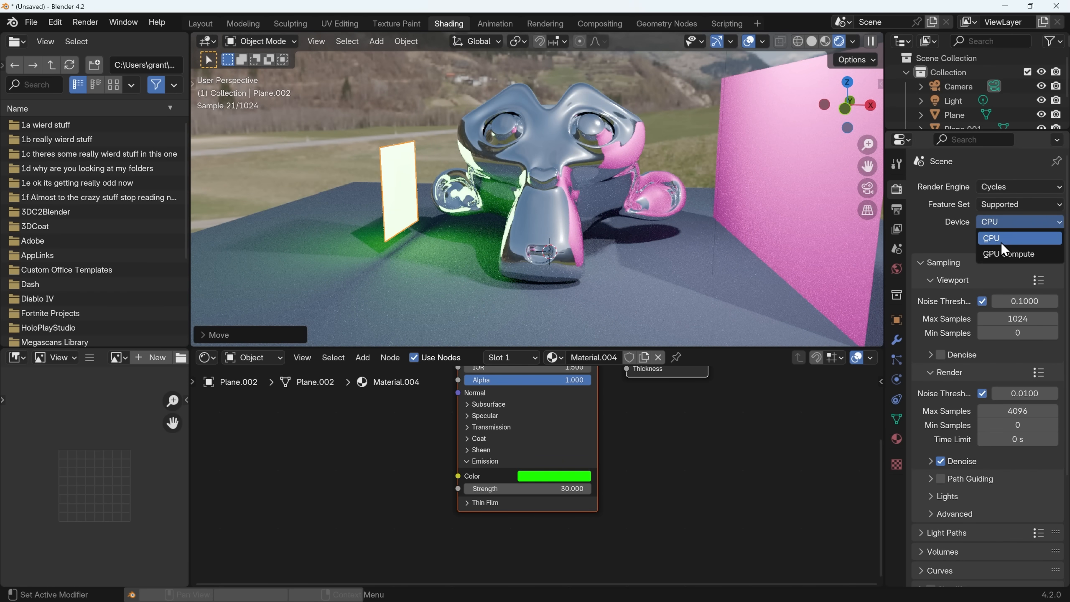
left_click(1012, 254)
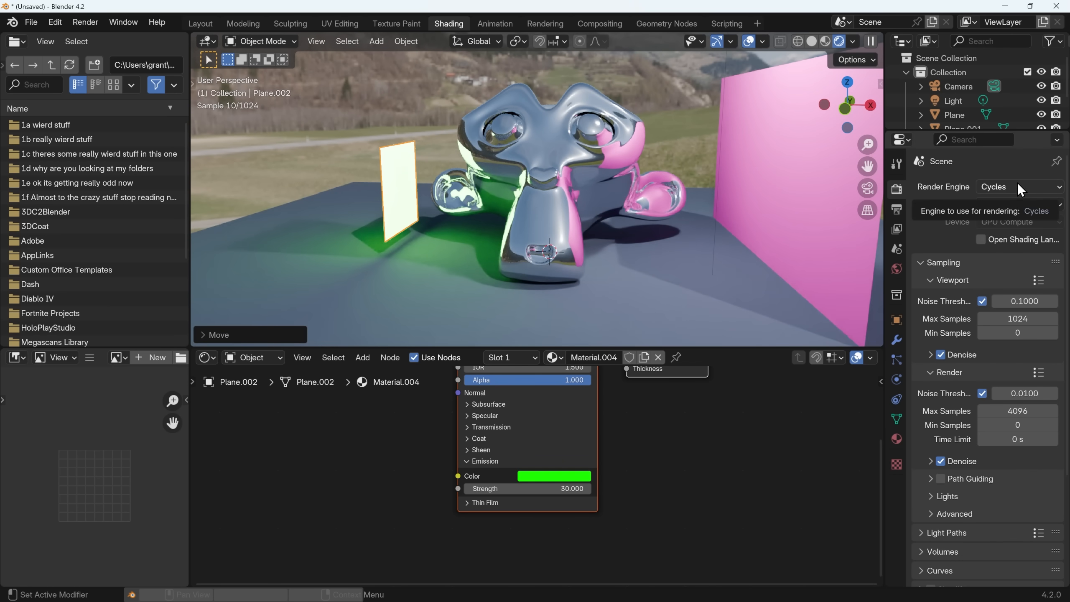
left_click(1016, 186)
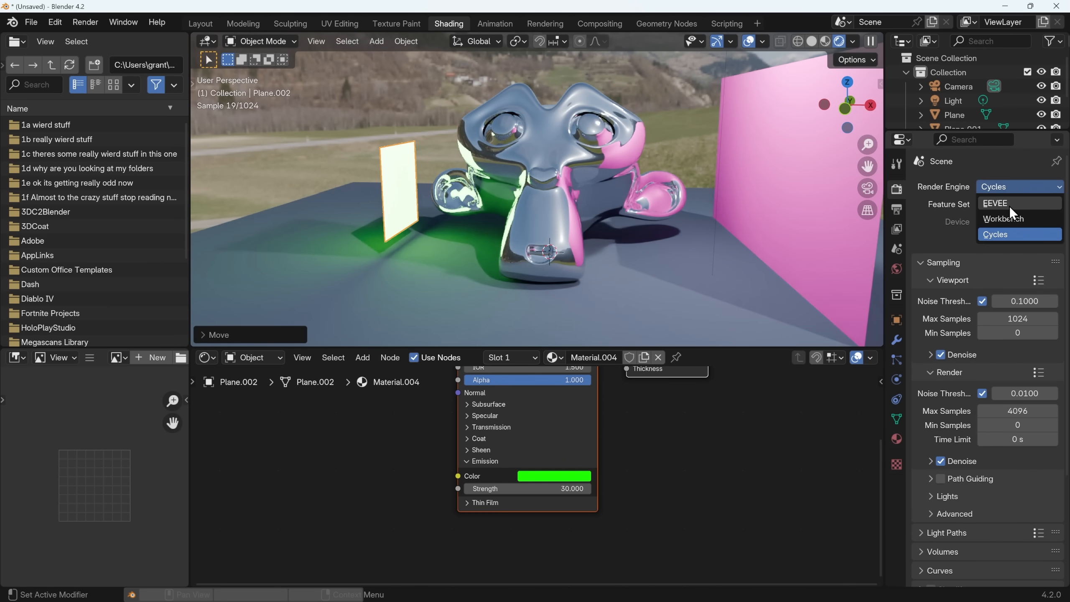
left_click(995, 202)
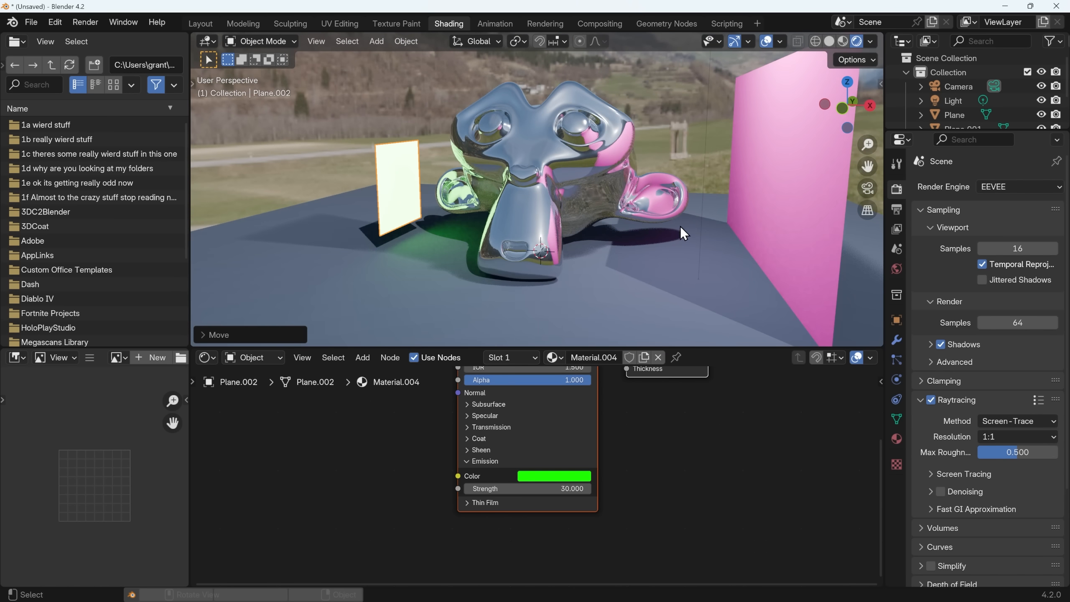
mouse_move(635, 218)
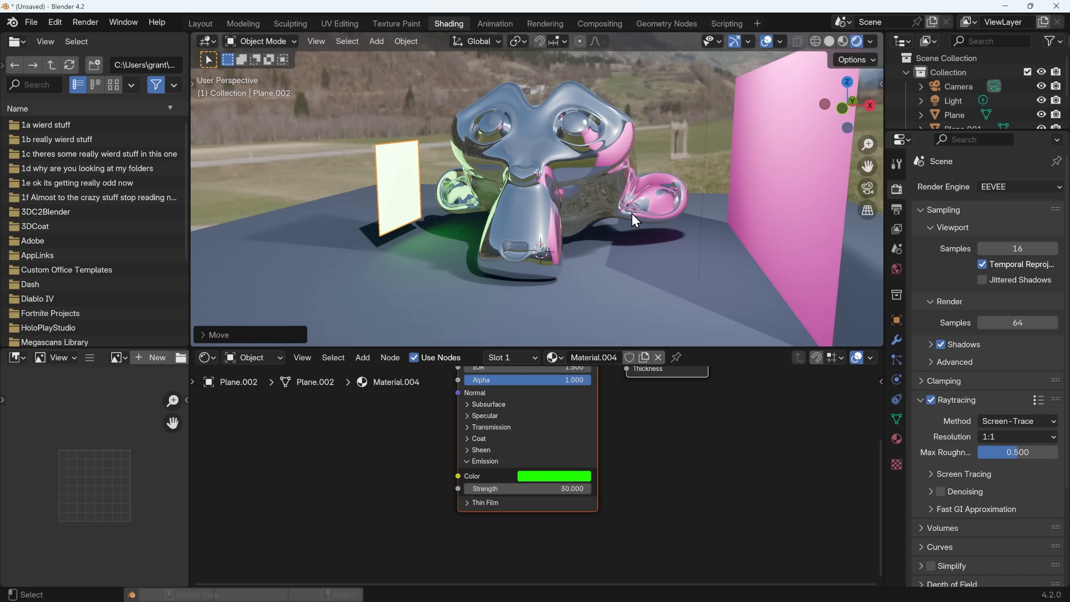
mouse_move(621, 233)
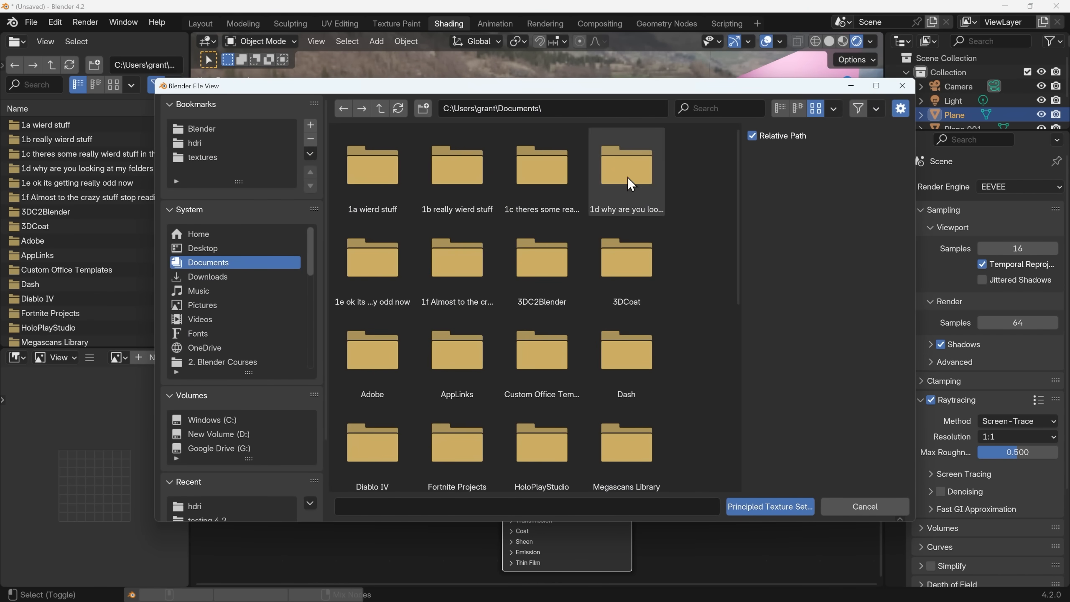
Build the floor material from the brown_mud_03_4k maps via Principled Texture Setup.
left_click(202, 158)
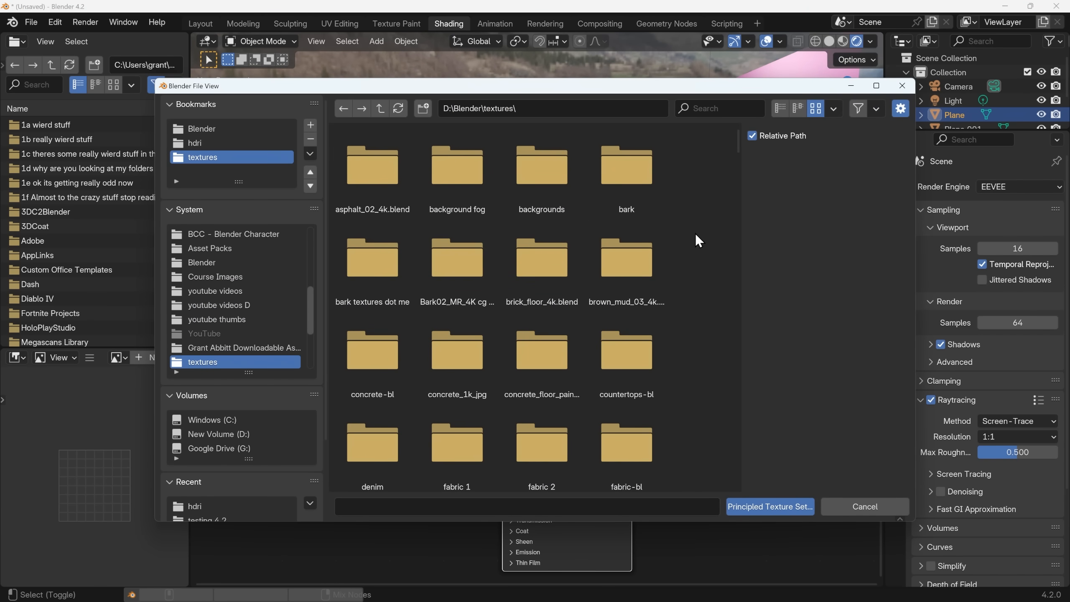
double_click(625, 257)
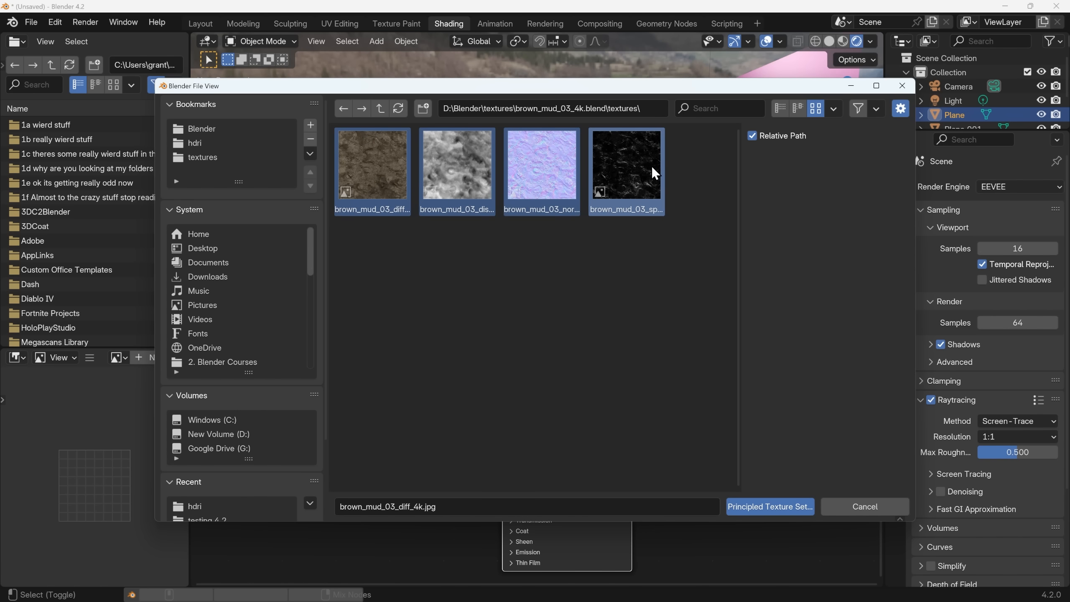
mouse_move(770, 507)
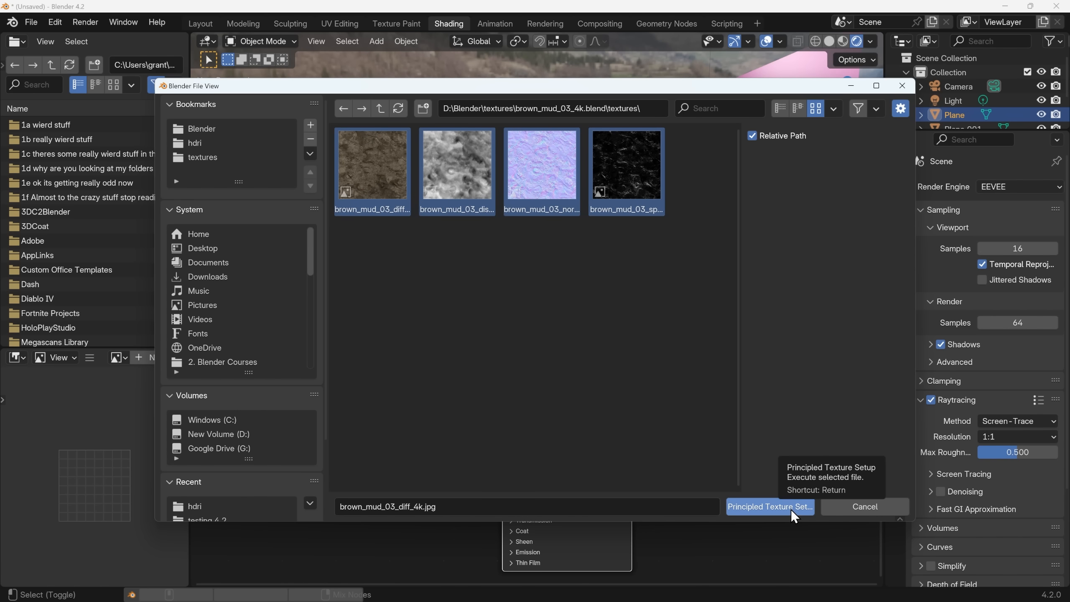
left_click(769, 509)
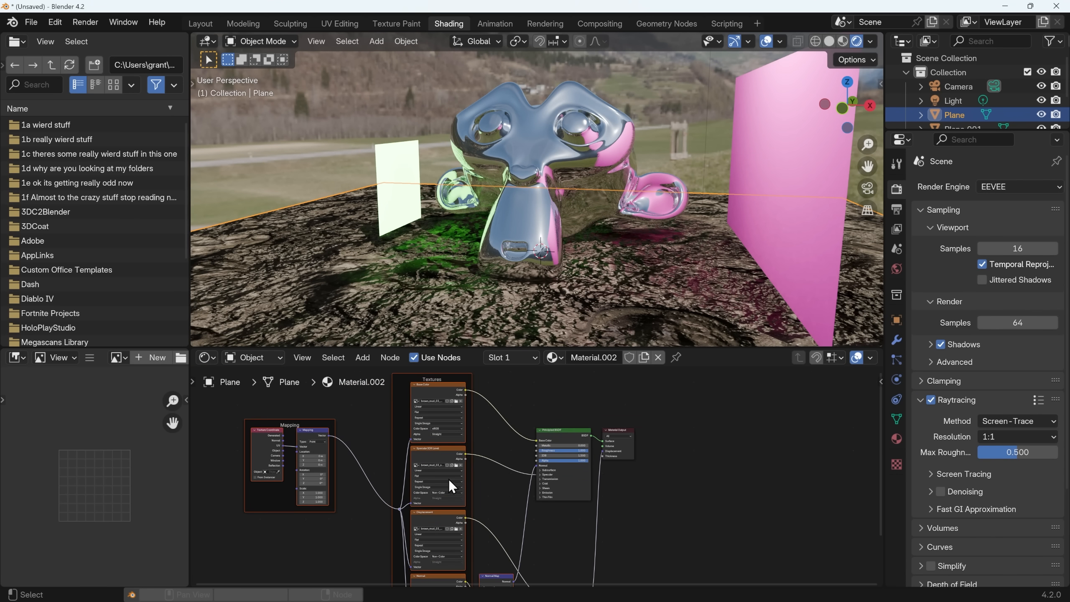
mouse_move(533, 487)
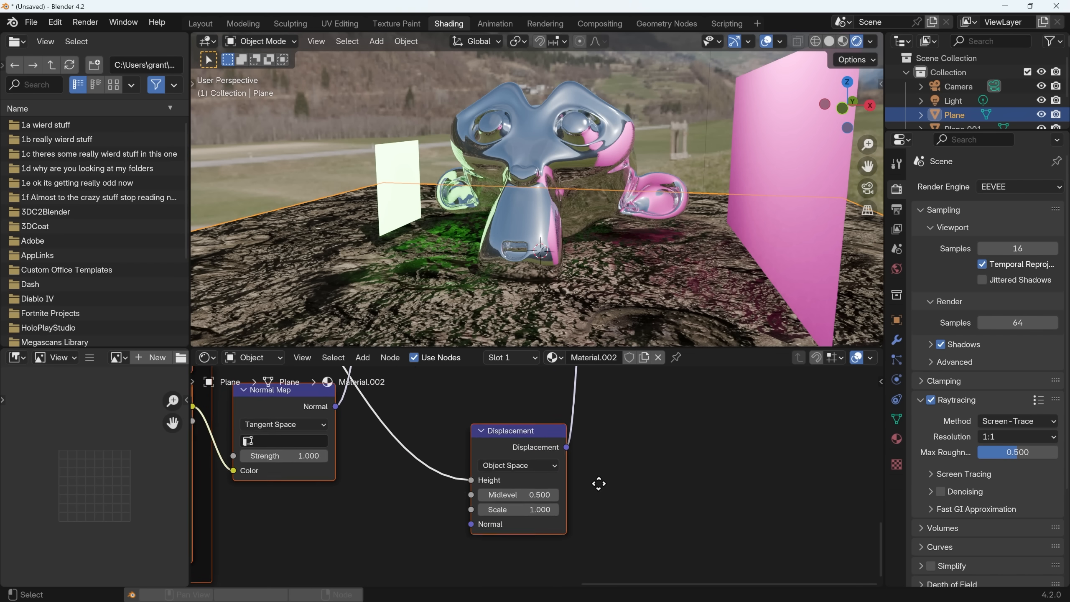
mouse_move(516, 495)
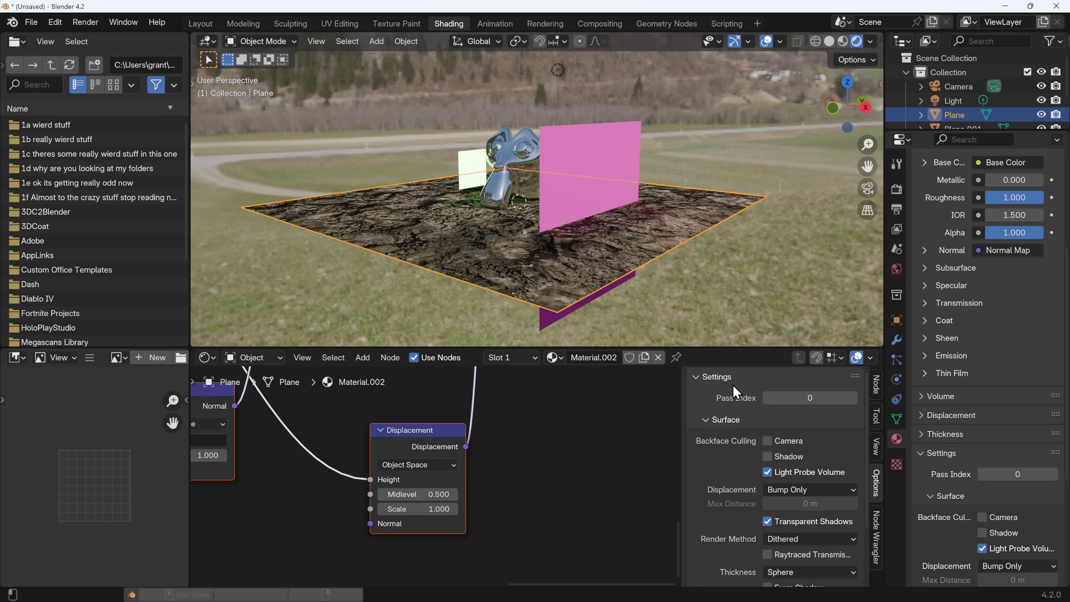
mouse_move(1019, 566)
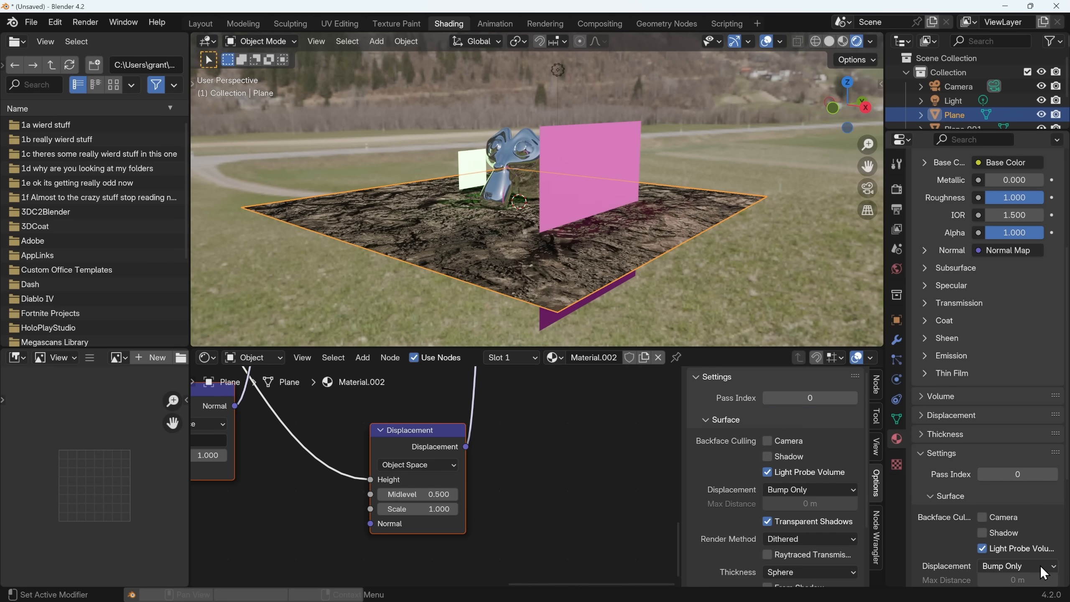
Use Displacement and Bump on the mud material with Displacement node scale 0.3.
left_click(810, 489)
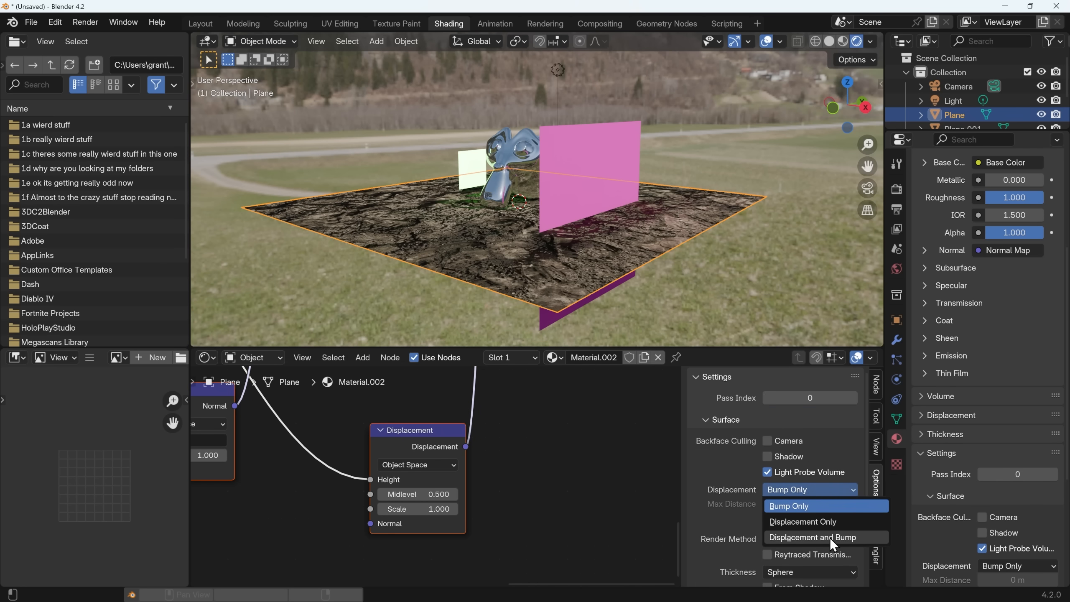
left_click(813, 537)
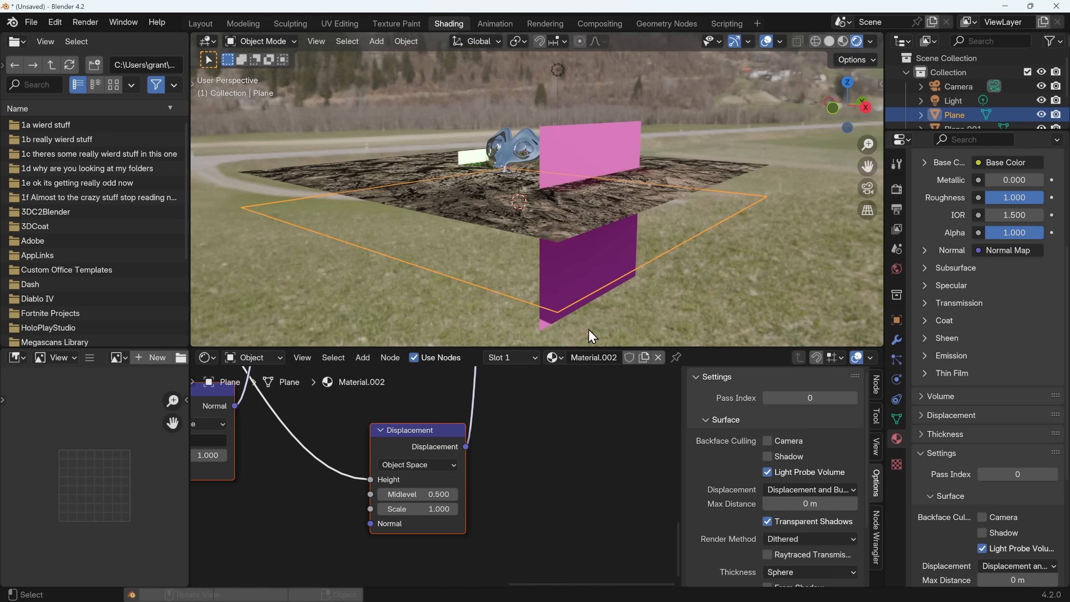
mouse_move(555, 228)
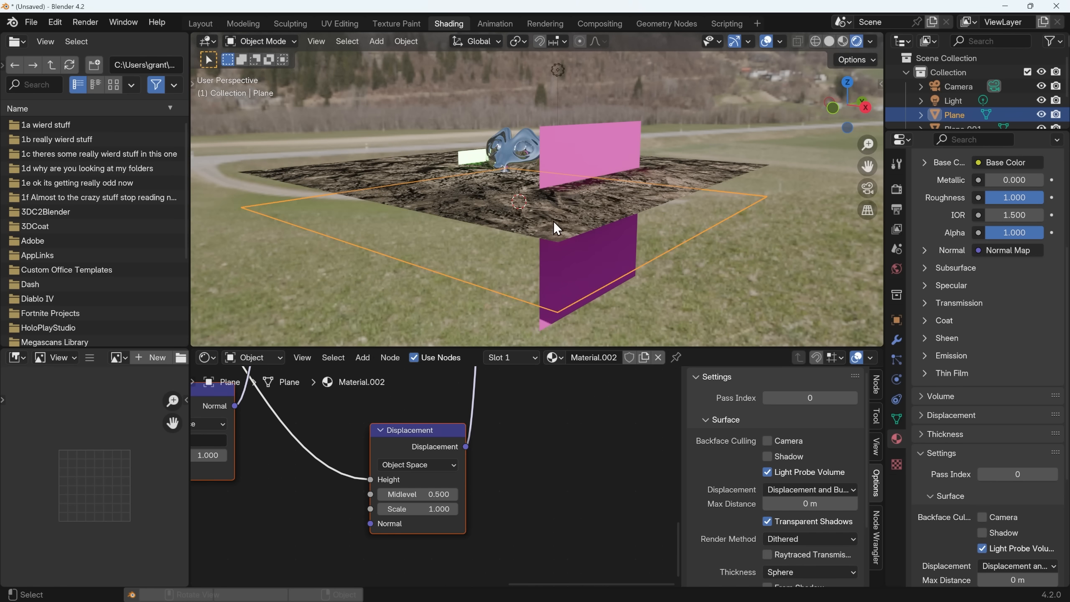
mouse_move(303, 243)
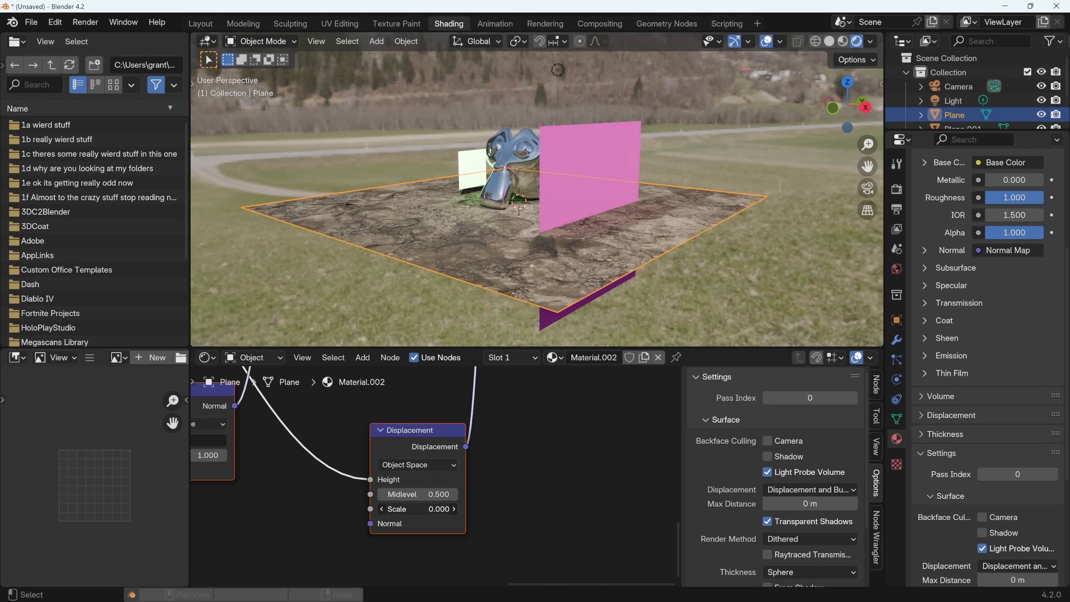
left_click(417, 511)
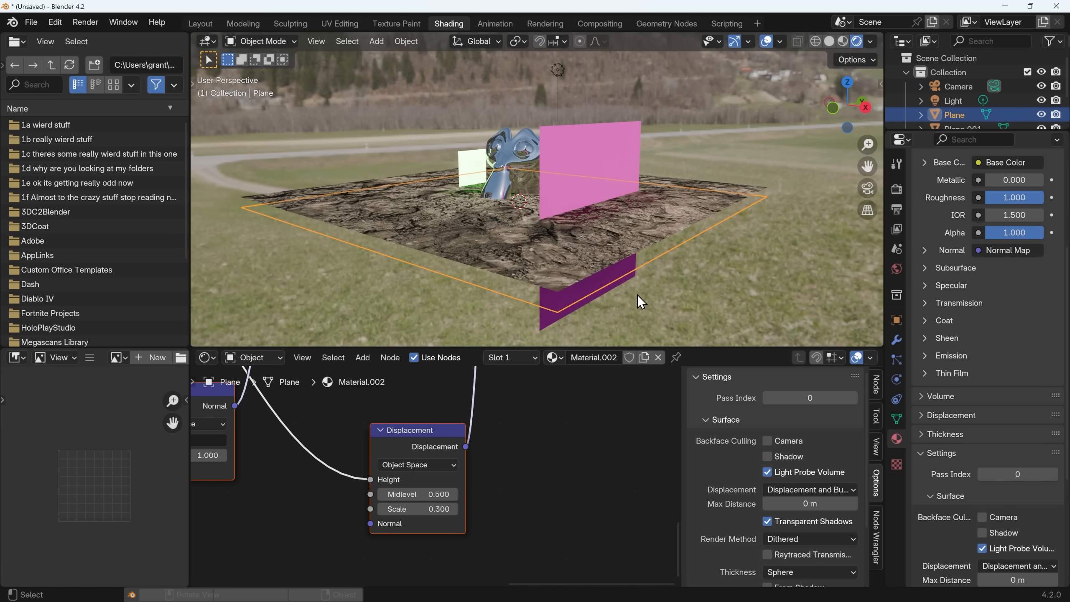
mouse_move(563, 224)
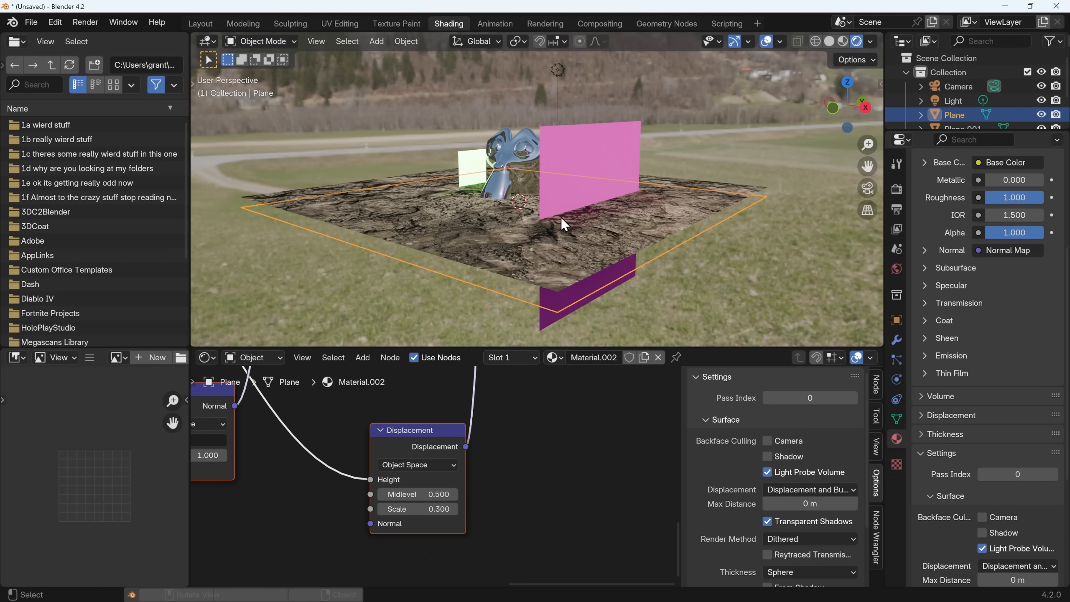
mouse_move(585, 292)
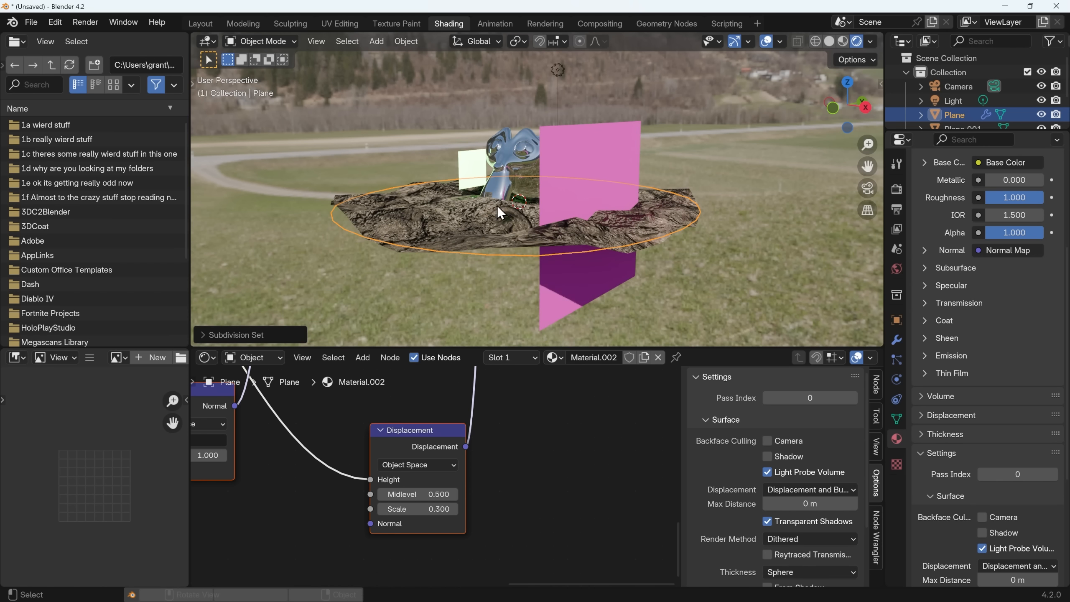
Switch the floor's Subdivision Surface modifier to Simple.
left_click(897, 340)
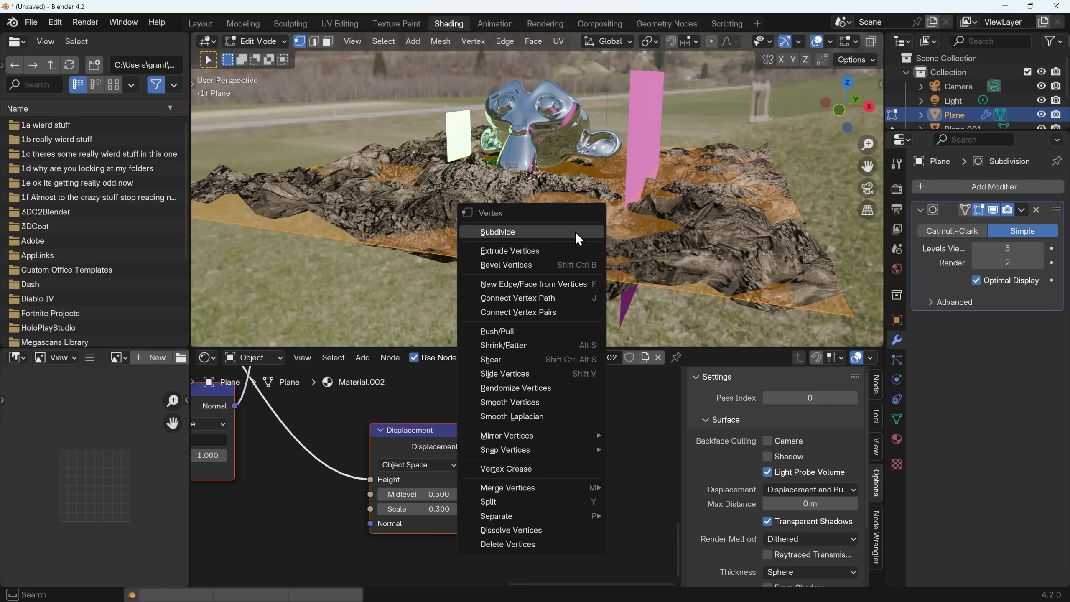
Subdivide the floor mesh with Number of Cuts set to 10.
left_click(498, 232)
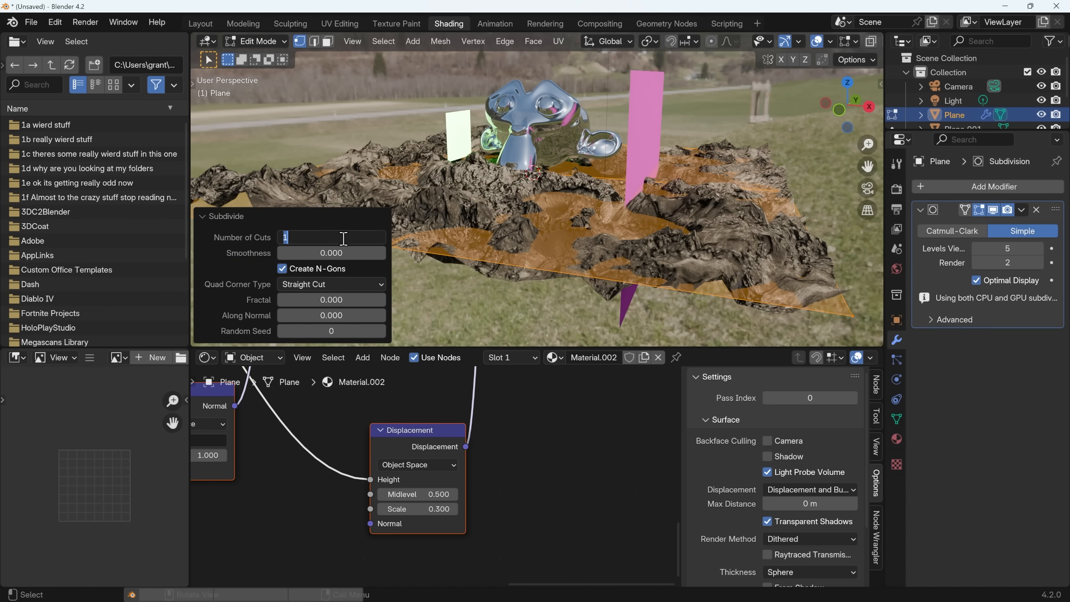
type("10")
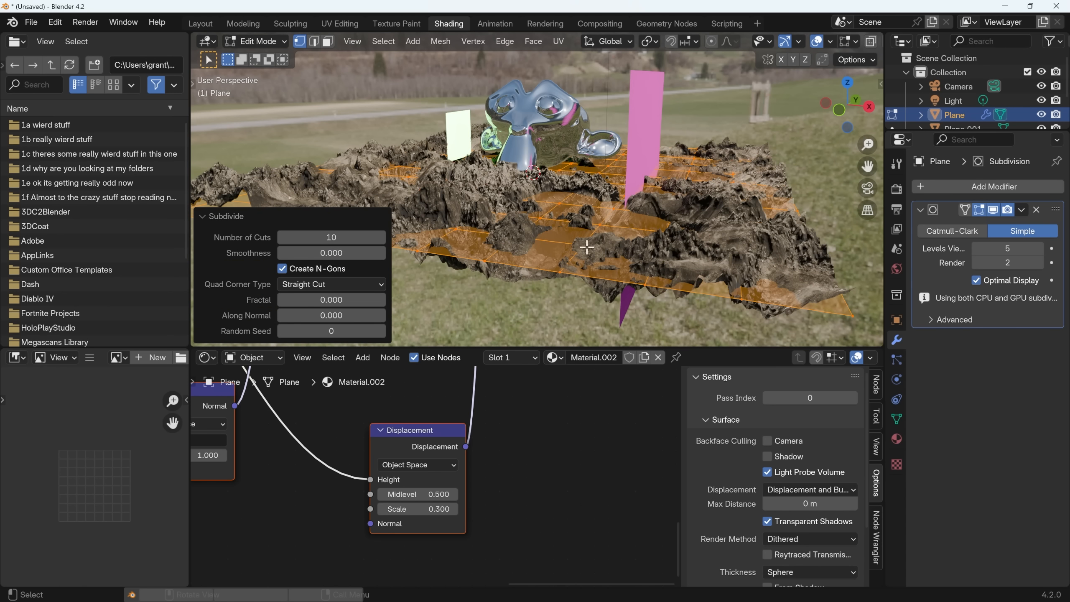
key("Tab")
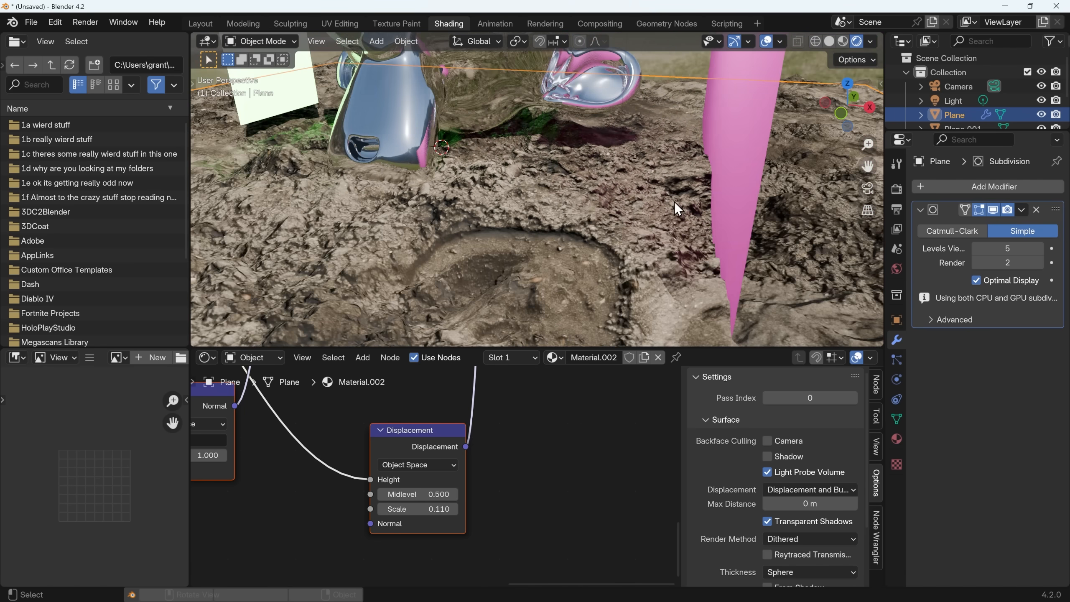
mouse_move(745, 181)
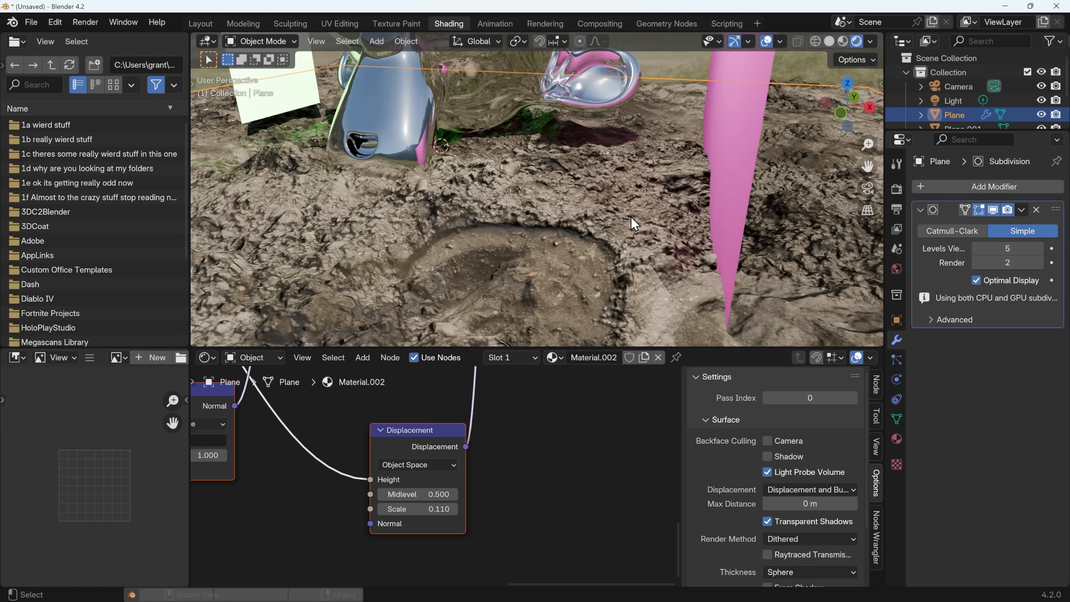
mouse_move(552, 269)
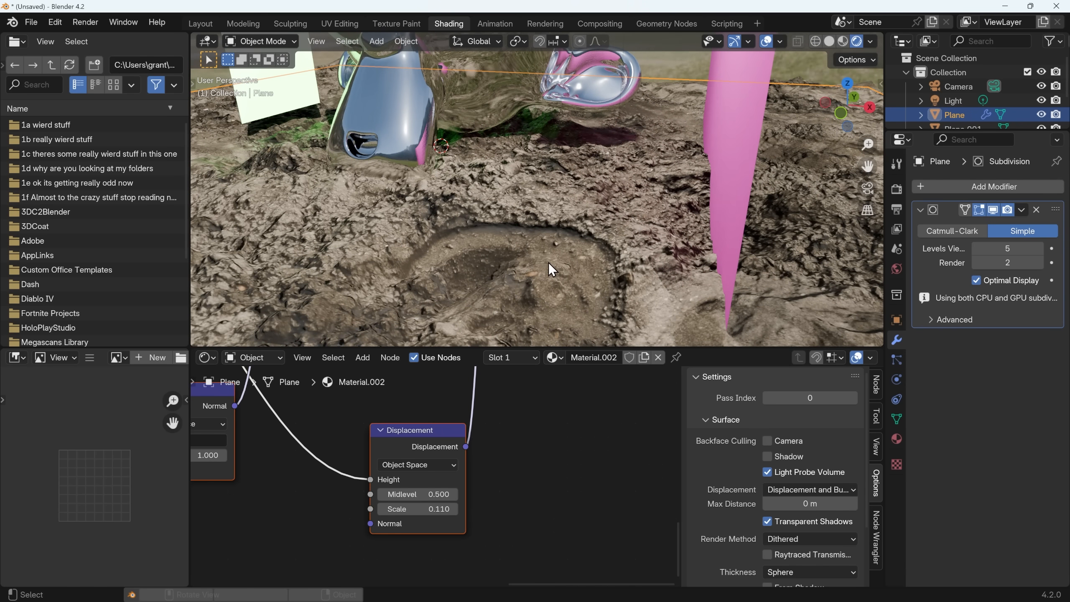